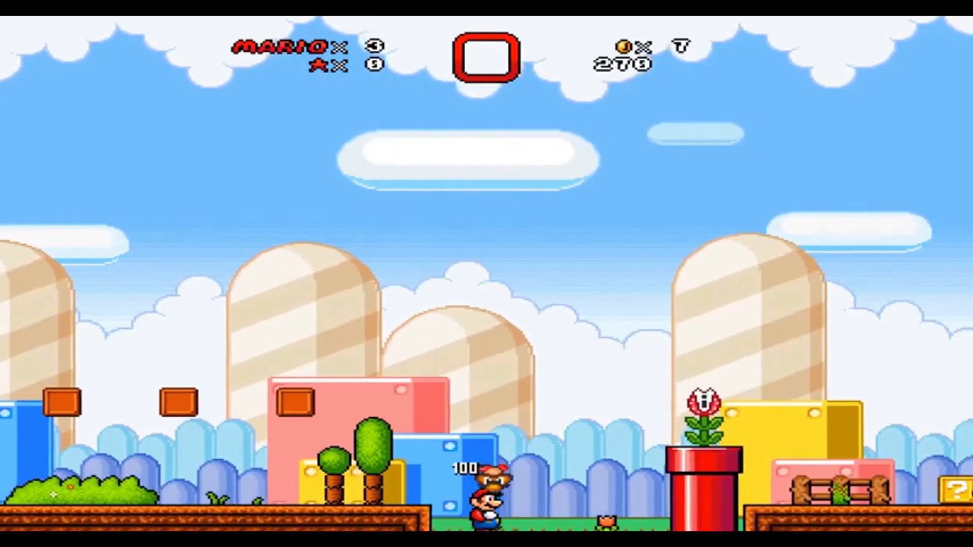
Select the CharacterController script in Assets and open it in Visual Studio Code.
key("Right")
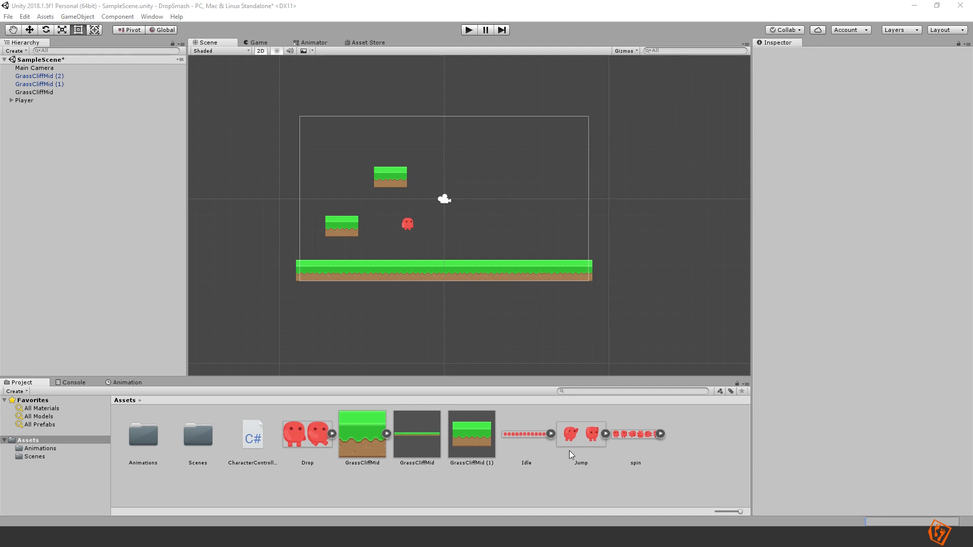
mouse_move(482, 475)
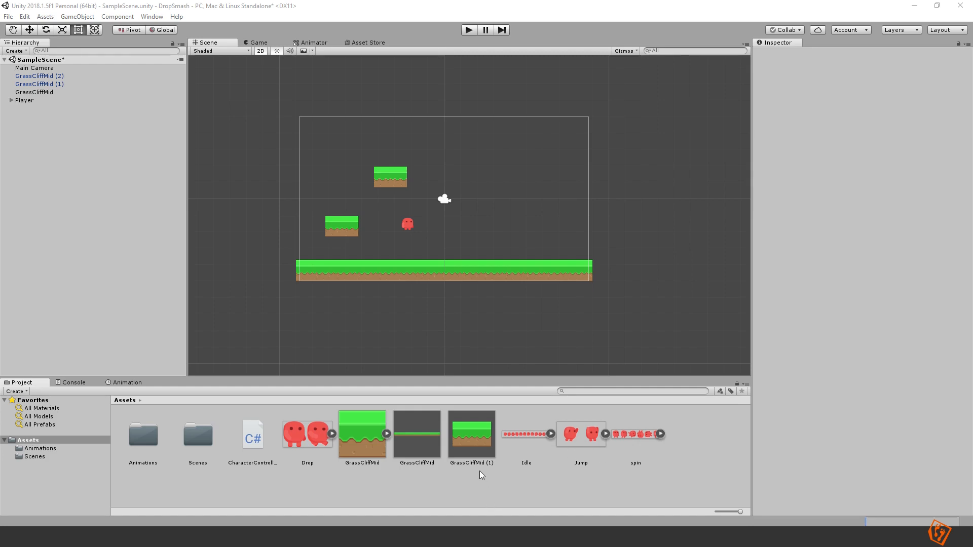
mouse_move(477, 283)
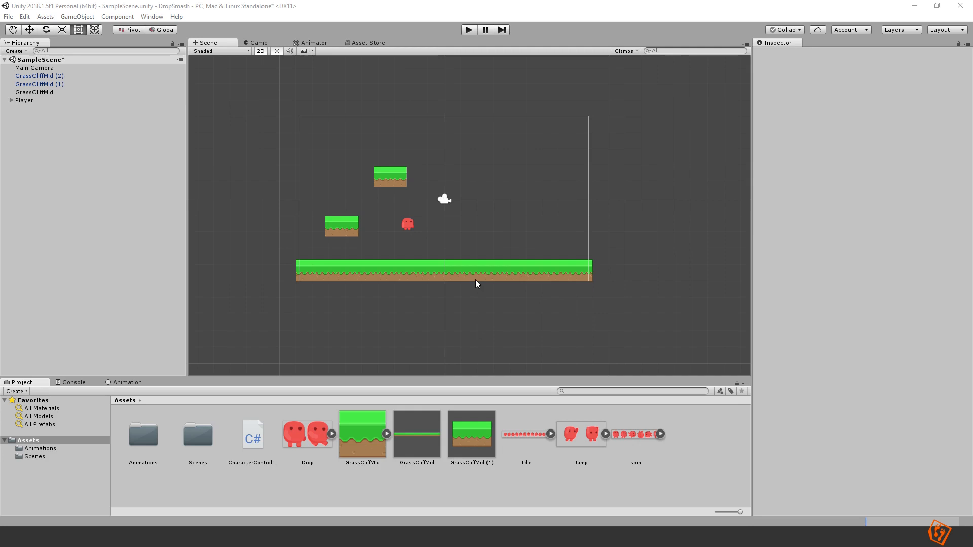
left_click(470, 432)
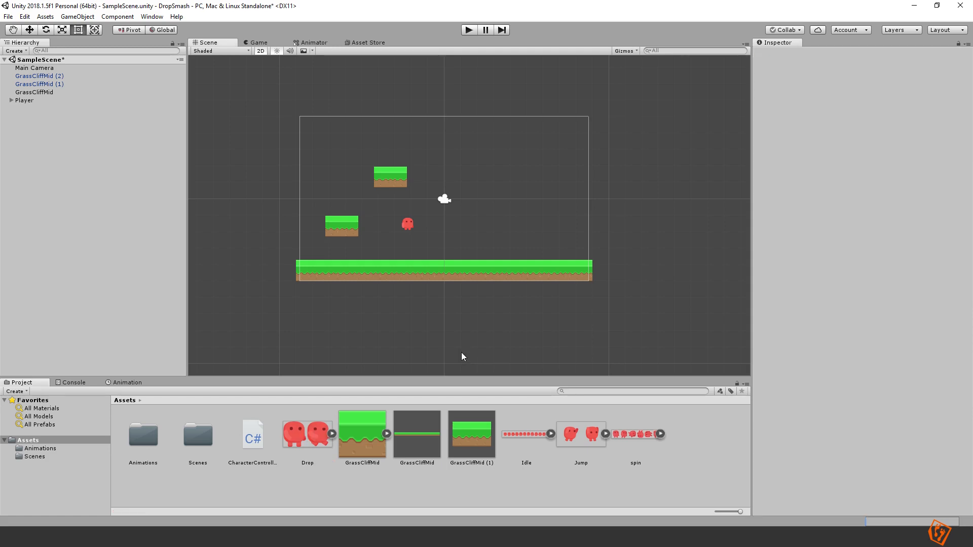
left_click(252, 433)
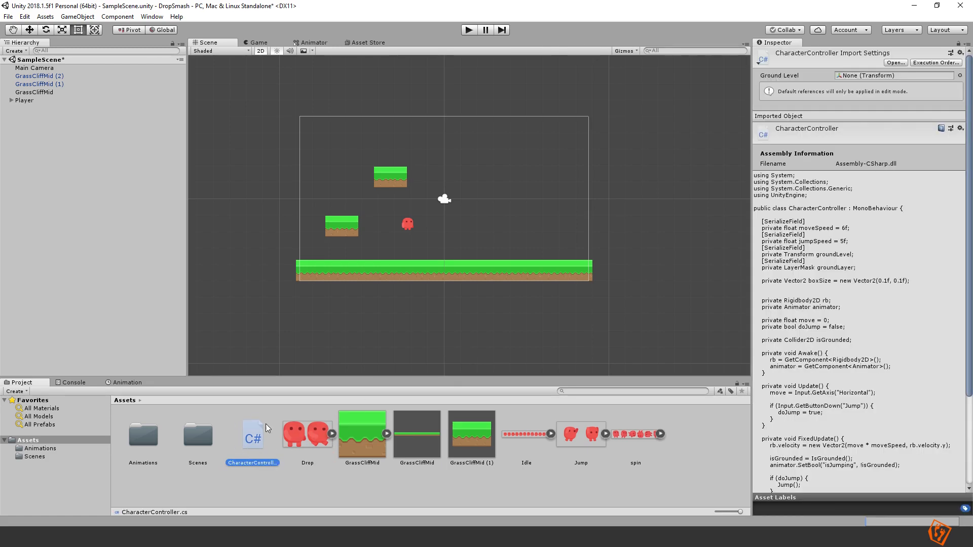
mouse_move(341, 383)
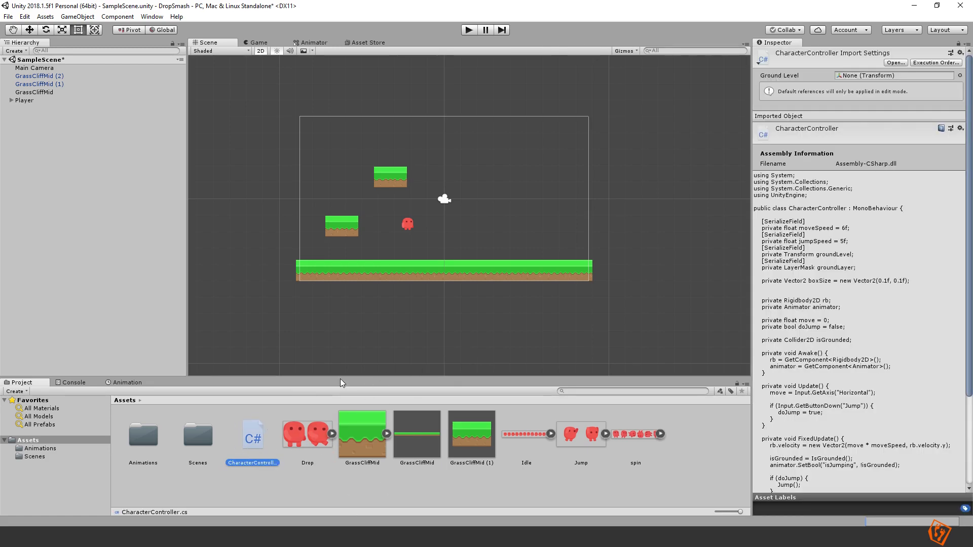
mouse_move(517, 312)
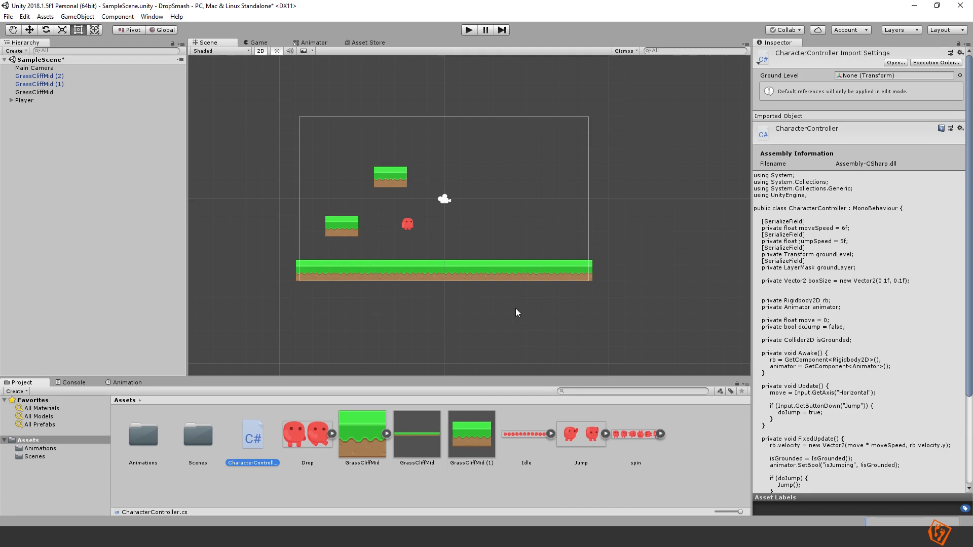
mouse_move(320, 430)
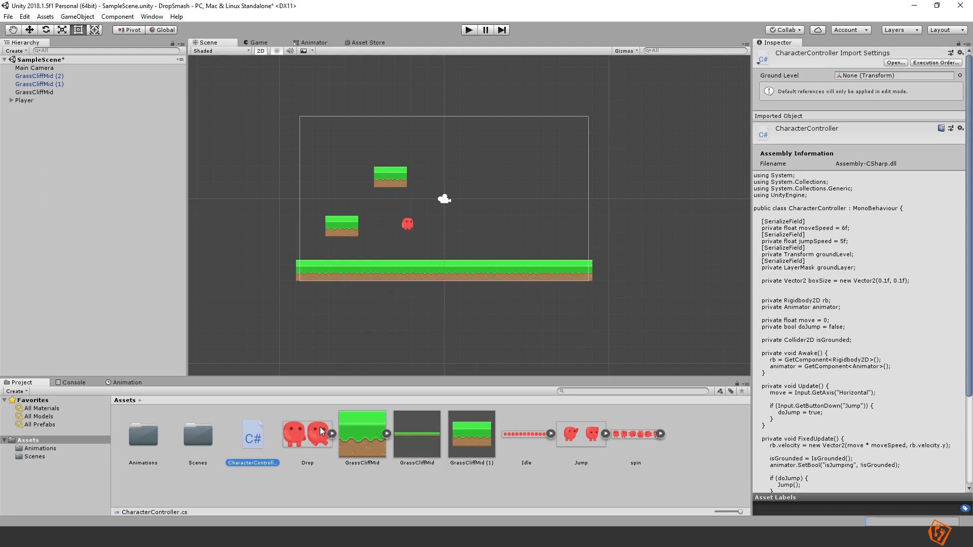
mouse_move(341, 407)
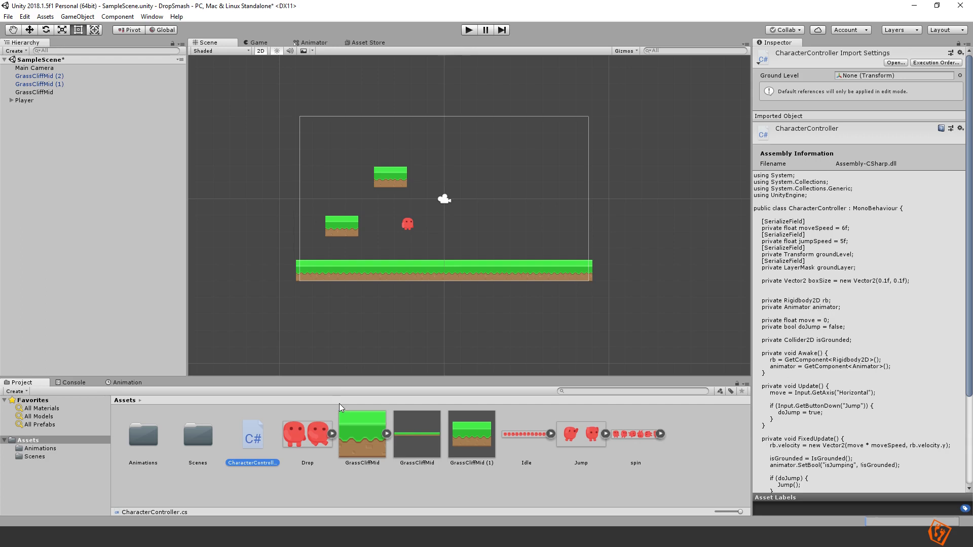
mouse_move(241, 439)
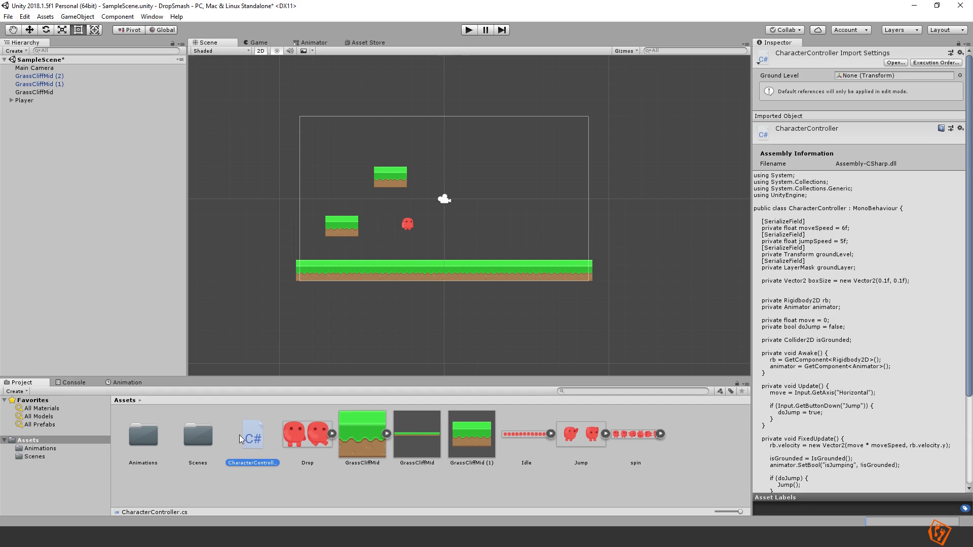
mouse_move(250, 456)
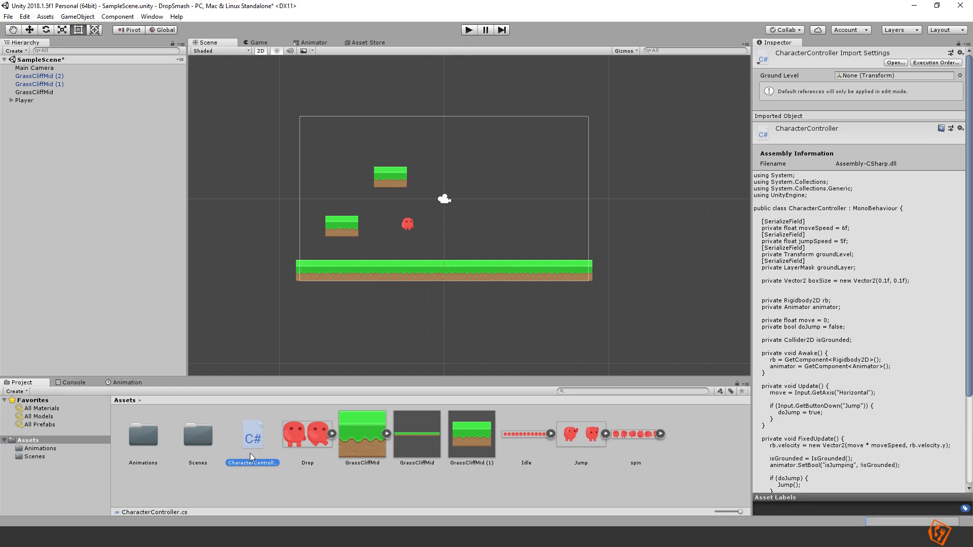
mouse_move(251, 441)
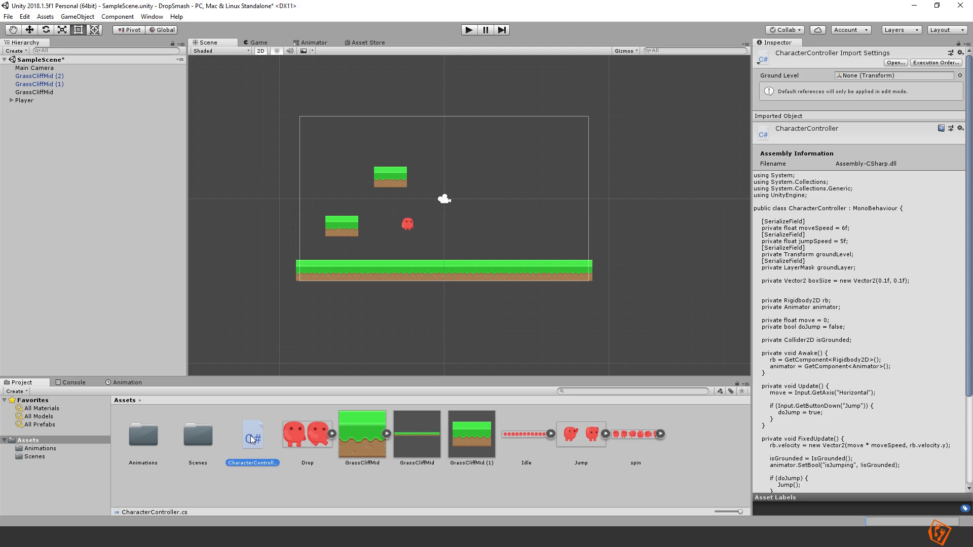
double_click(253, 433)
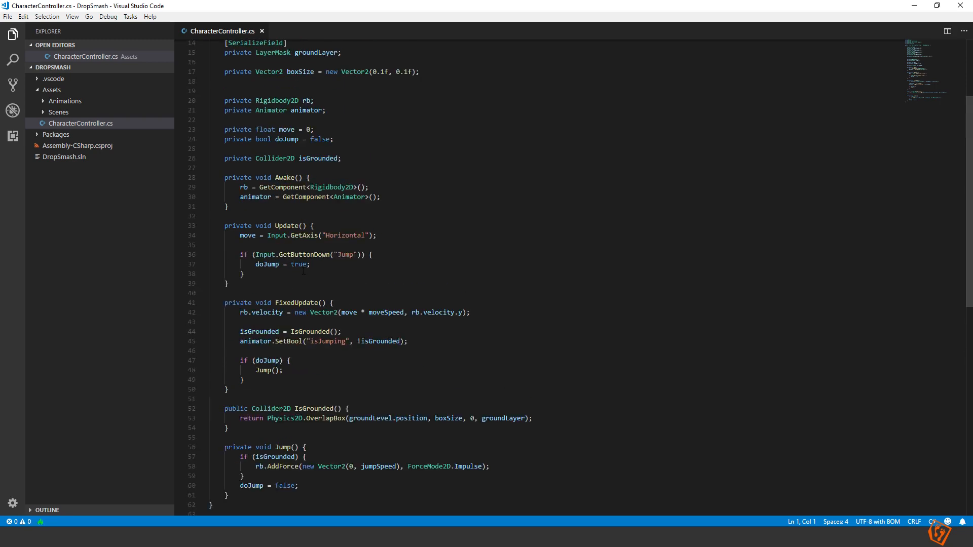
scroll("up", 3)
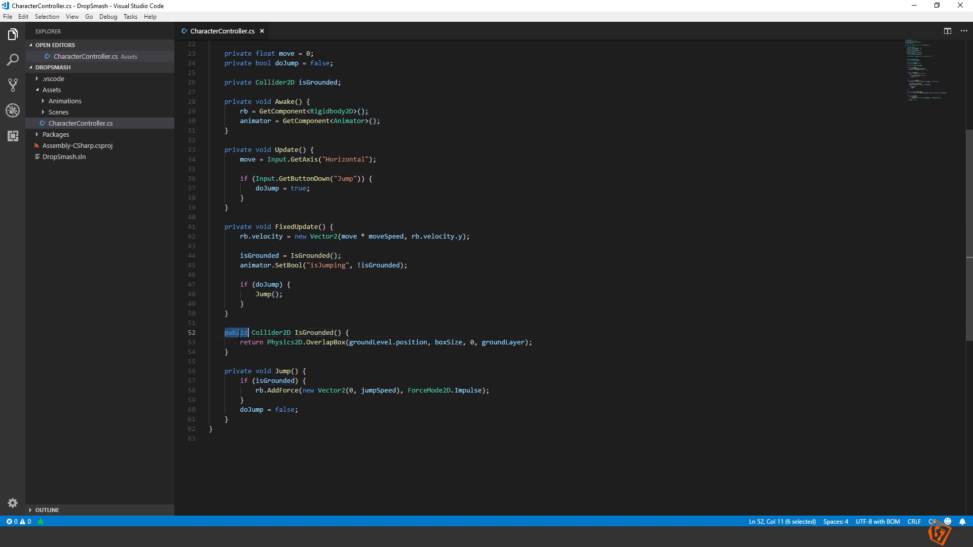
scroll("up", 3)
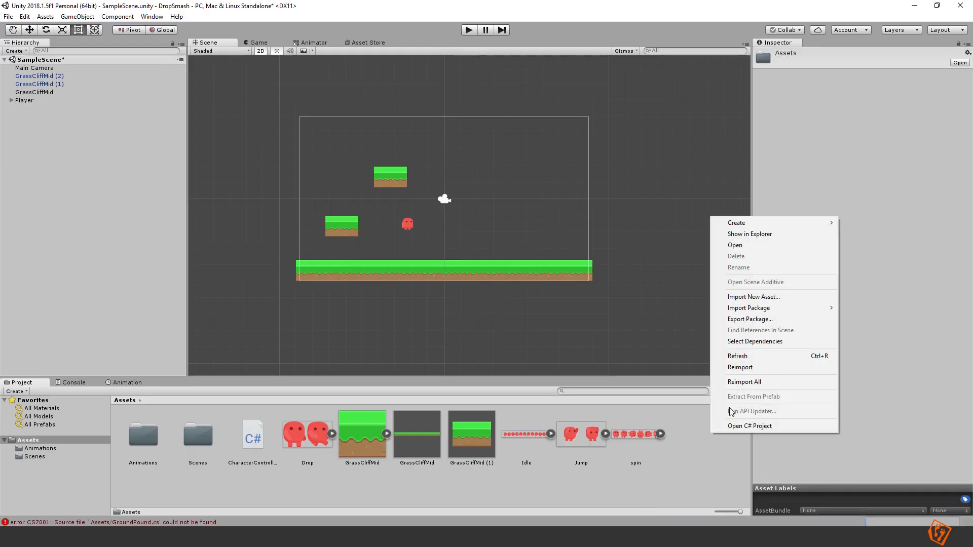
Open the C# project so GroundPound.cs is editable in Visual Studio Code.
left_click(735, 221)
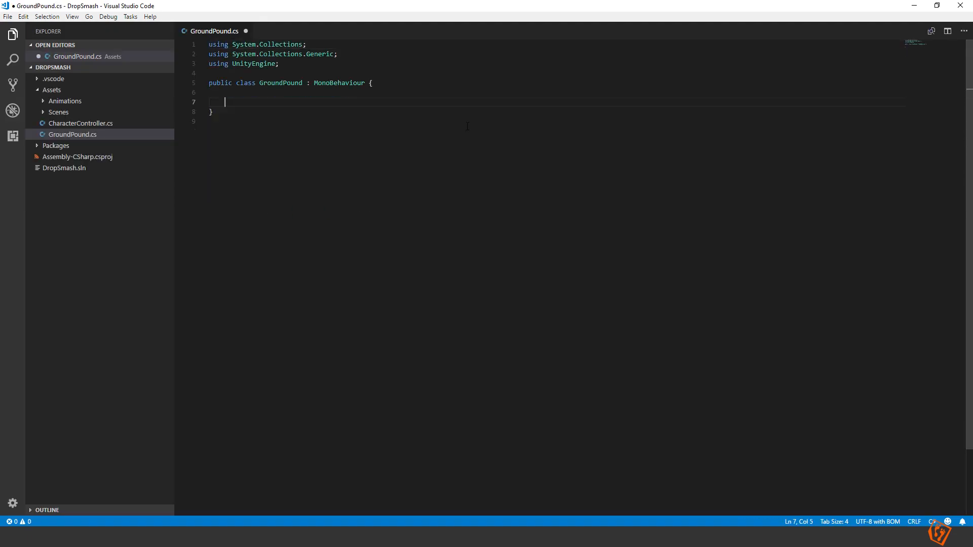
Write a private Update method with an empty if(Input.GetButtonDown("Fire1")) block.
type("private void Update()")
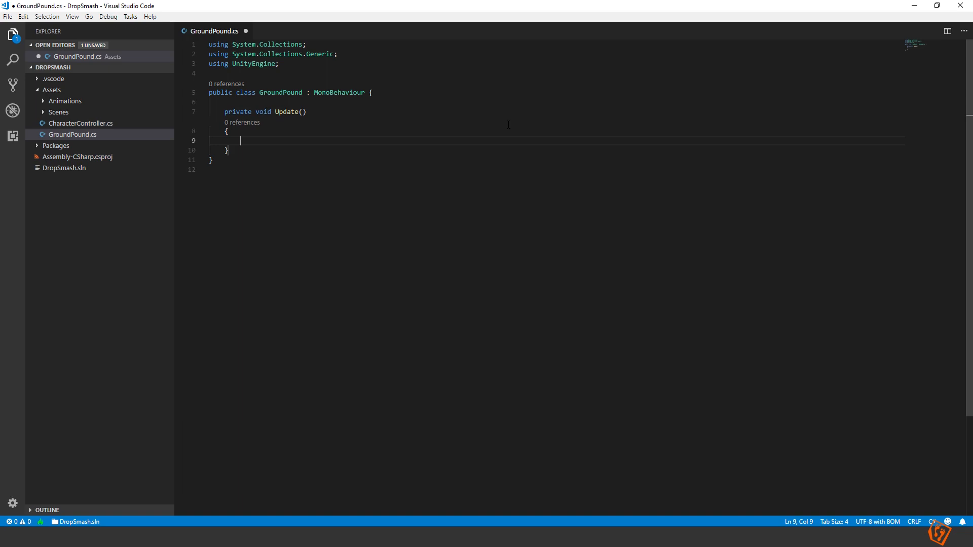
type("if(")
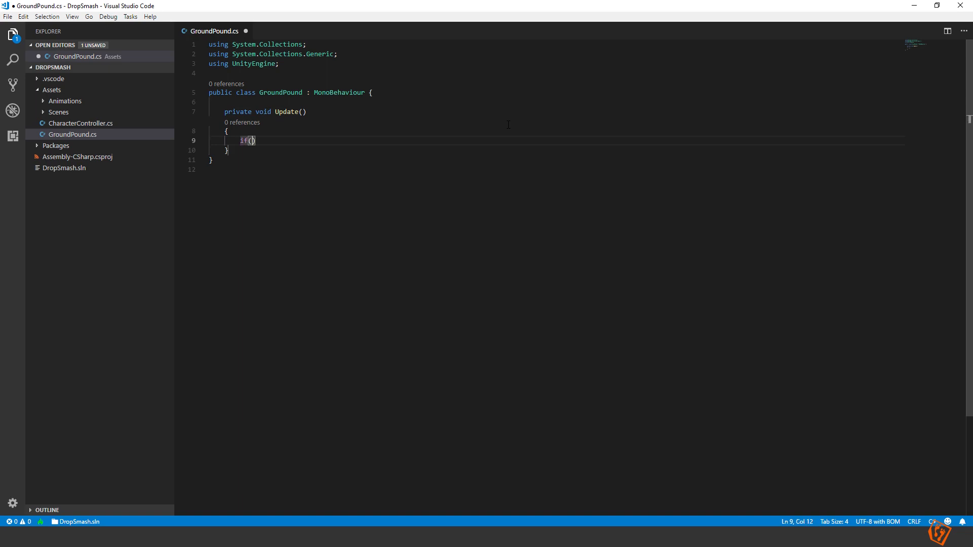
type("Input.")
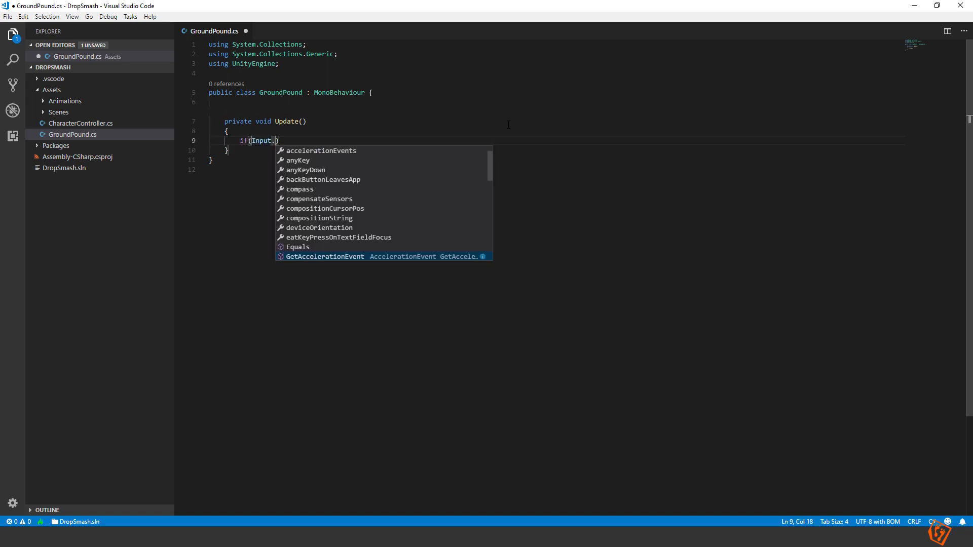
type("GetButtonDown(\"")
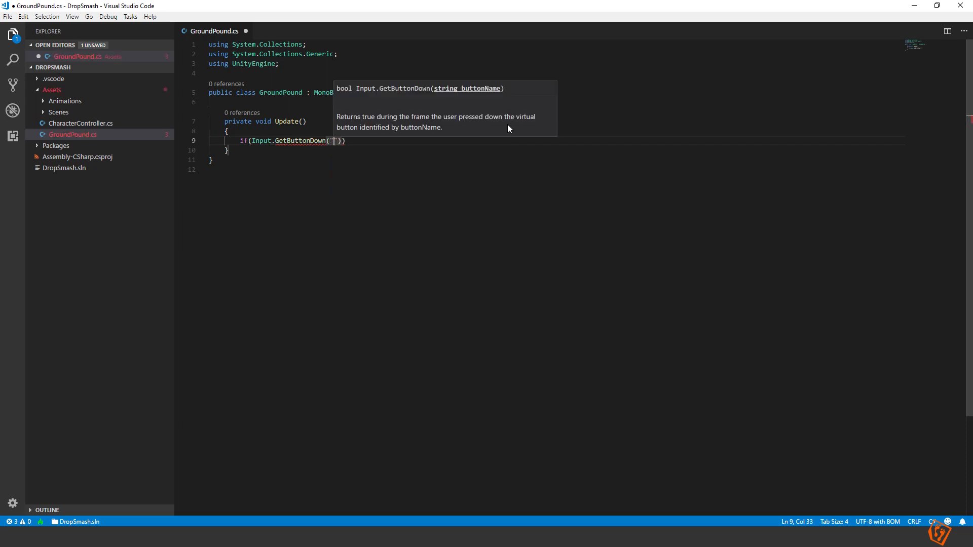
type("Fire1")
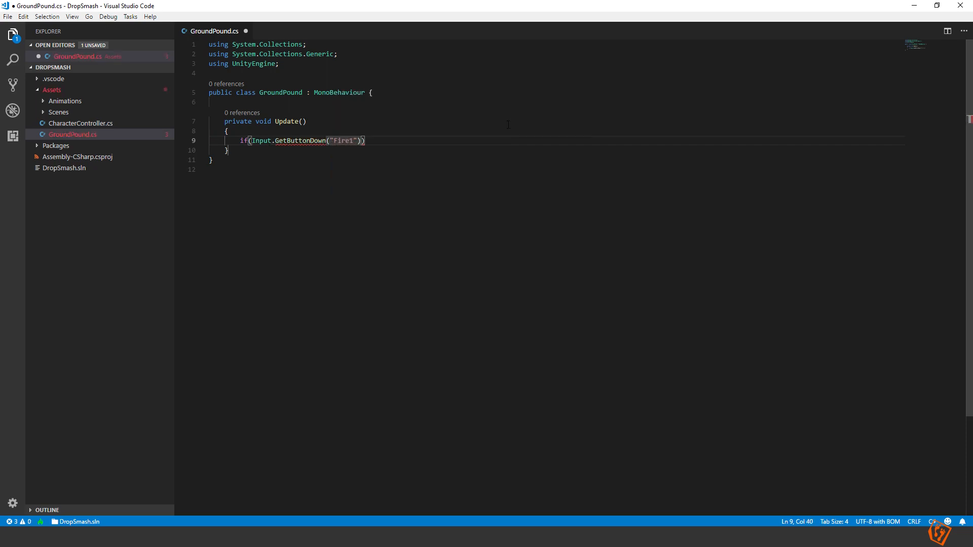
type("{}")
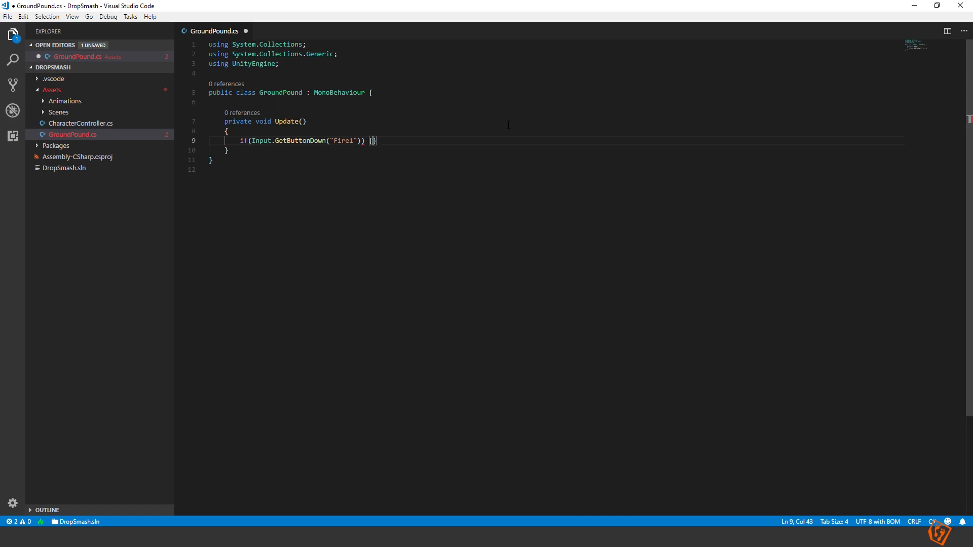
key("Enter")
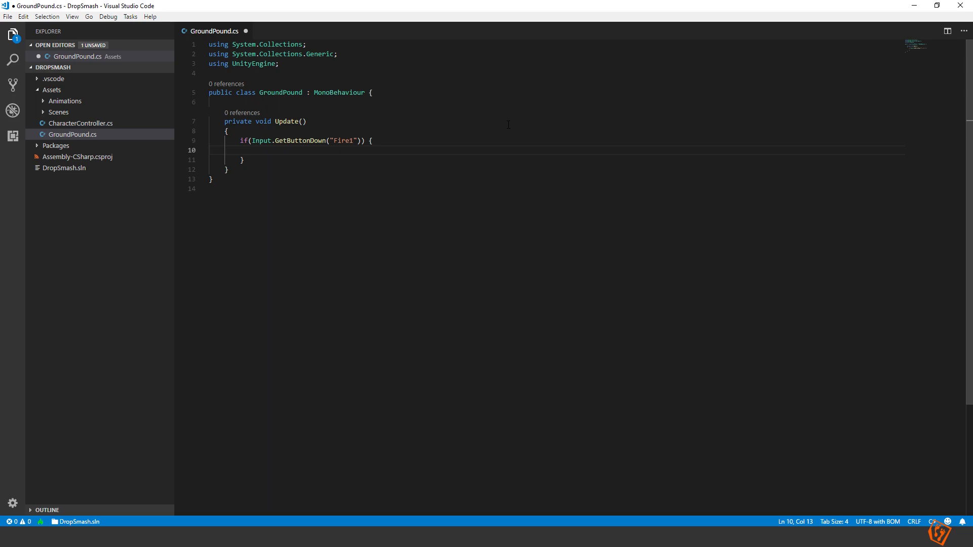
left_click(371, 92)
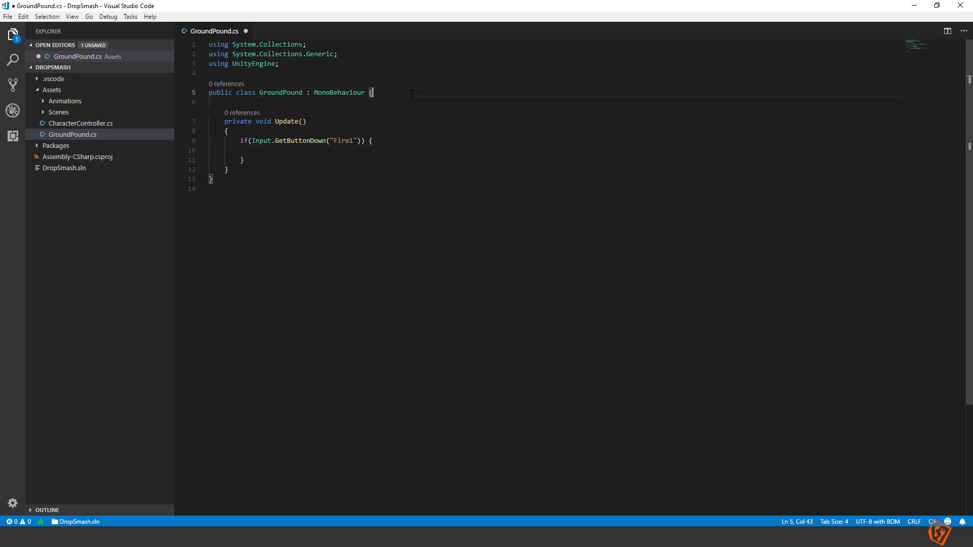
Declare private CharacterController cc and assign it in Awake via GetComponent<CharacterController>().
type("private CharacterController cc;")
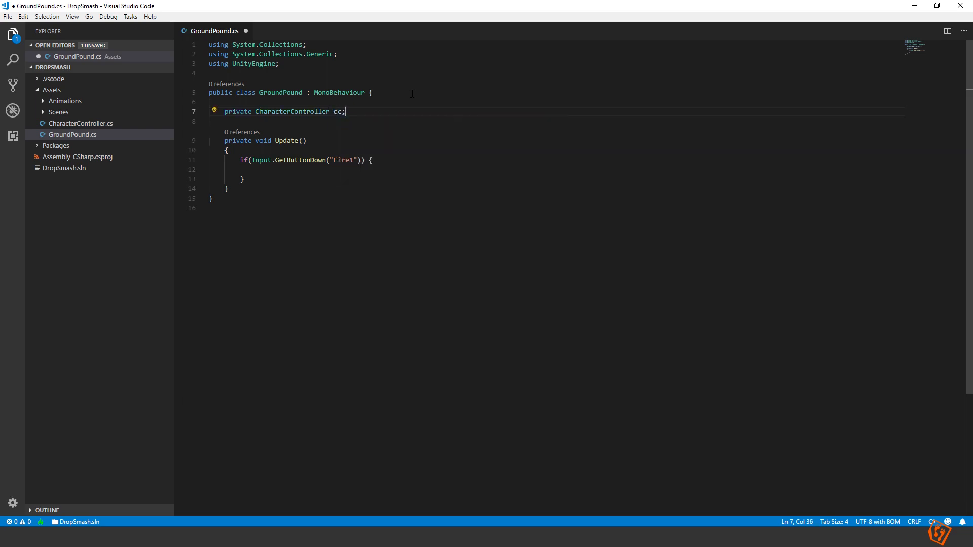
type("A")
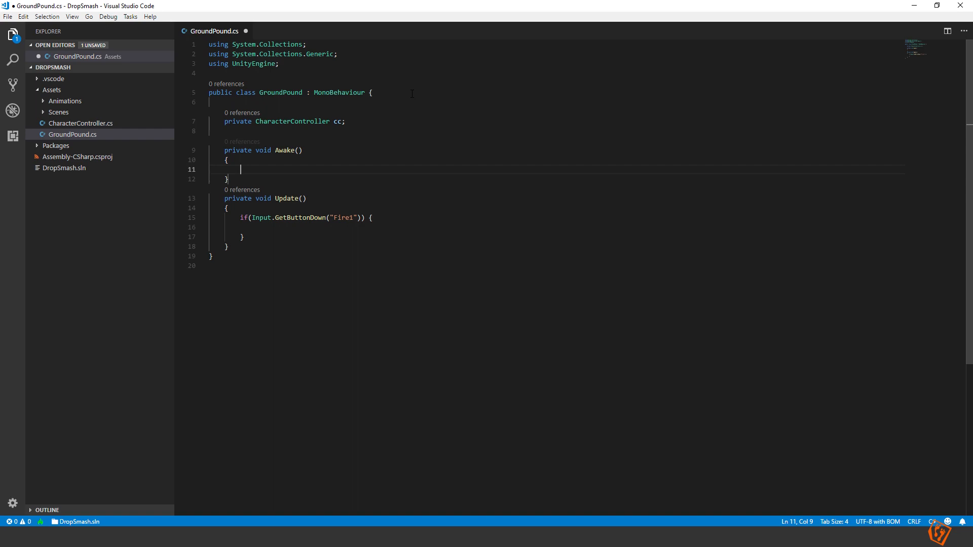
type("cc = Get")
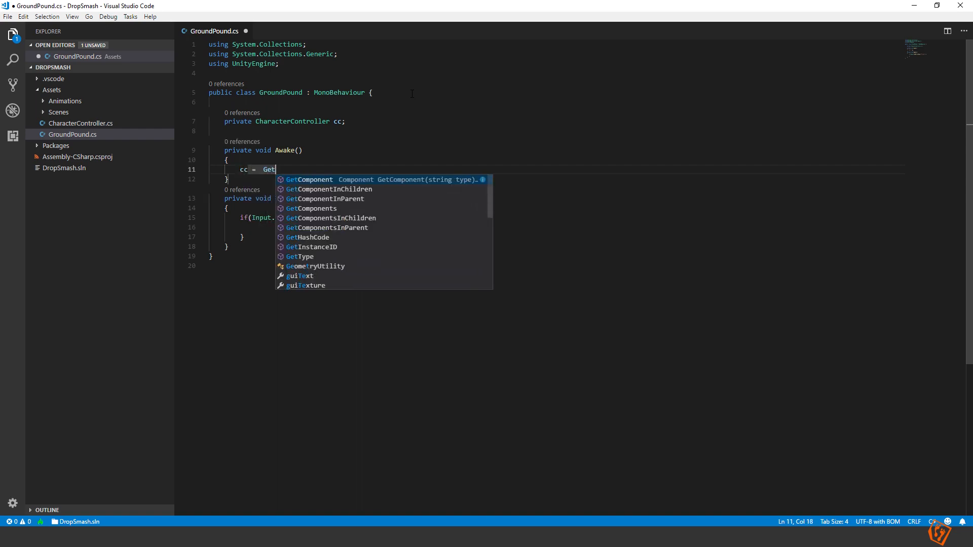
type("Component<Ca")
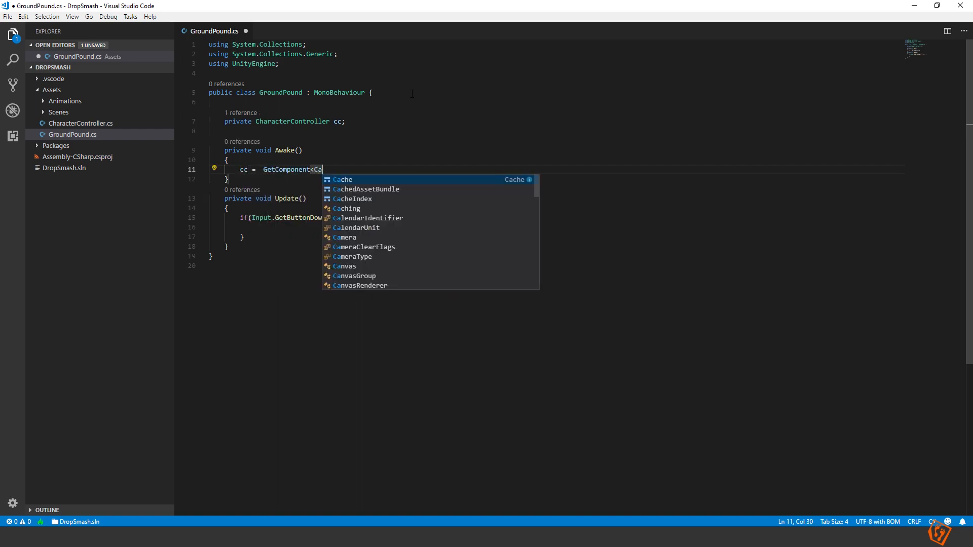
type("CharacterController>();")
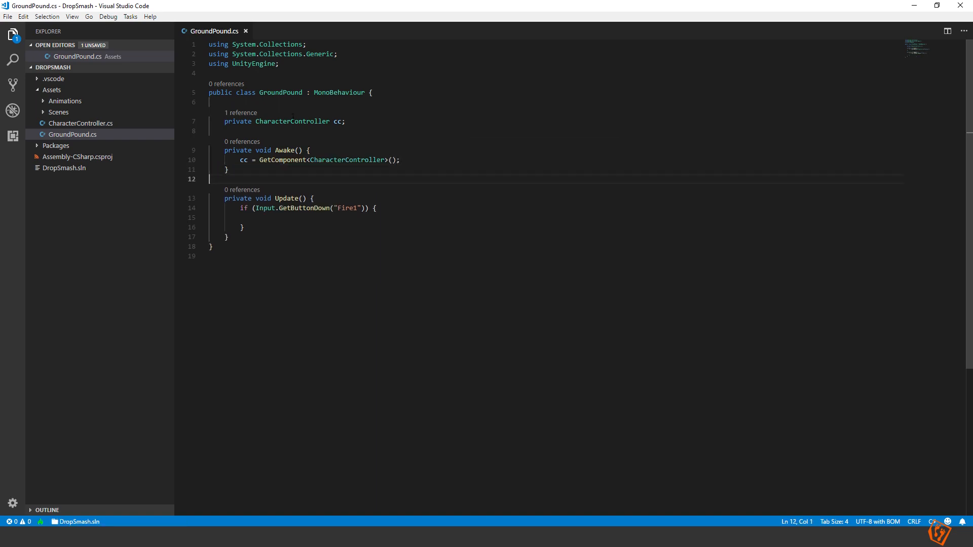
left_click(254, 217)
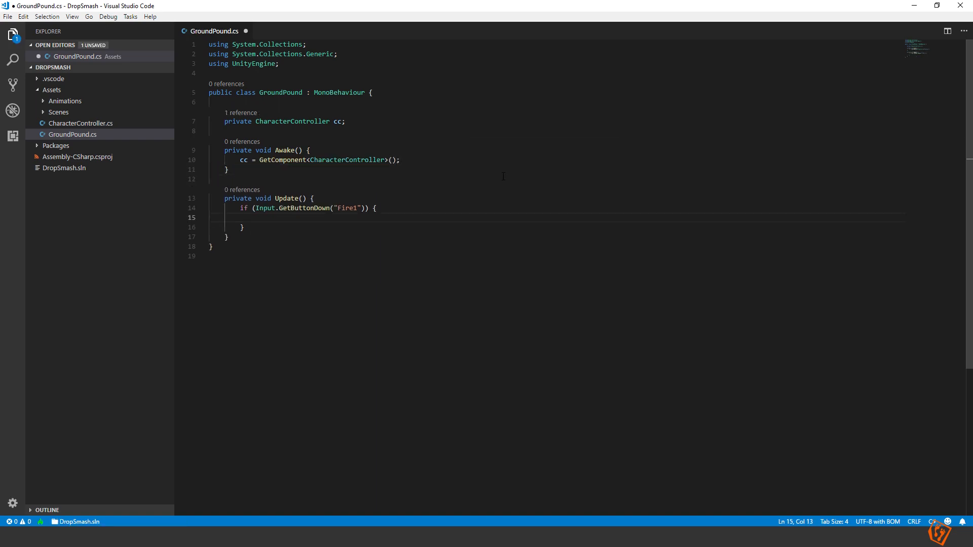
Inside the Fire1 check, set doGroundPound = true when !cc.IsGrounded(), declaring the bool field as false.
type("if(")
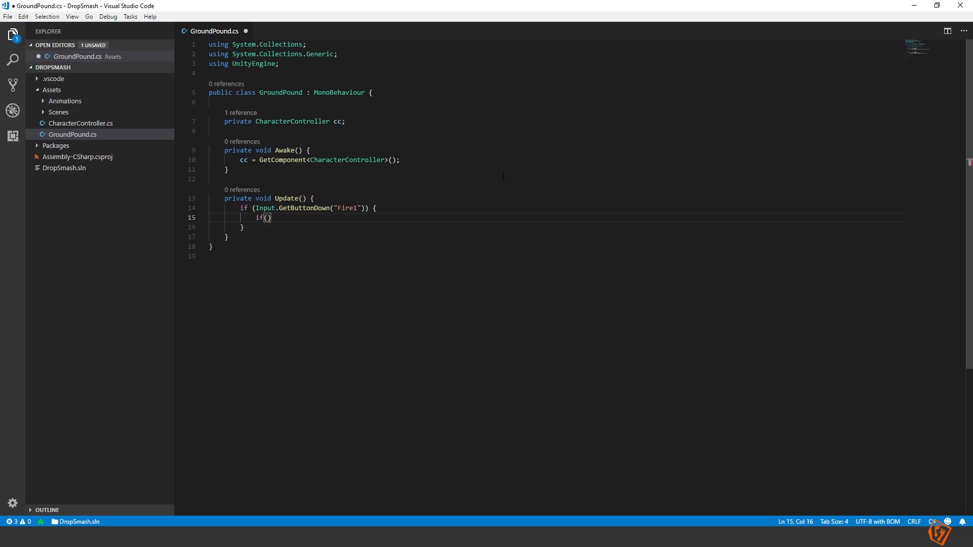
type("cc.isGrounded(")
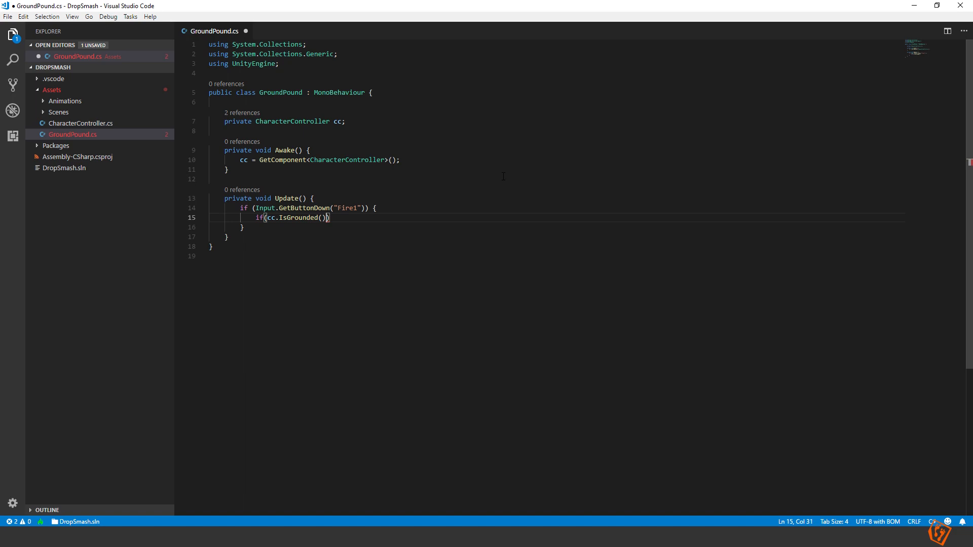
type("!")
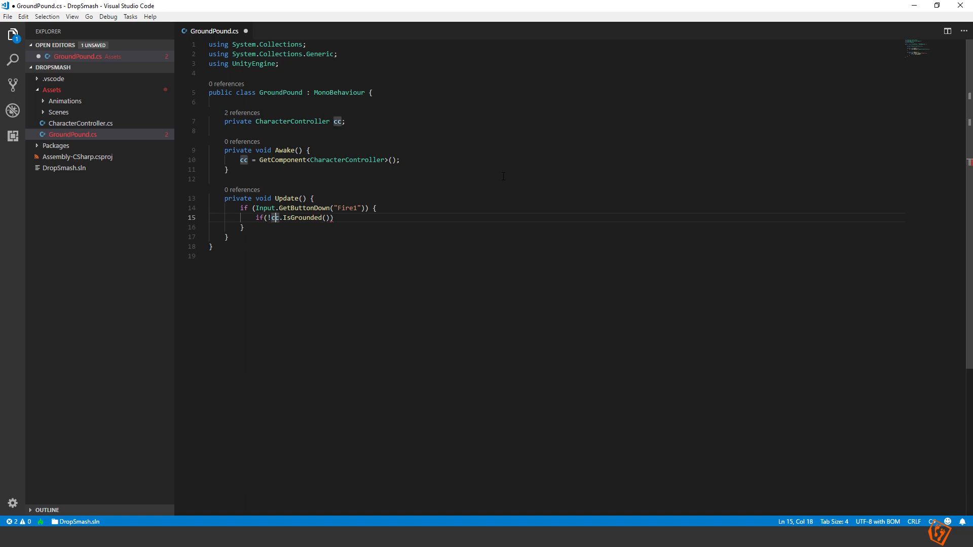
left_click(332, 217)
type(" {")
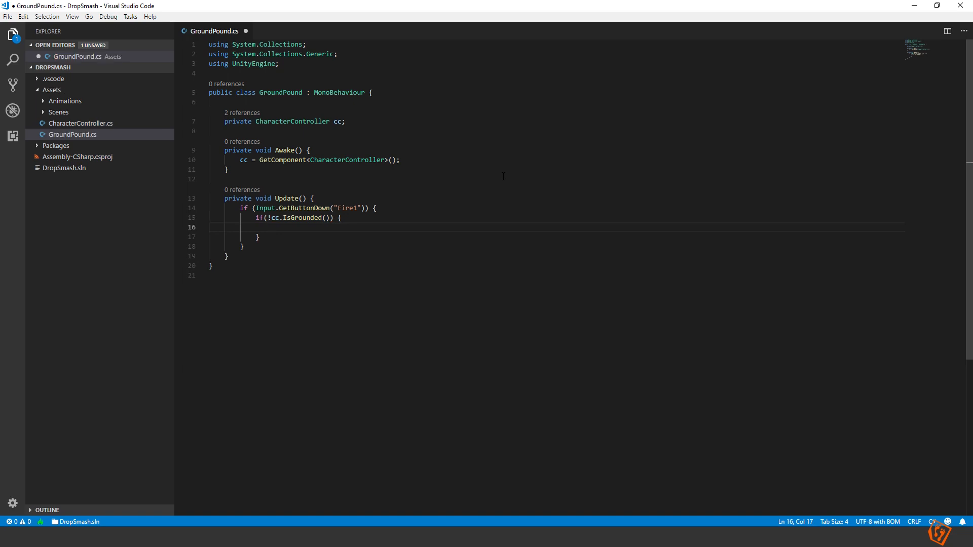
type("doGrou")
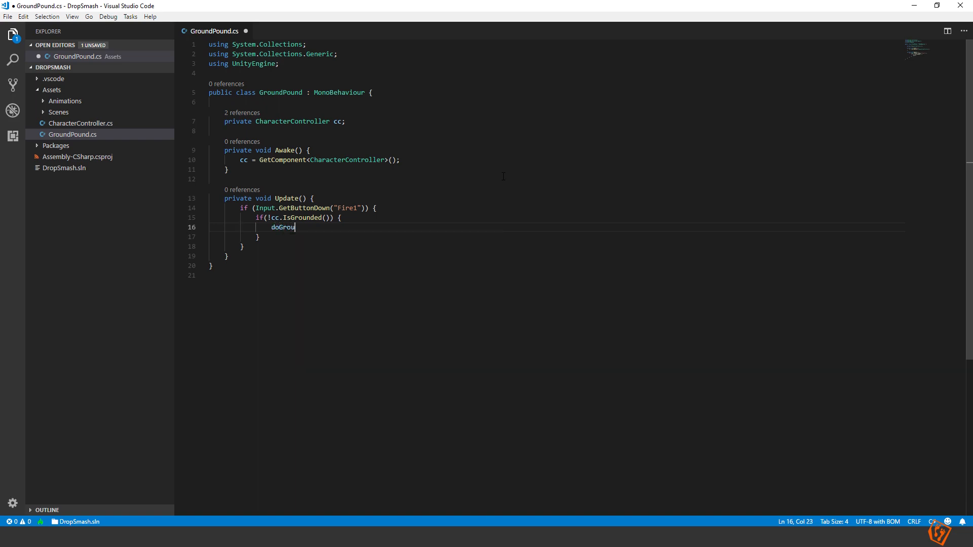
type("ndPount")
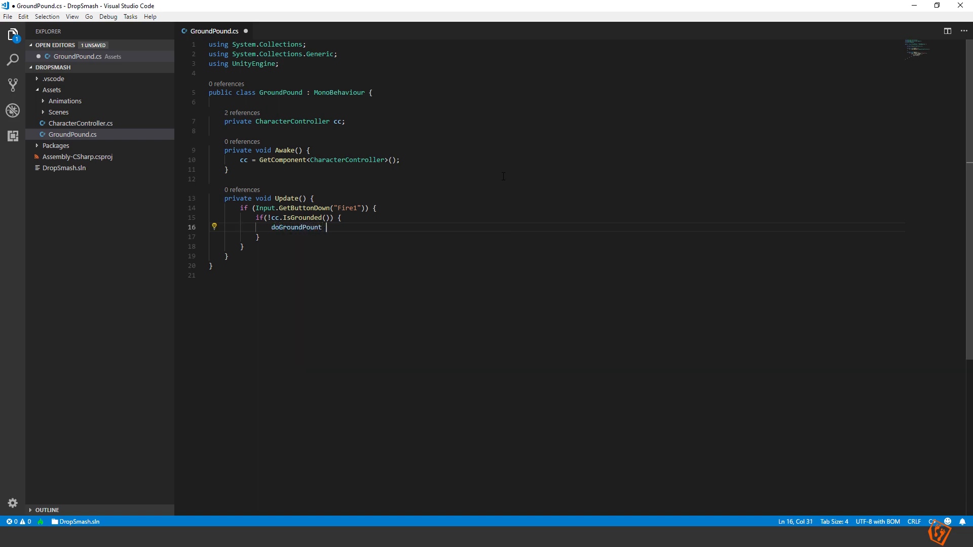
type("= true;")
left_click(555, 131)
type("private bool doGroundPound ;")
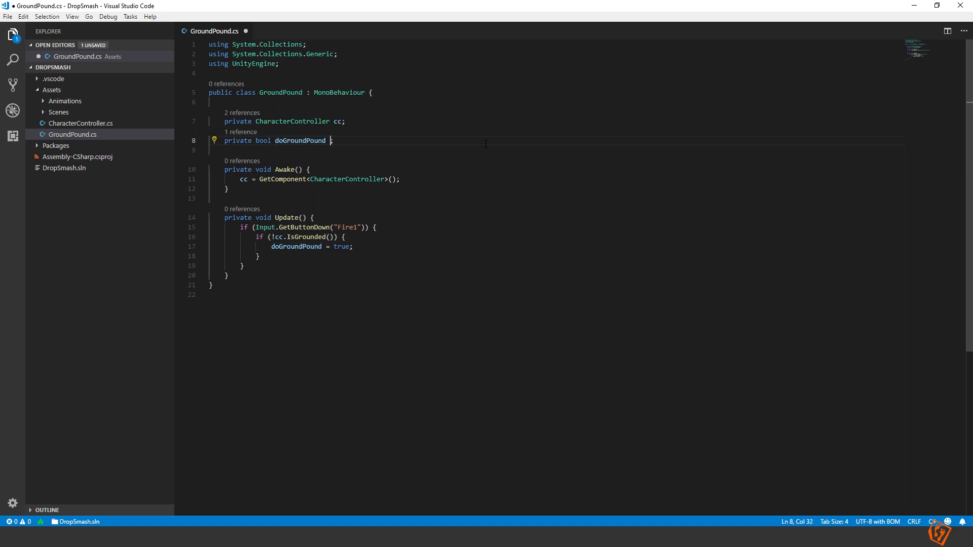
type("= false")
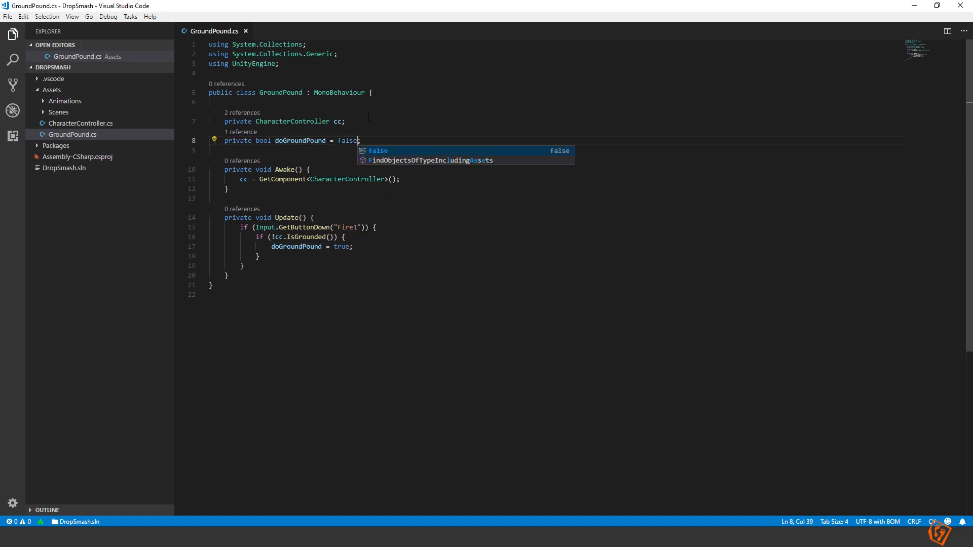
key("Enter")
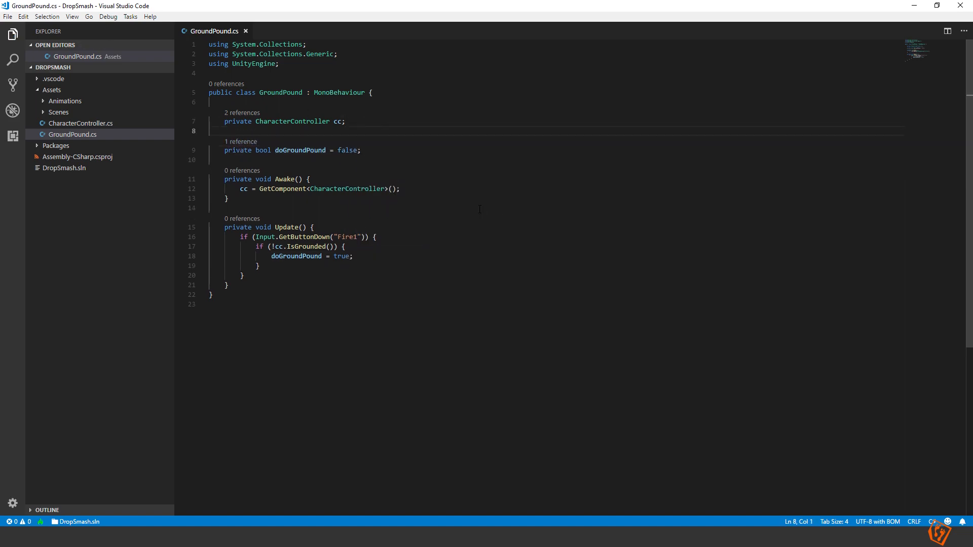
Add FixedUpdate calling GroundPoundAttack() when doGroundPound, and generate the missing method stub.
key("enter")
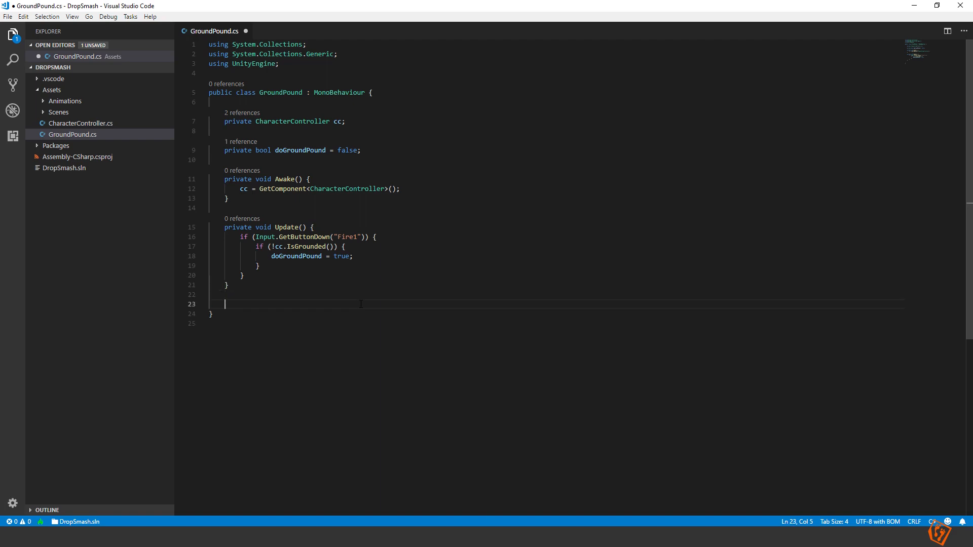
type("FixedUpdate(")
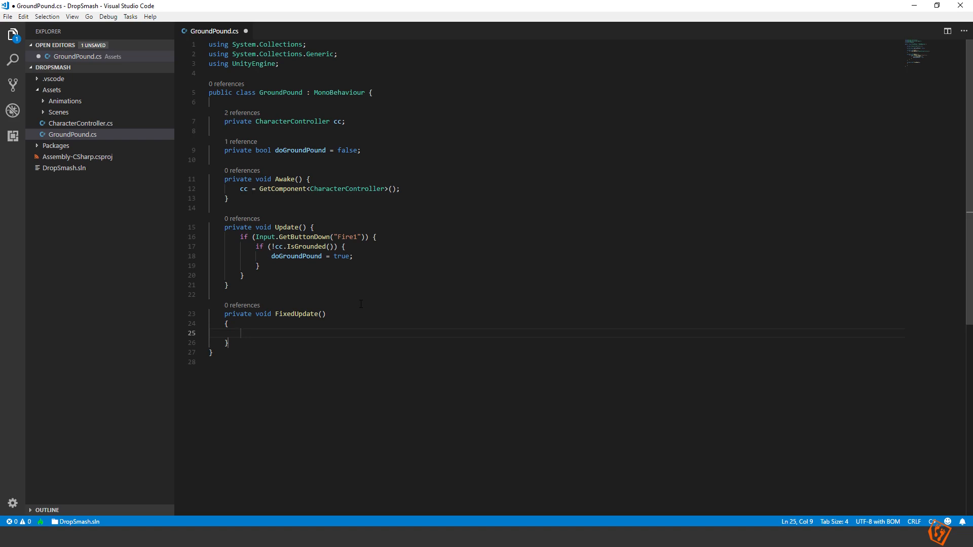
type("if(doGroundPound) {")
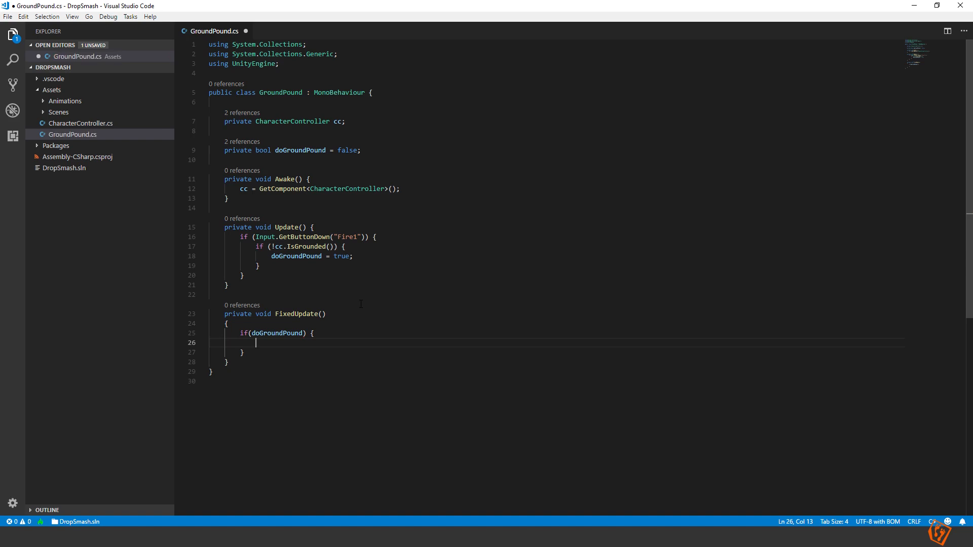
type("GroundPoundAttac")
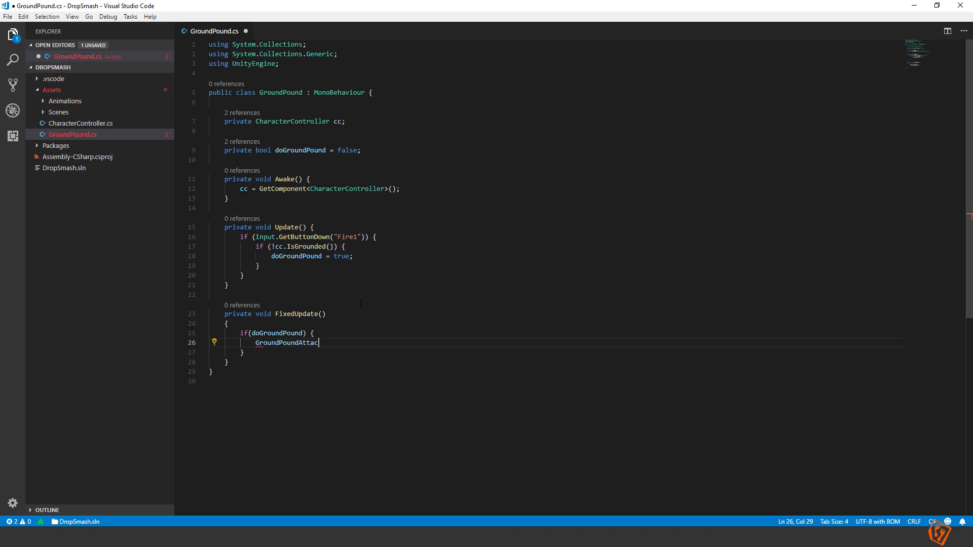
type("k();")
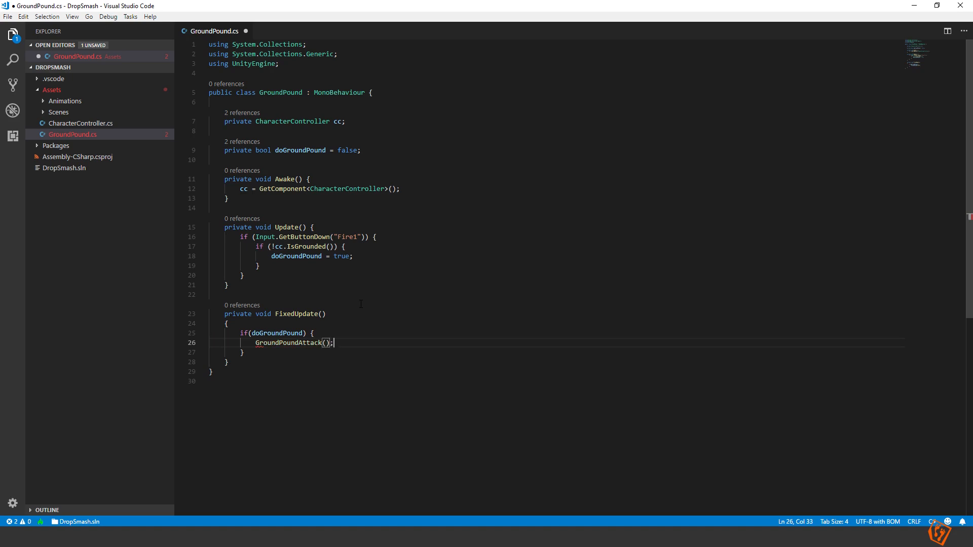
key("ctrl+s")
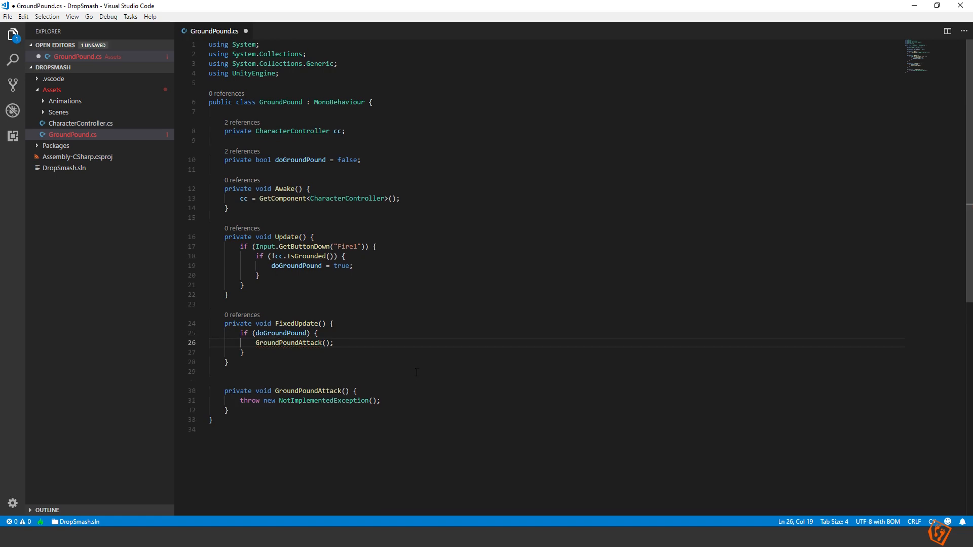
Replace GroundPoundAttack's placeholder exception with calls to StopAndSpin() and DropAndSmash().
left_click(380, 400)
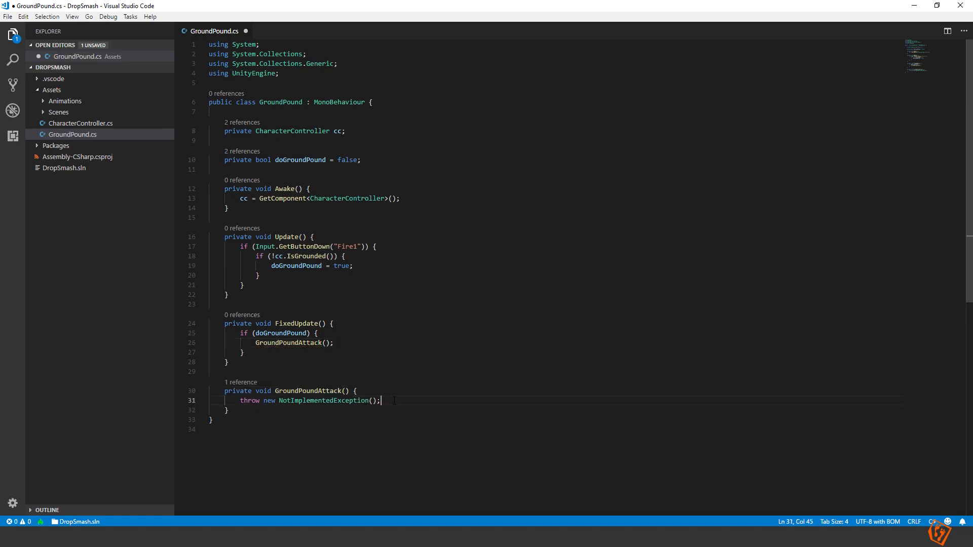
key("Delete")
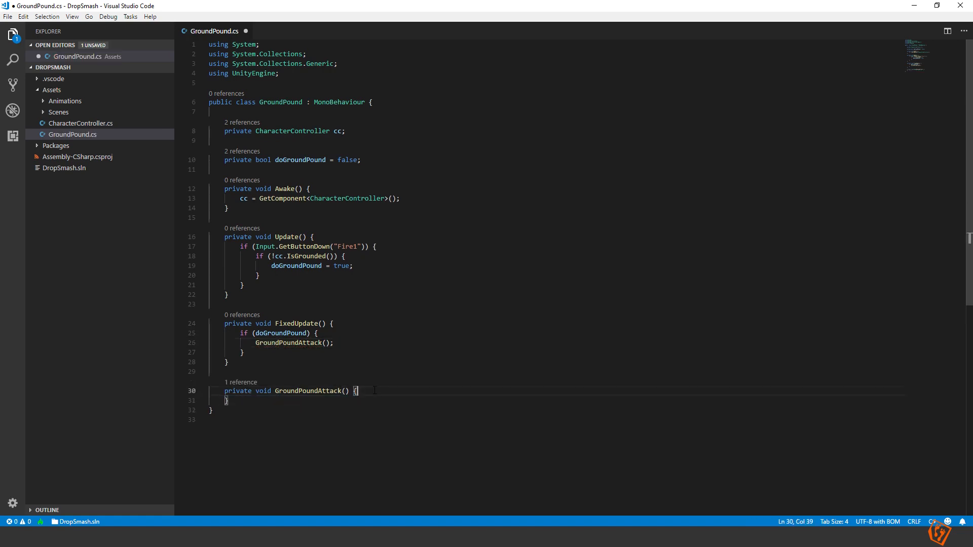
key("Enter")
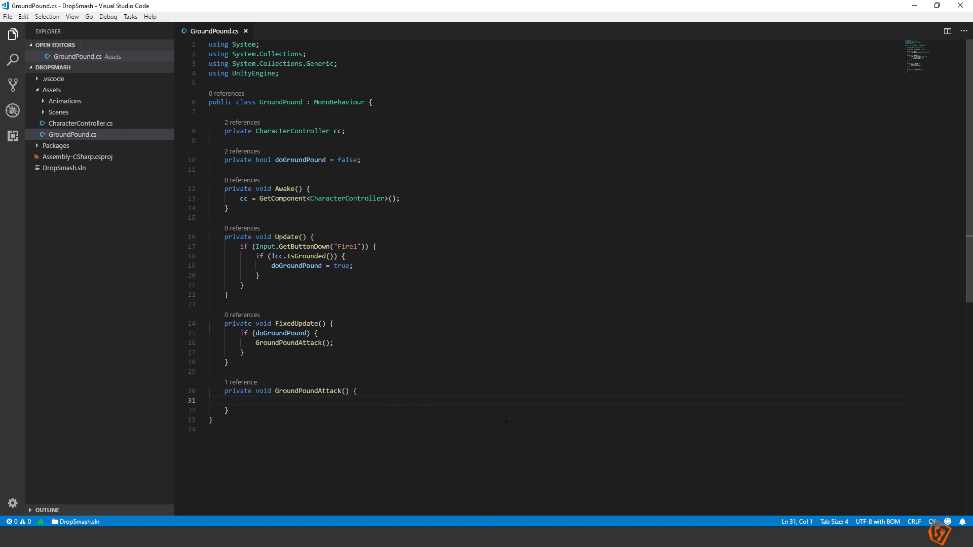
mouse_move(501, 432)
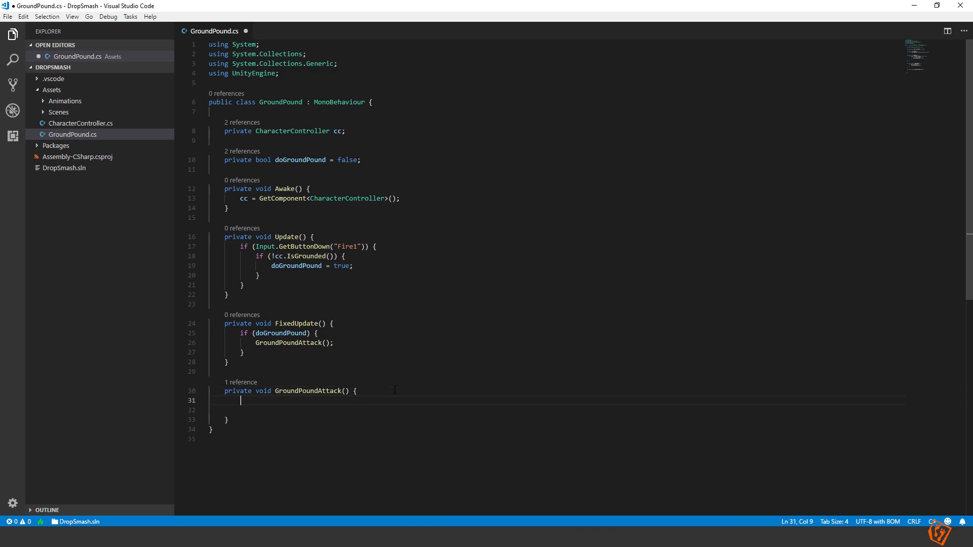
type("StopAndSpin();")
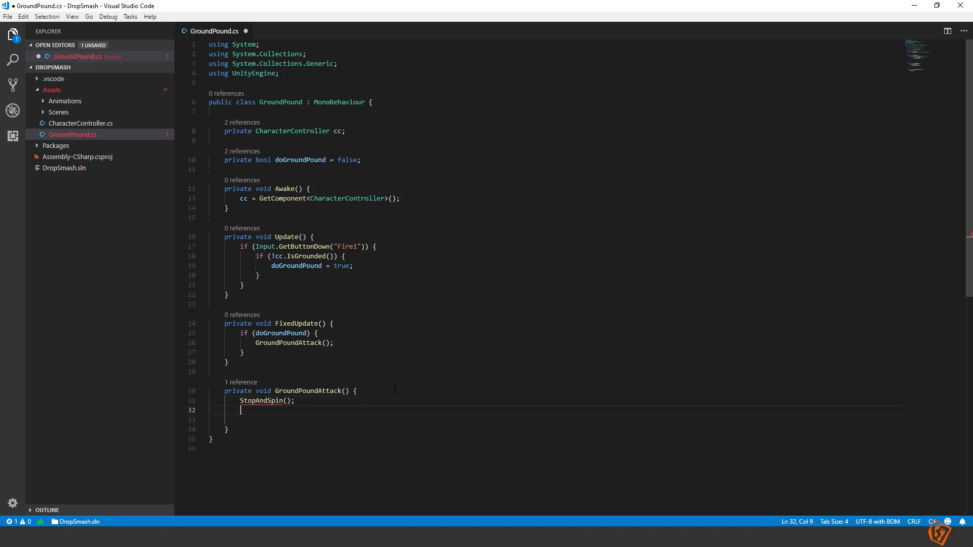
type("DropAndSmash")
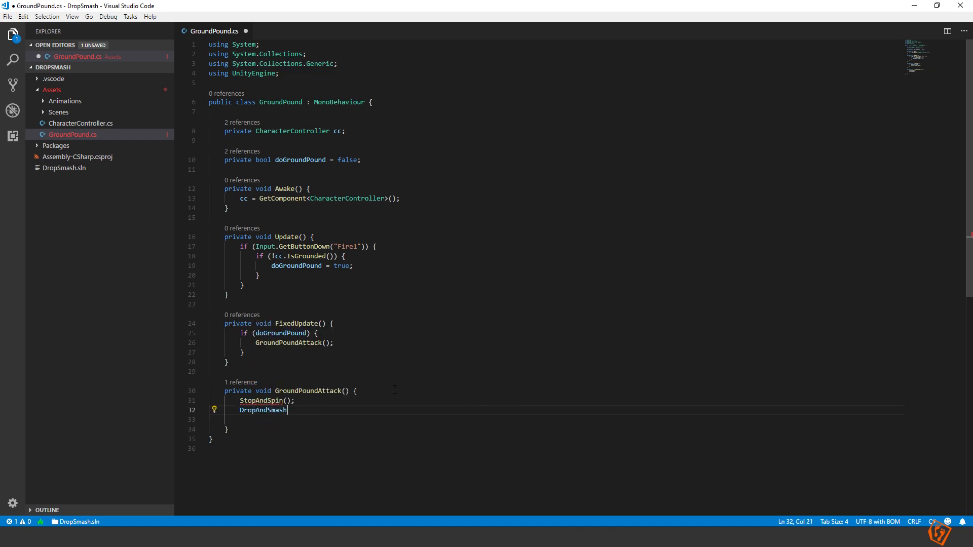
type("();")
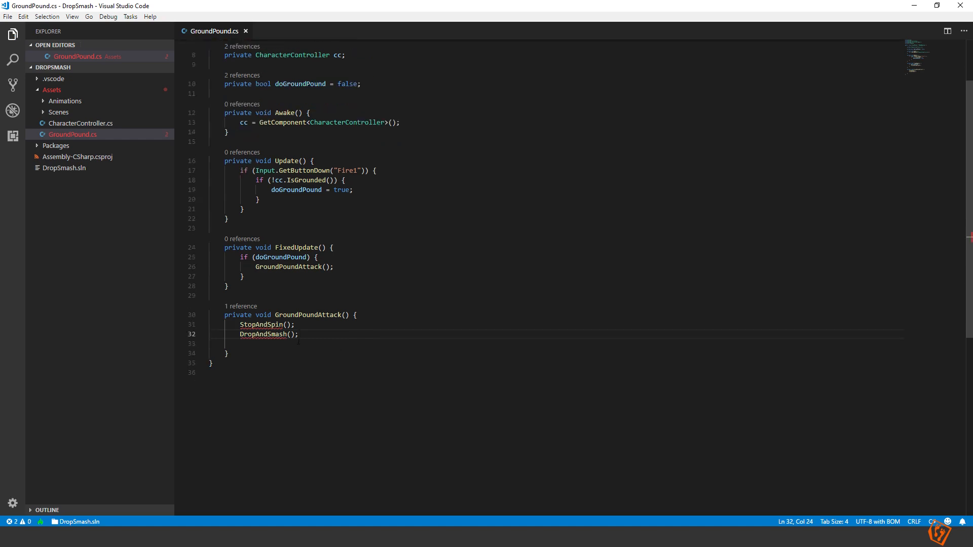
Generate the StopAndSpin and DropAndSmash stubs via Quick Fix and go to StopAndSpin's placeholder.
left_click(272, 324)
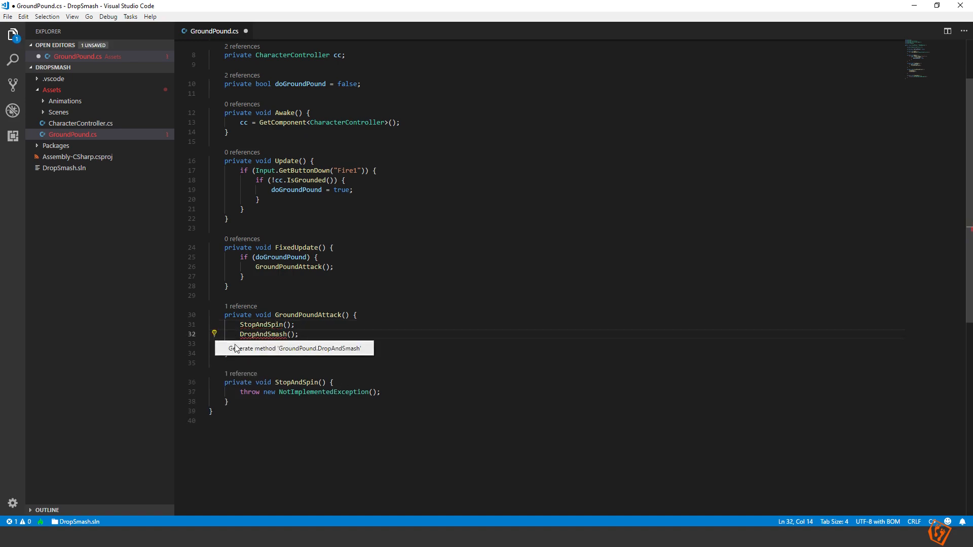
left_click(295, 347)
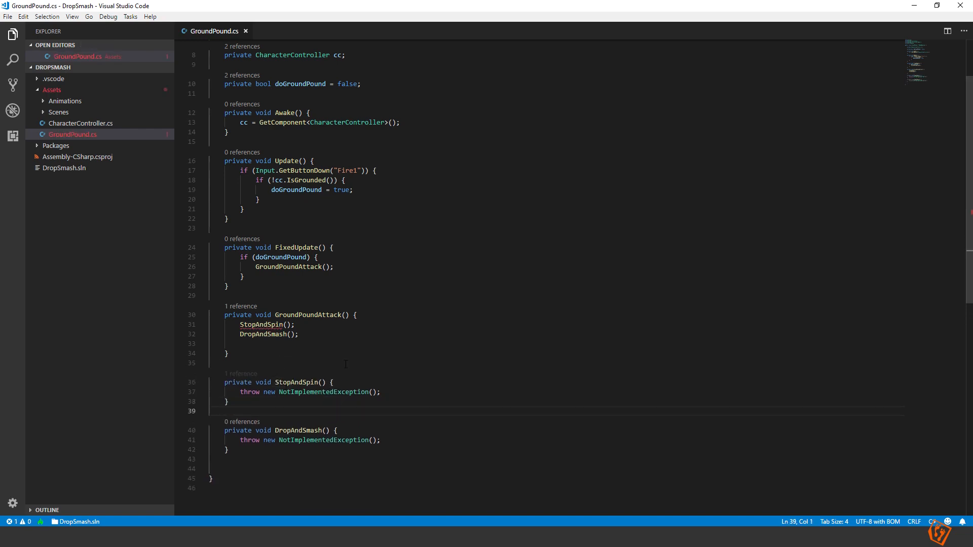
left_click(227, 303)
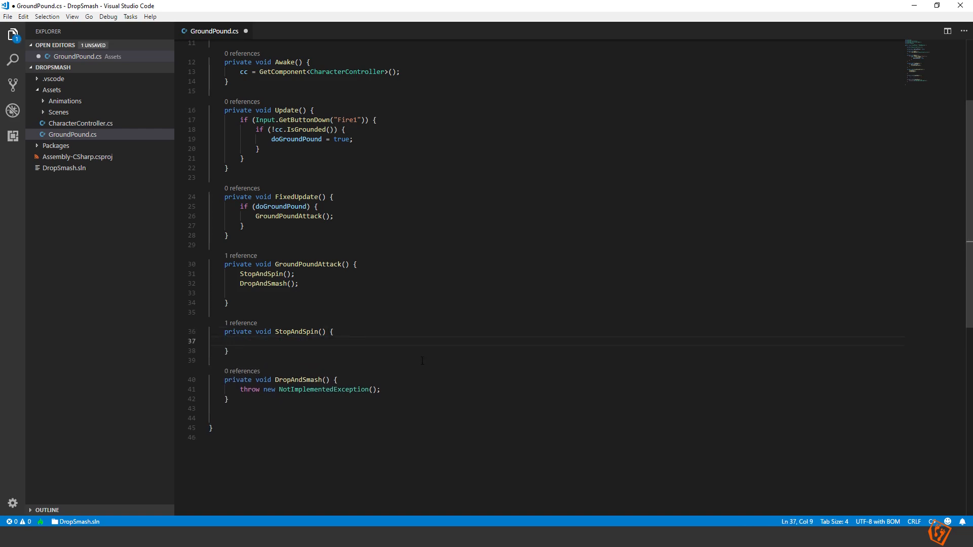
Make StopAndSpin call ClearForces(), generate that method and clear its placeholder body.
key("ctrl+s")
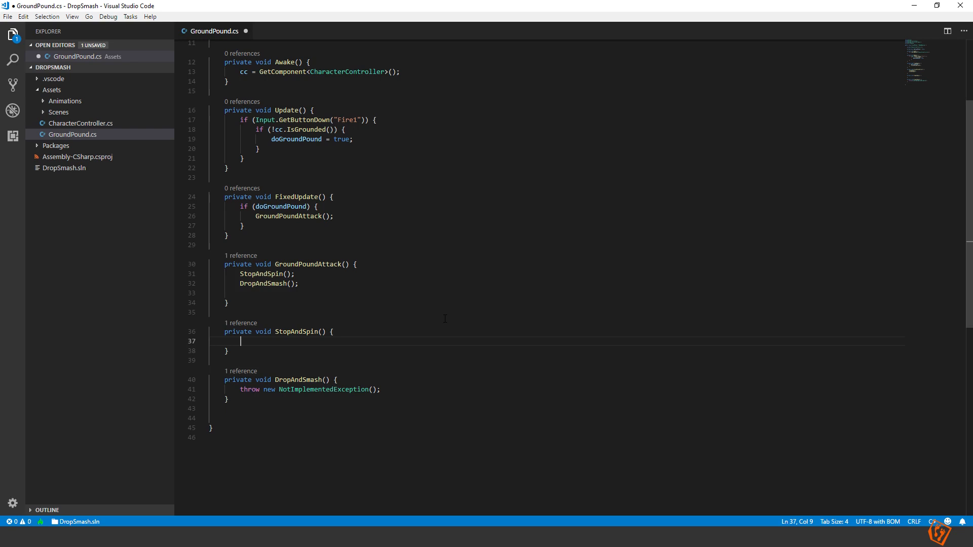
type("C")
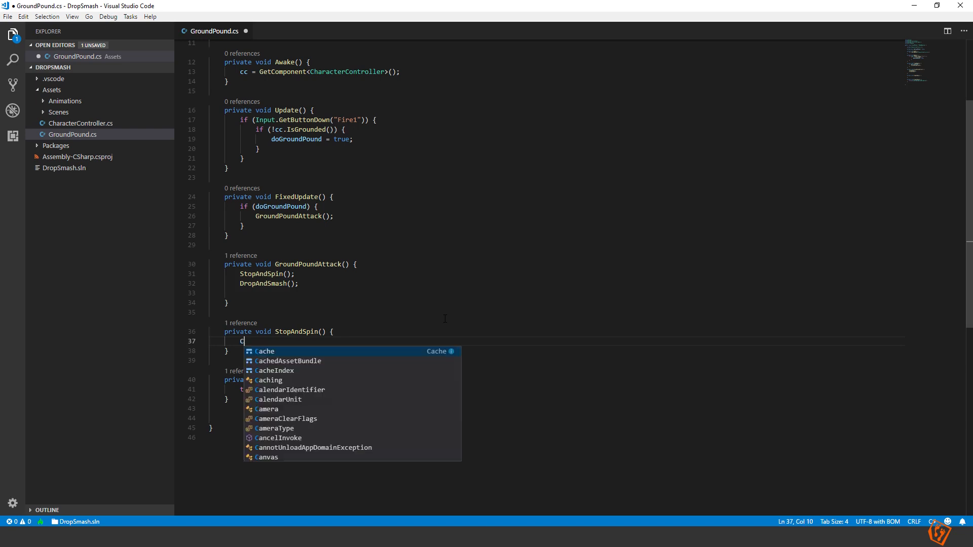
type("learForces()")
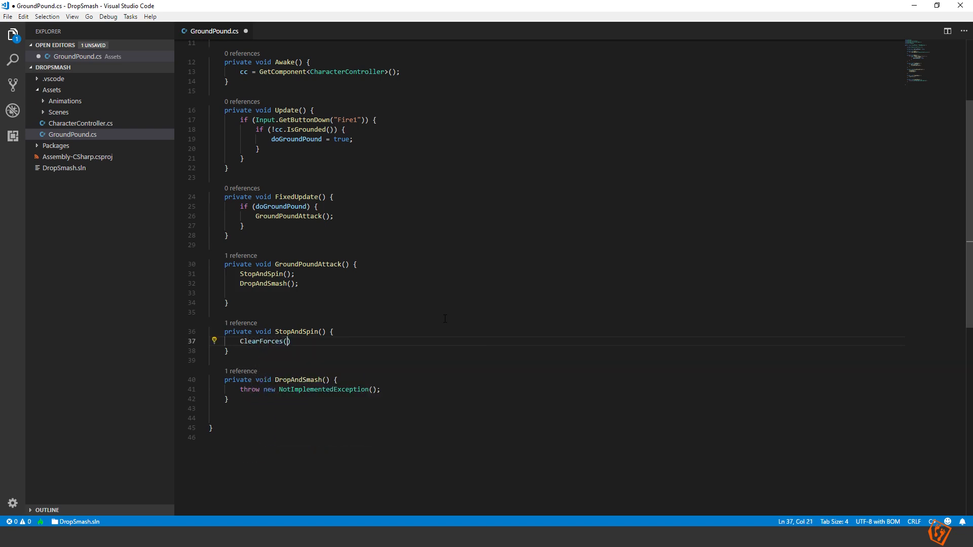
type(";")
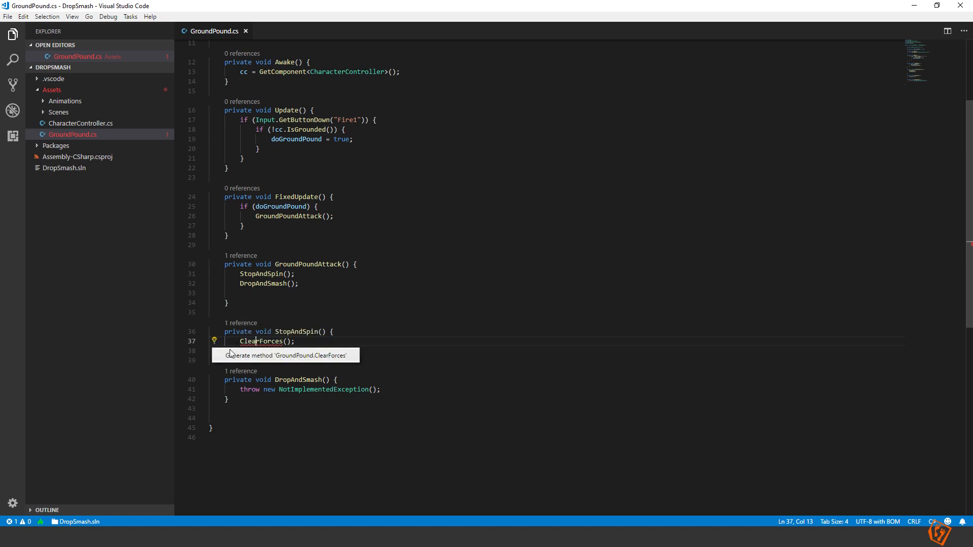
left_click(283, 354)
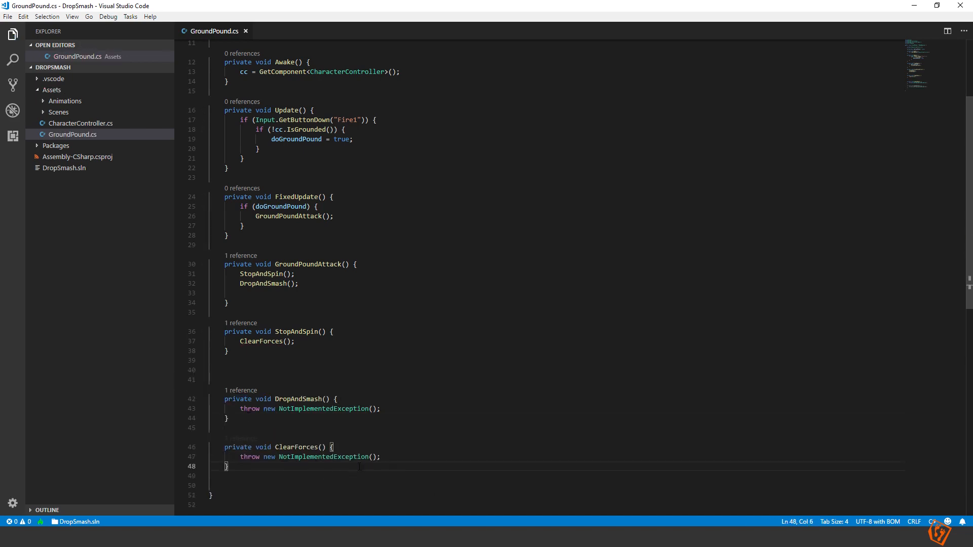
triple_click(308, 457)
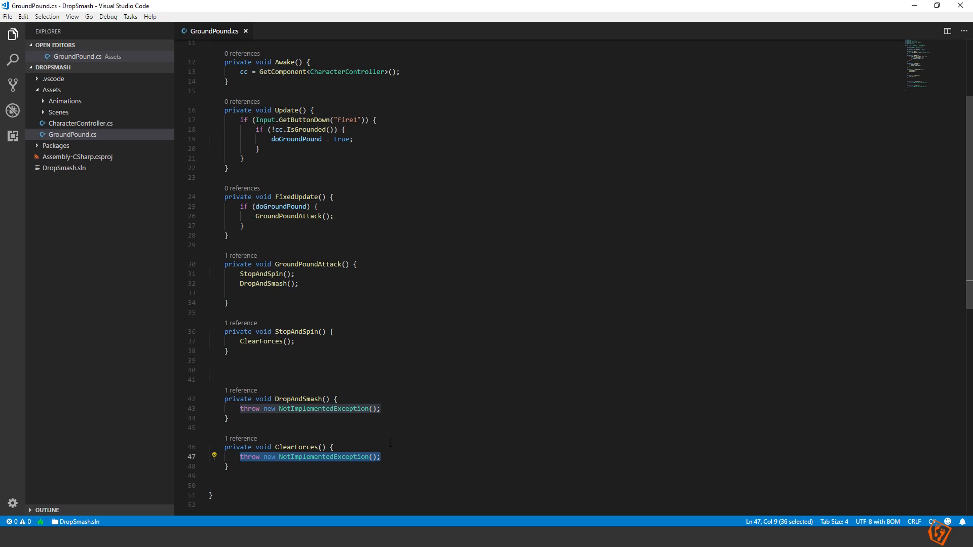
key("Delete")
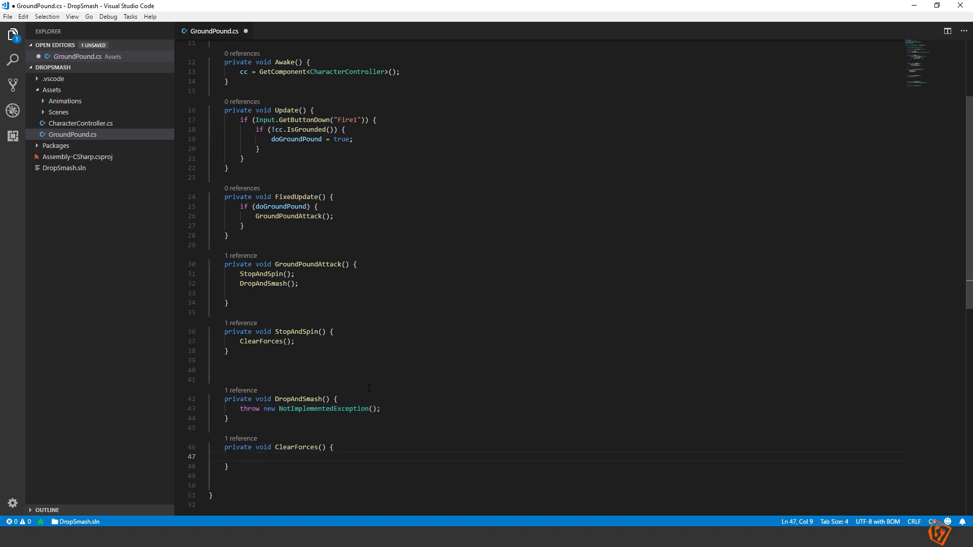
scroll("up", 3)
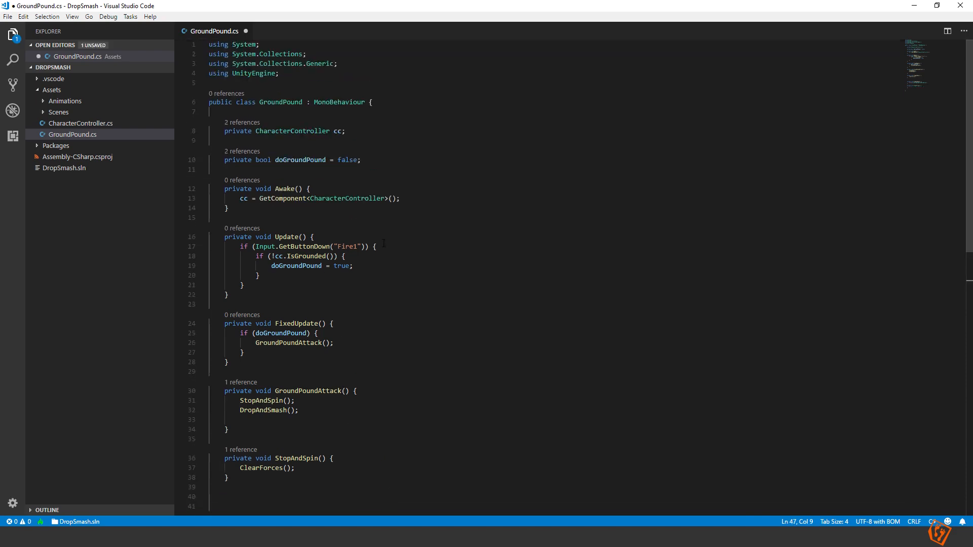
Declare private Rigidbody2D rb under the cc field, assigned with GetComponent<Rigidbody2D>() in Awake.
left_click(360, 159)
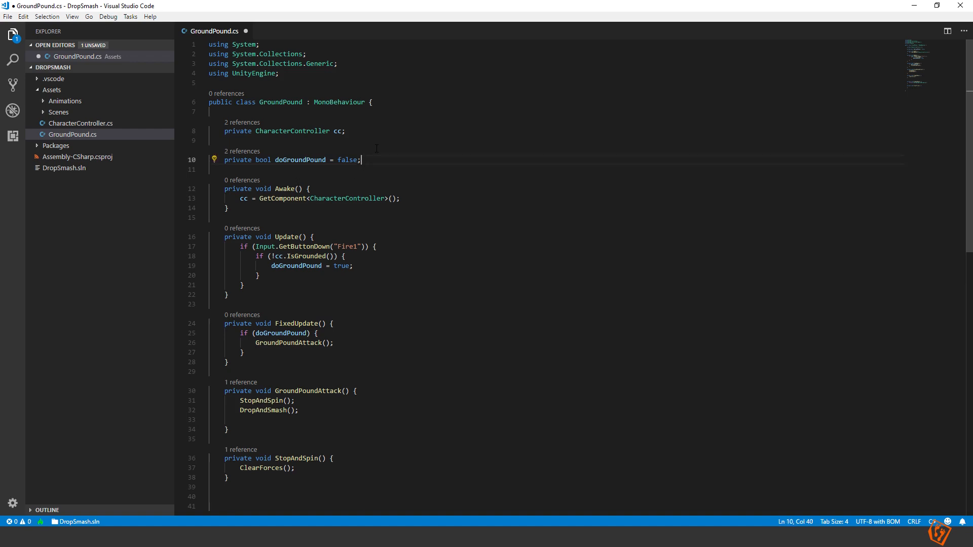
key("Enter")
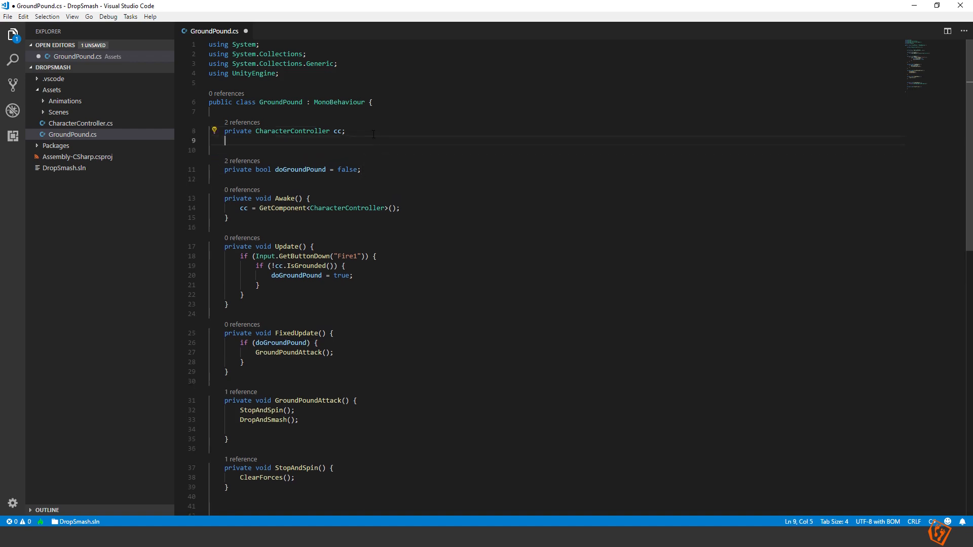
type("private")
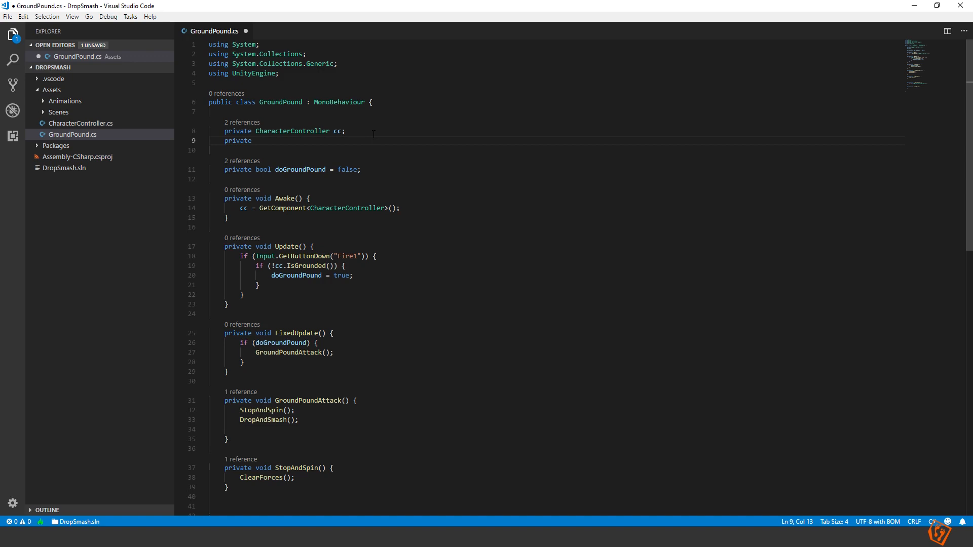
type("Rigidbody2D r")
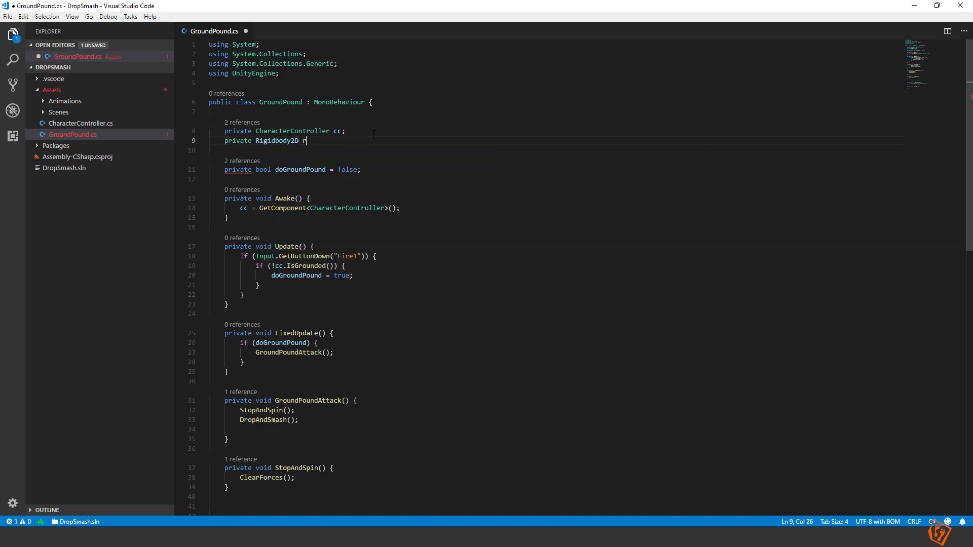
type("b;")
type("rb = GetComponent<Rigidbody2D>();")
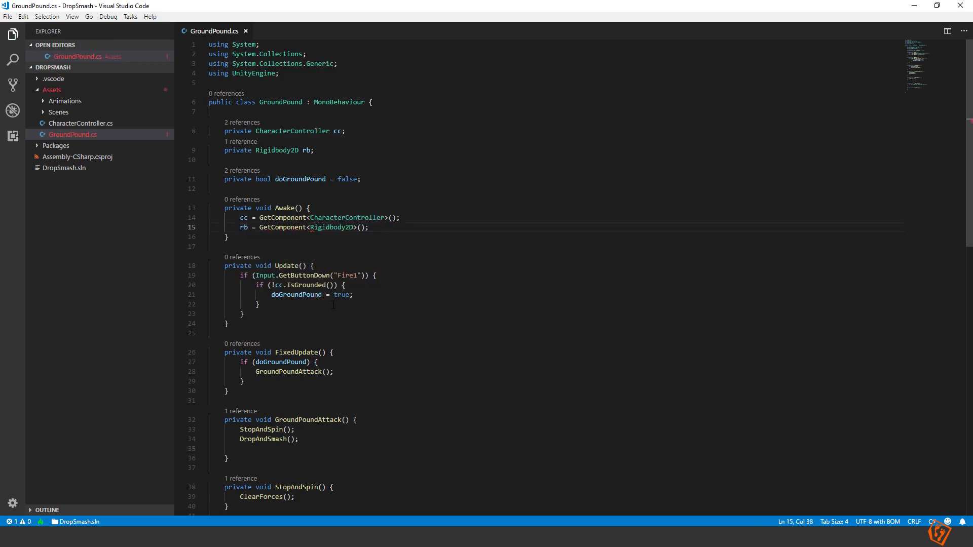
scroll("down", 3)
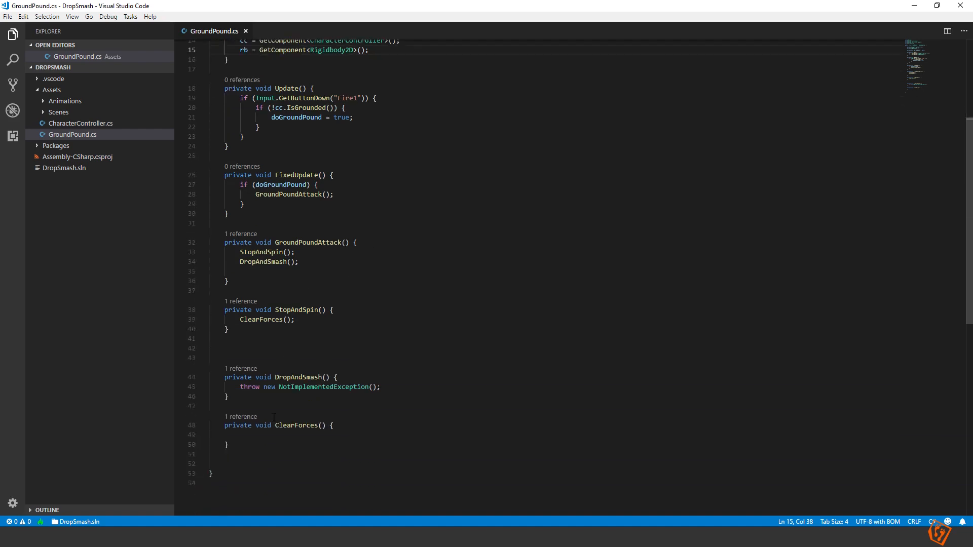
In ClearForces set rb.velocity = Vector2.zero and rb.angularVelocity = 0, then save.
left_click(241, 435)
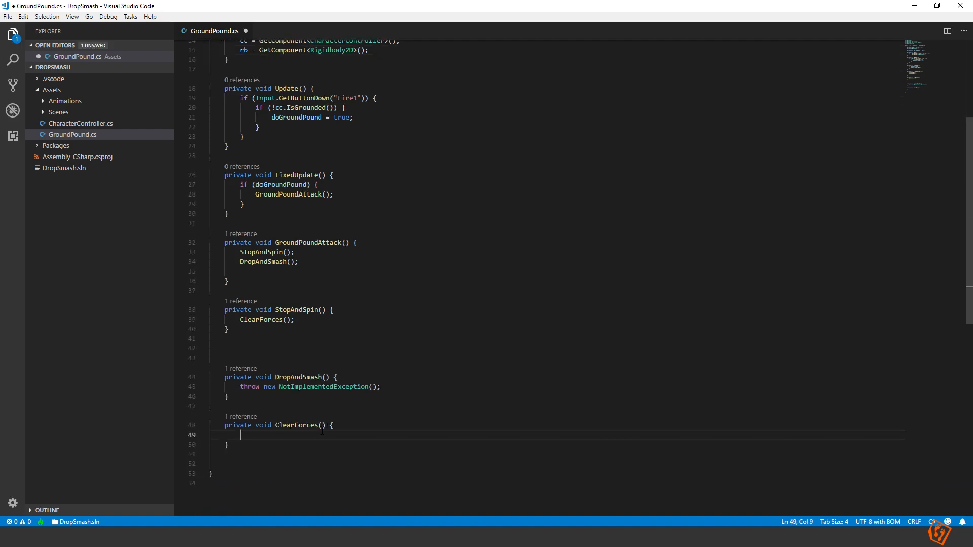
type("rb.")
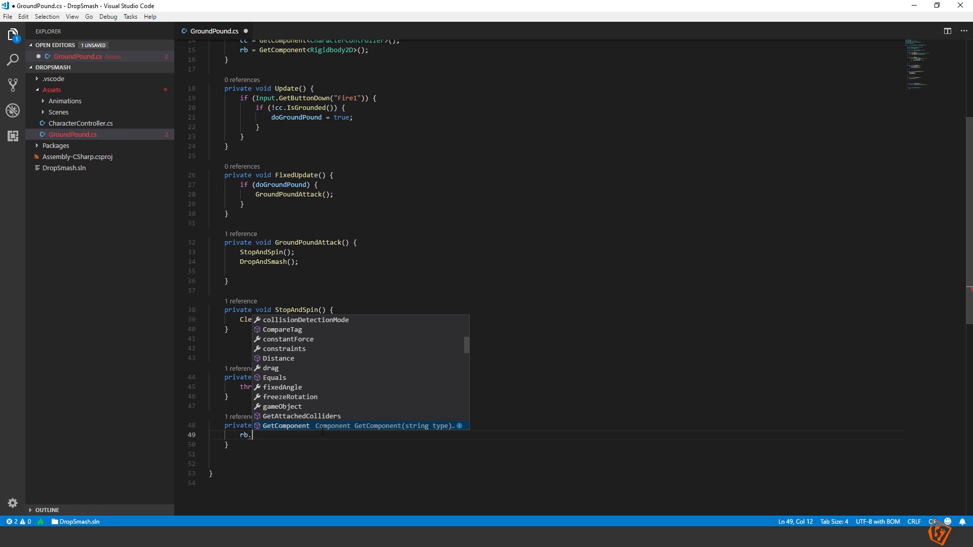
type("velocity")
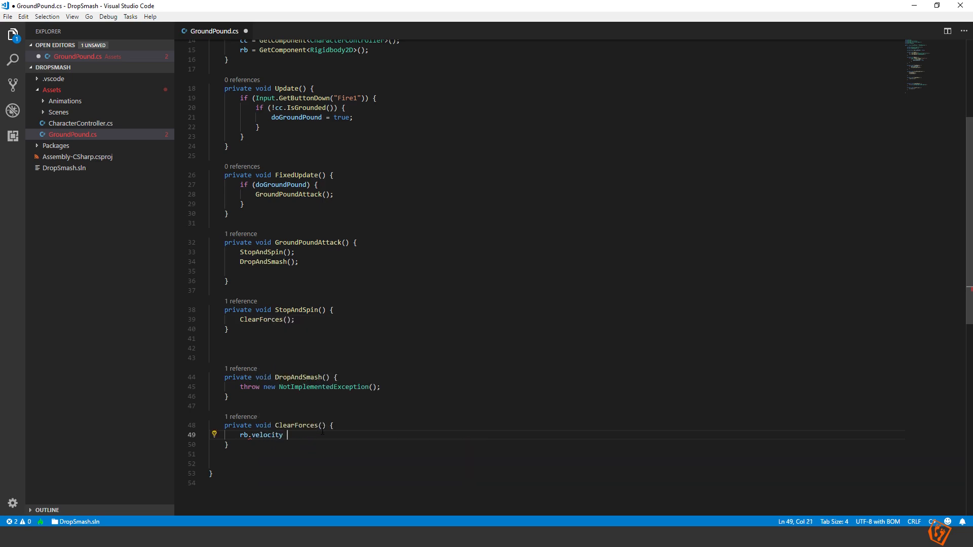
type("= Vector2.zero;")
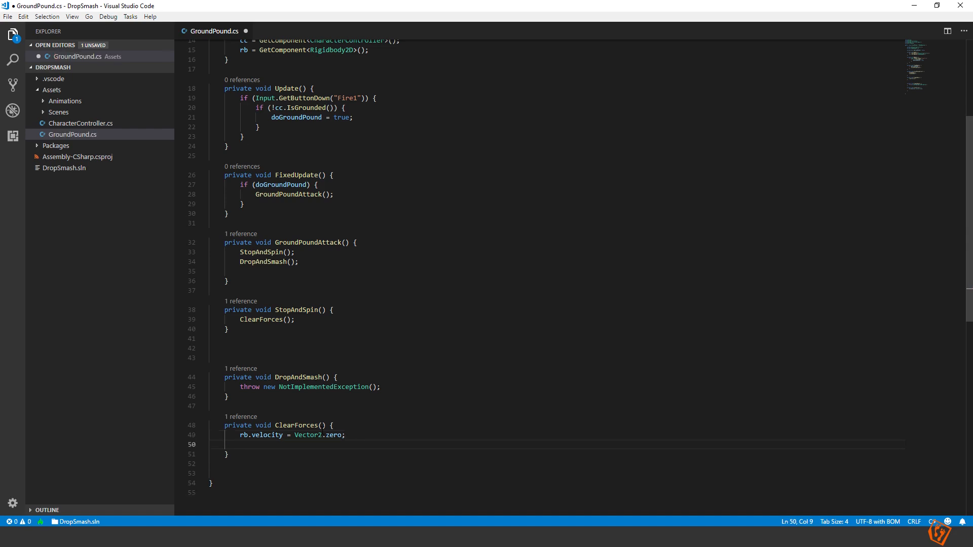
type("rb.veloc")
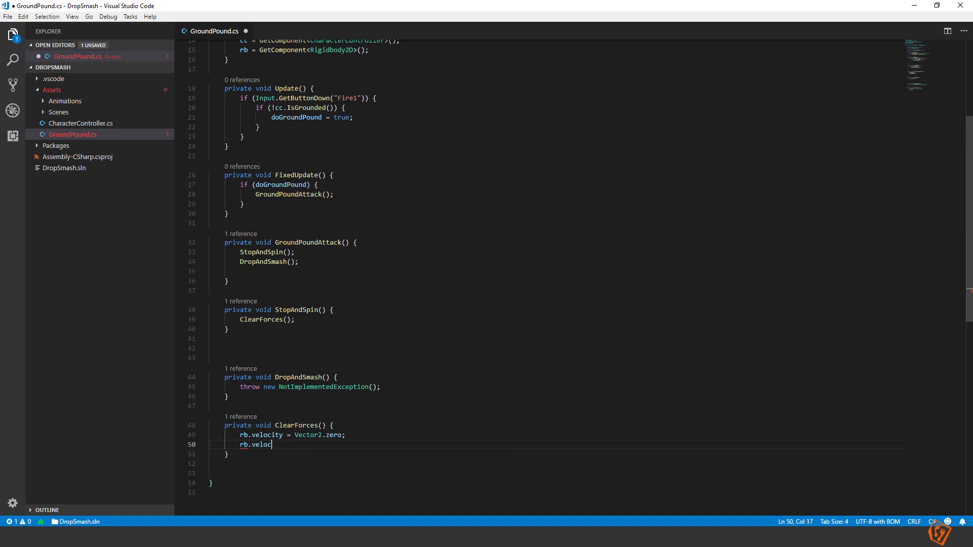
type("angularV")
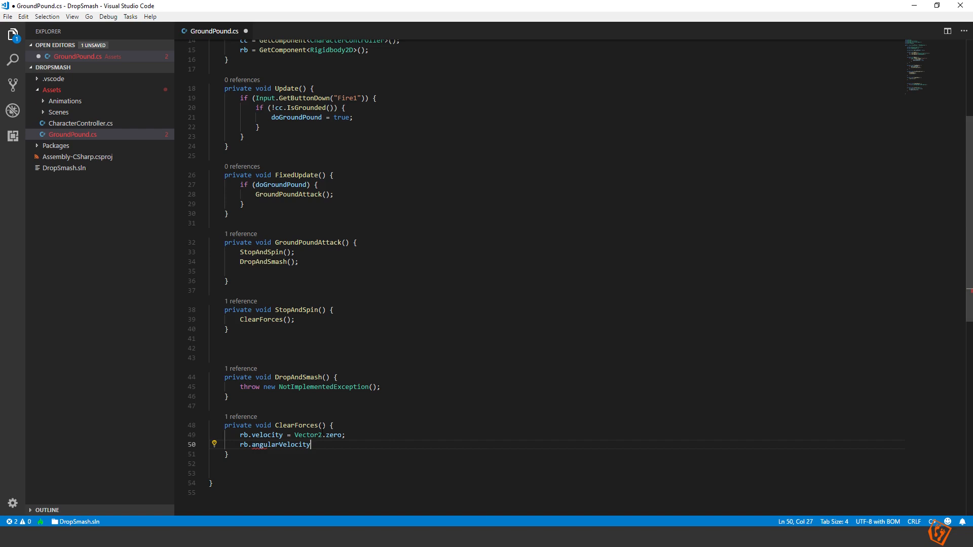
type("= 0;")
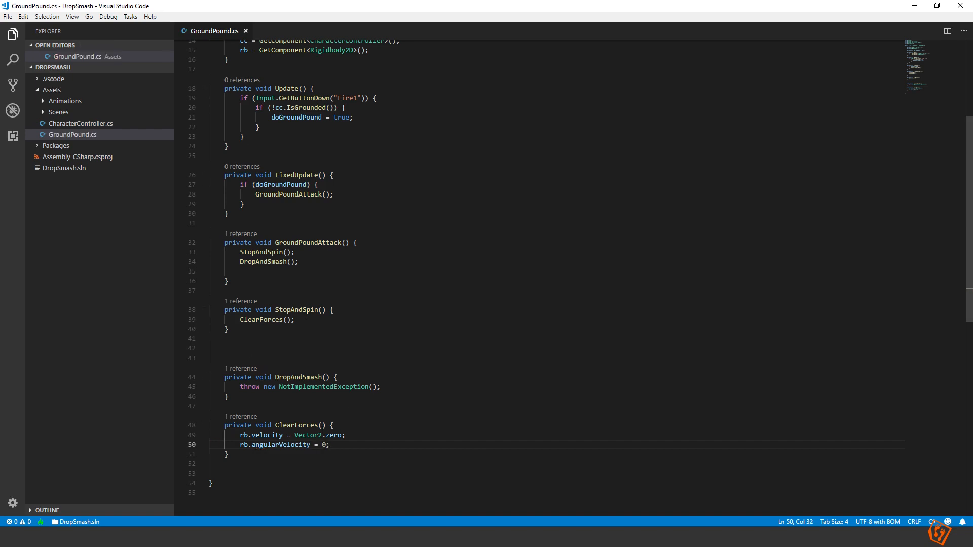
left_click(297, 319)
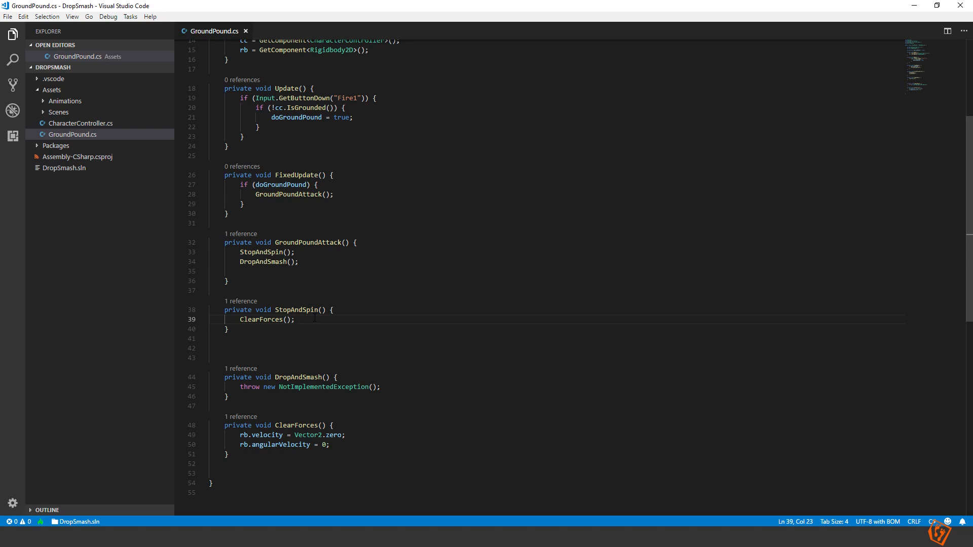
After ClearForces() in StopAndSpin, add rb.gravityScale = 0 and save.
key("enter")
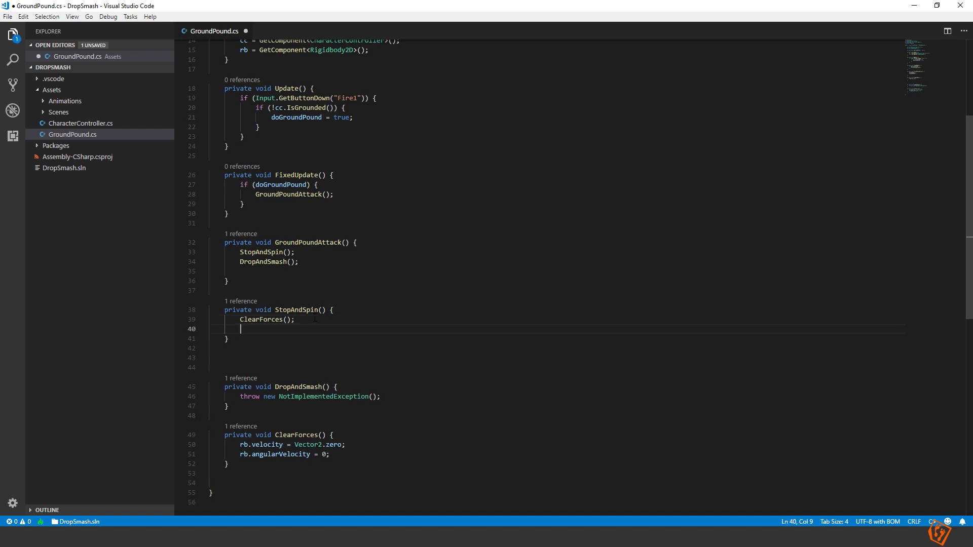
type("rb.gravityScale = 0;")
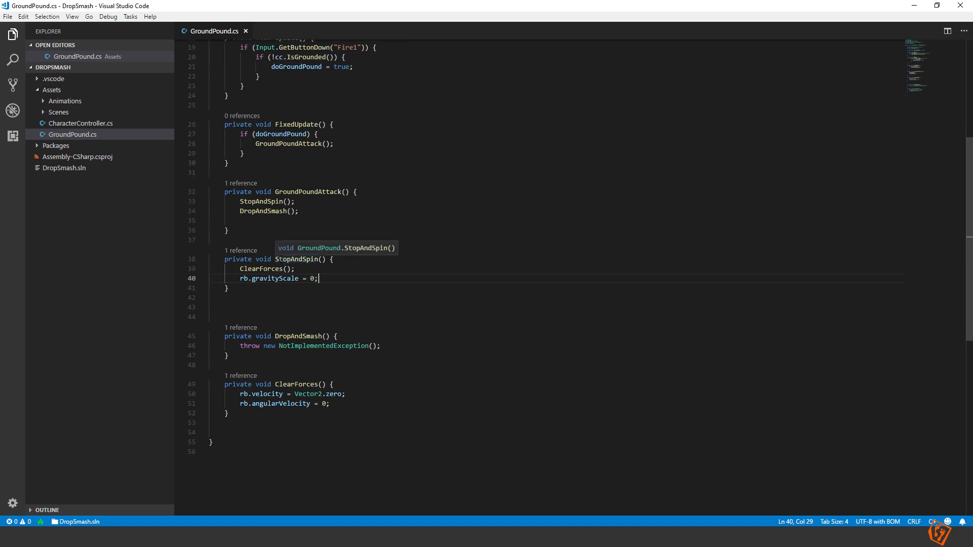
mouse_move(287, 216)
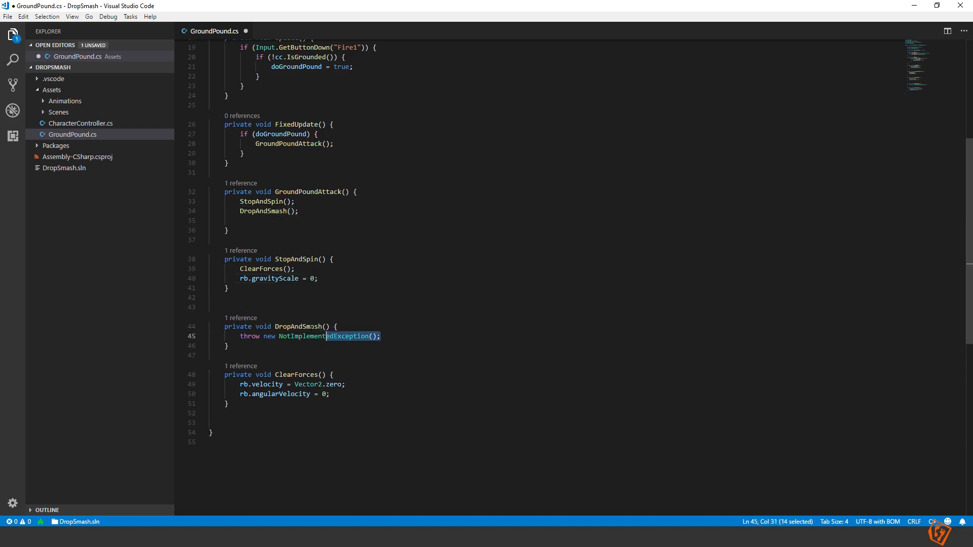
Remove the NotImplementedException throw from DropAndSmash, leaving an empty body, and save.
key("Delete")
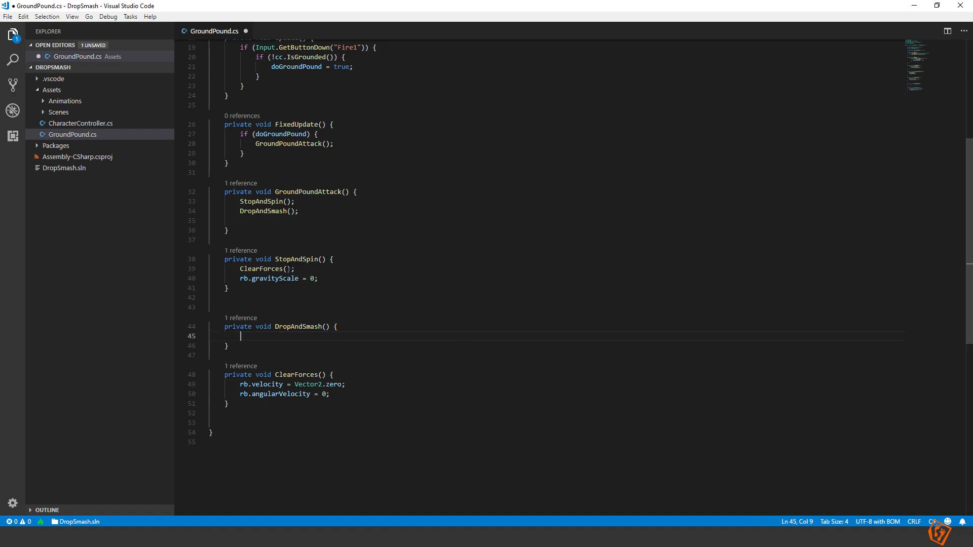
key("ctrl+s")
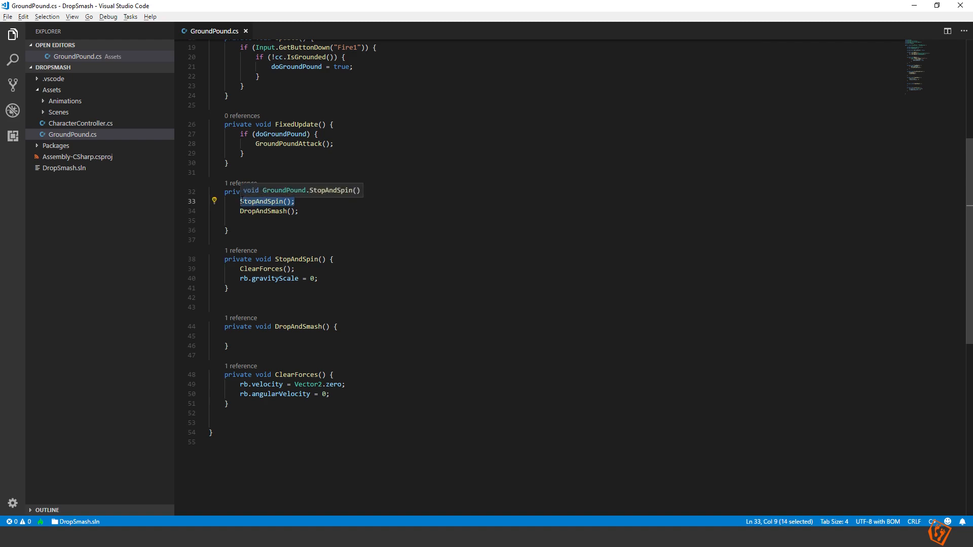
Make DropAndSmash an IEnumerator yielding new WaitForSeconds(stopTime), and save.
double_click(263, 210)
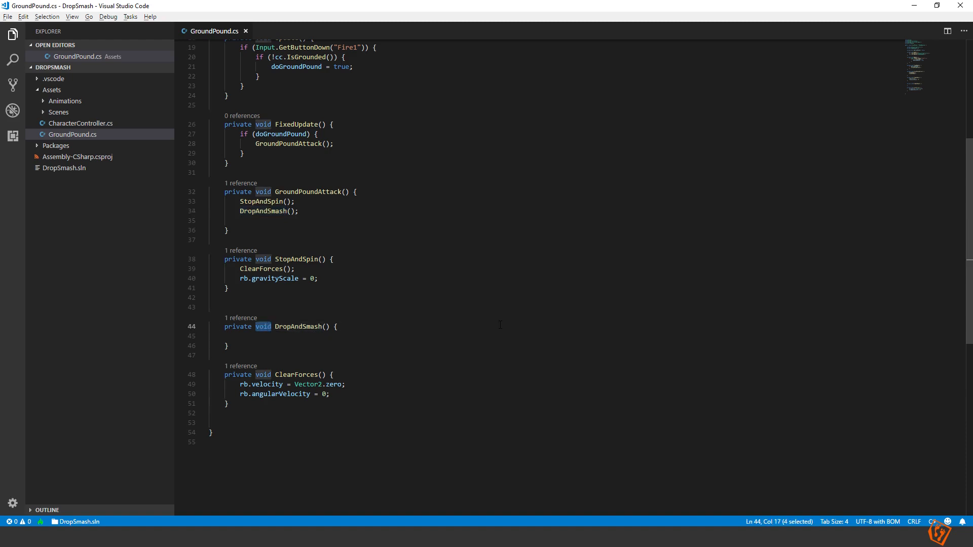
type("Ieu")
left_click(556, 336)
type("yield return n")
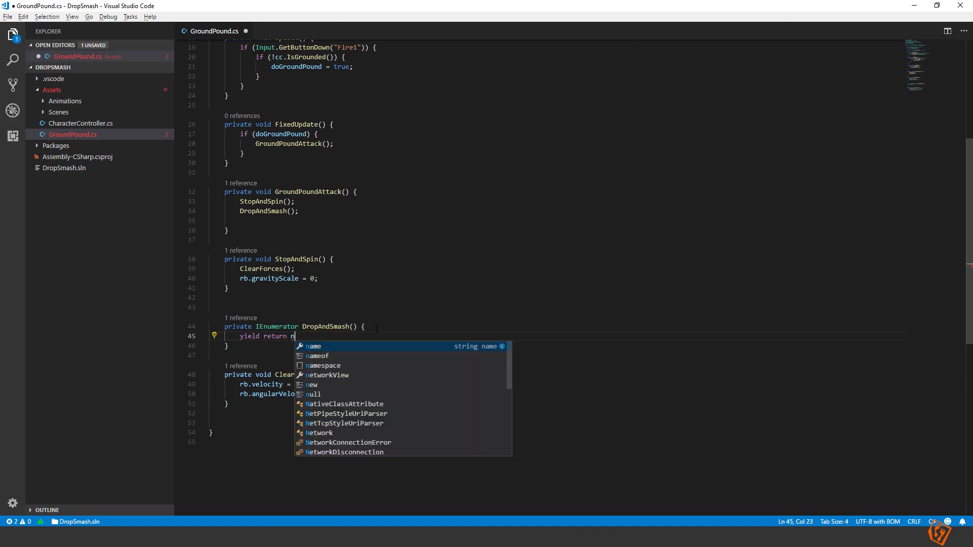
type("ew")
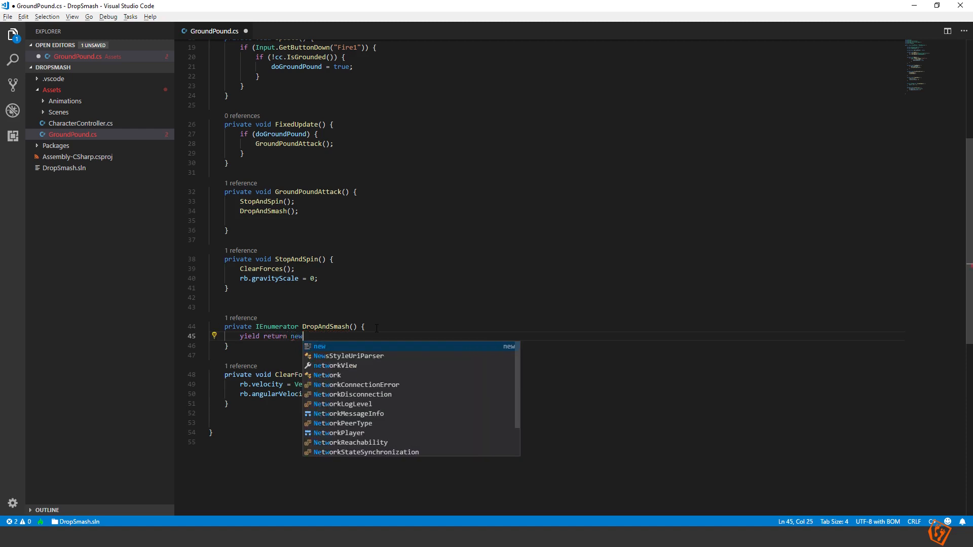
type("wai")
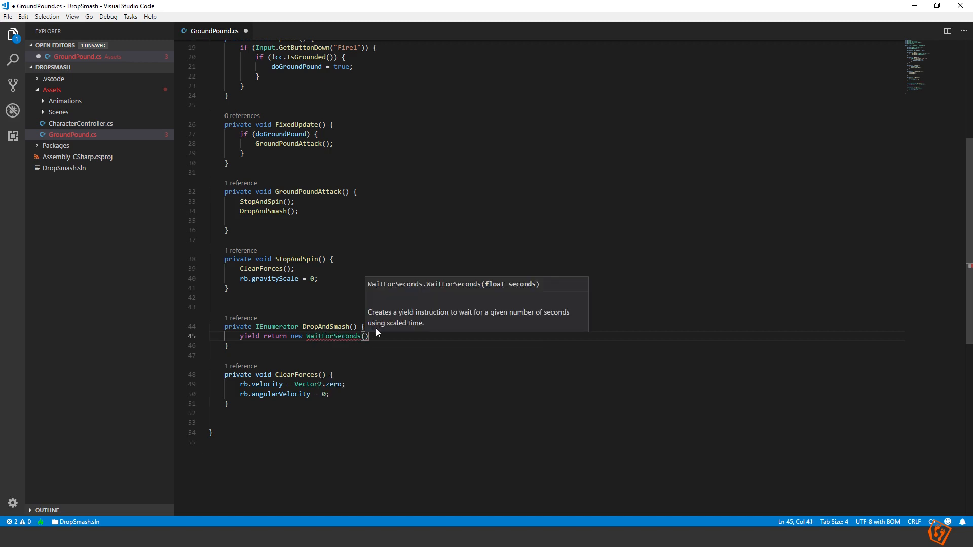
type("stopTime")
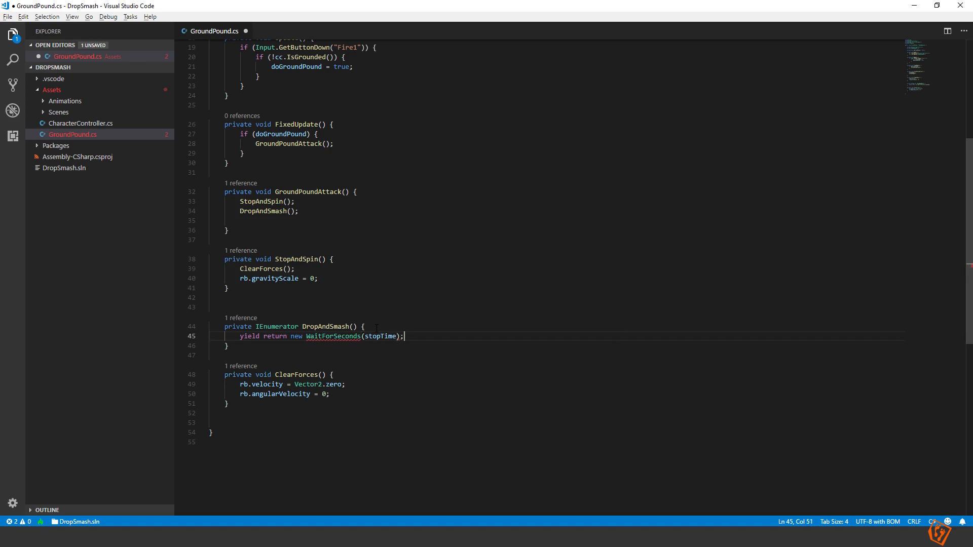
key("ctrl+s")
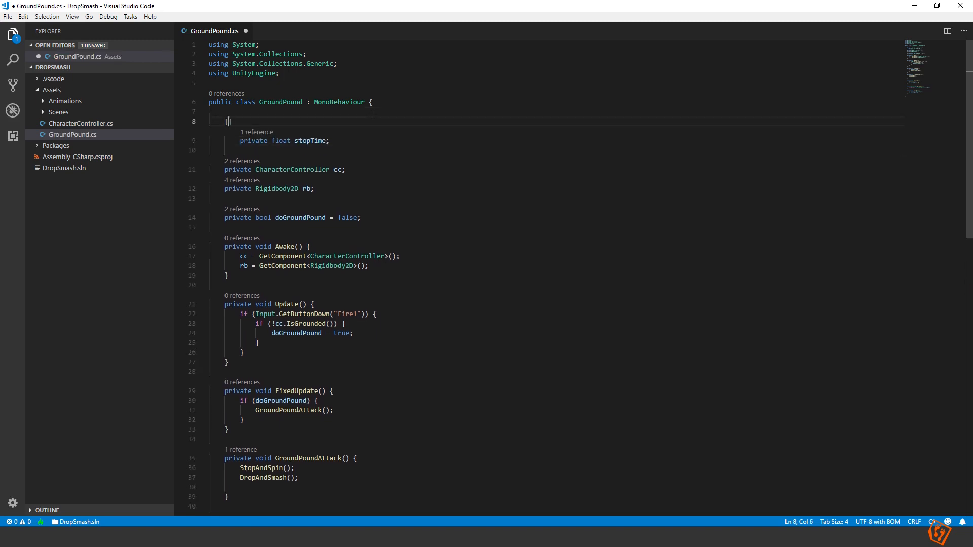
Declare [SerializeField] private float stopTime; near the top of the class.
type("[Seri")
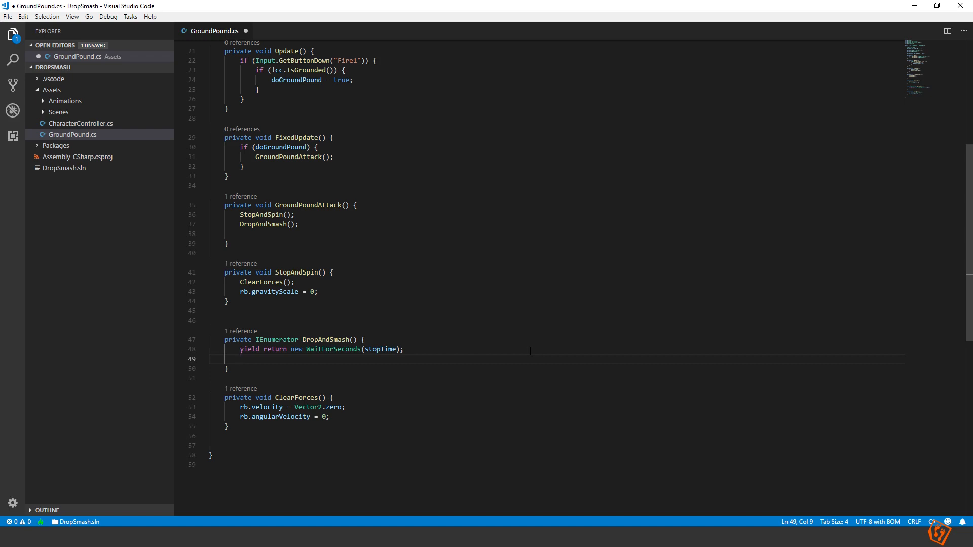
Add rb.AddForce(Vector2.down * dropForce, ForceMode2D.Impulse); to DropAndSmash.
type("rb.addf")
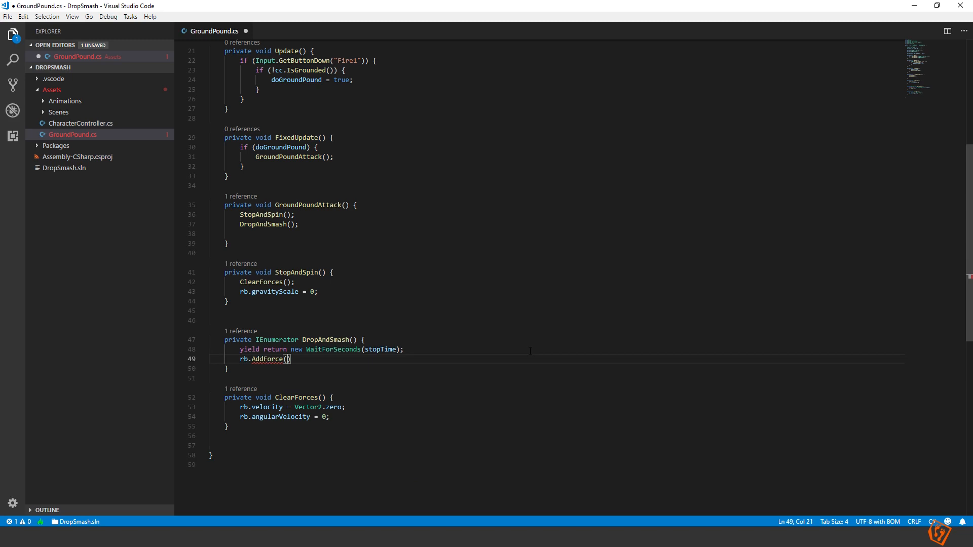
type("vect")
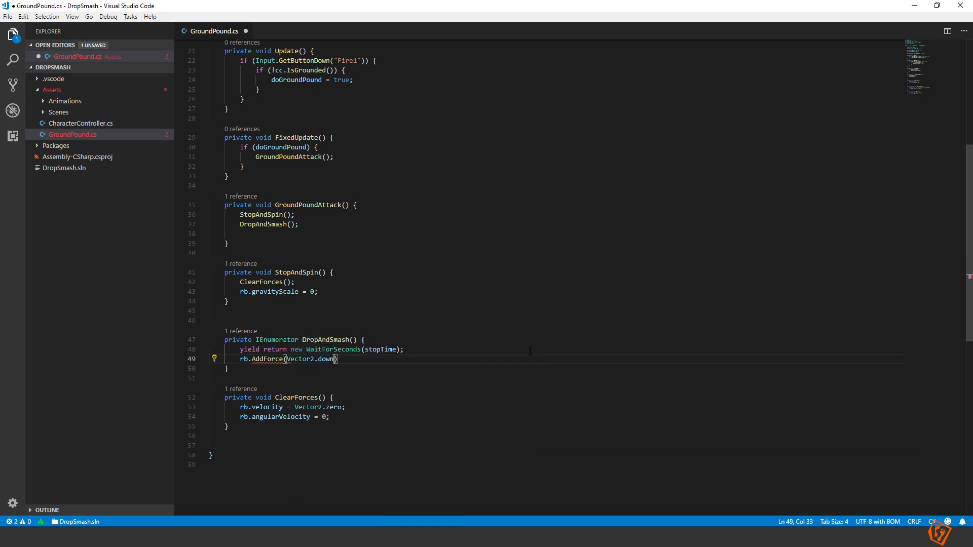
type("* dropSpee")
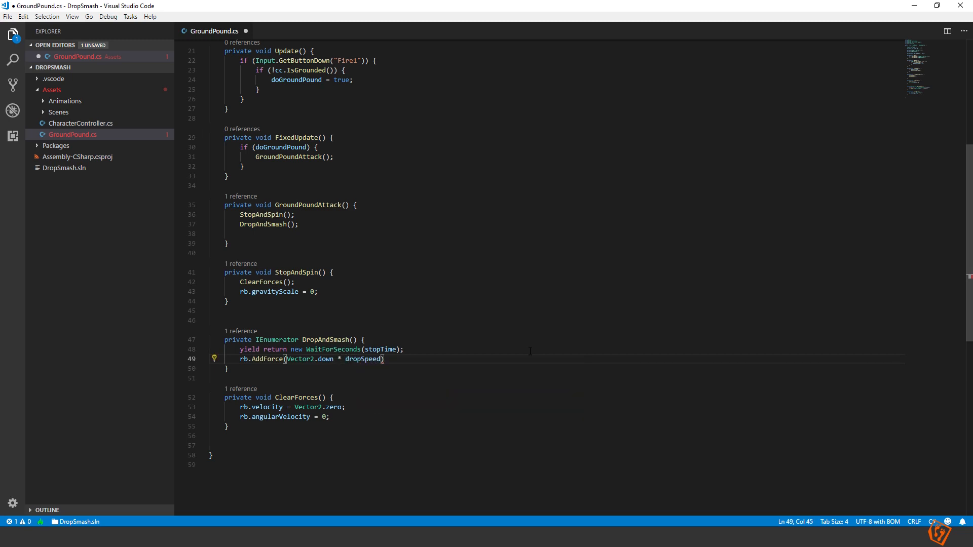
type("dropForce")
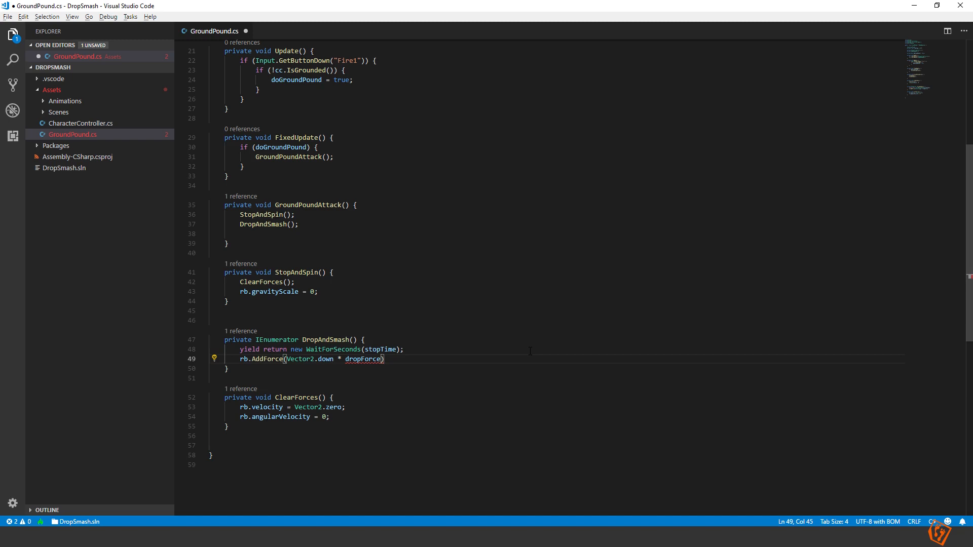
type(", forceMode2D")
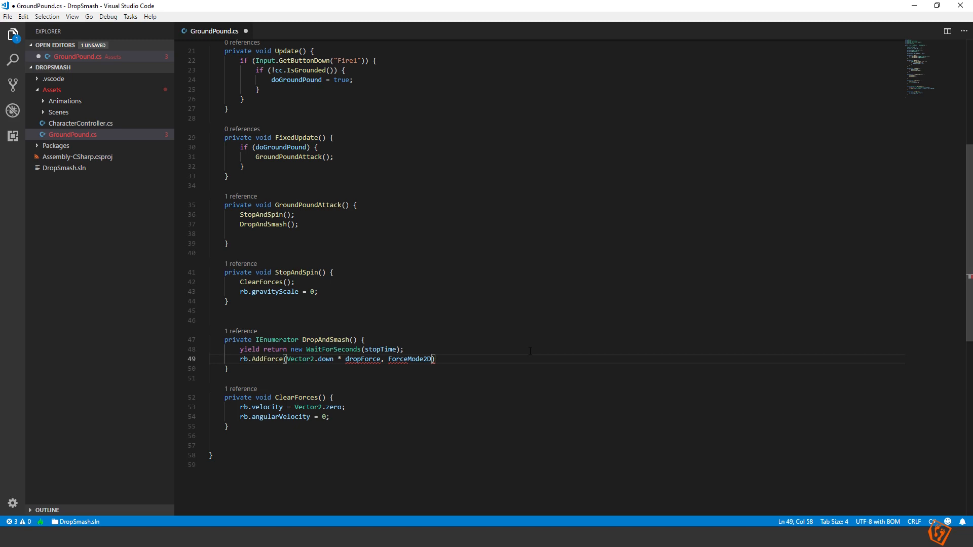
type(".Impulse")
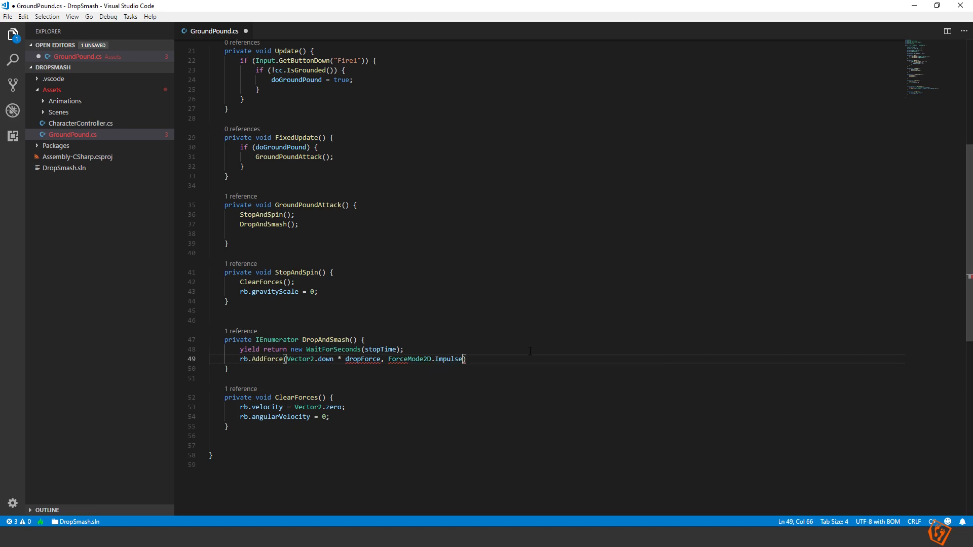
type(";")
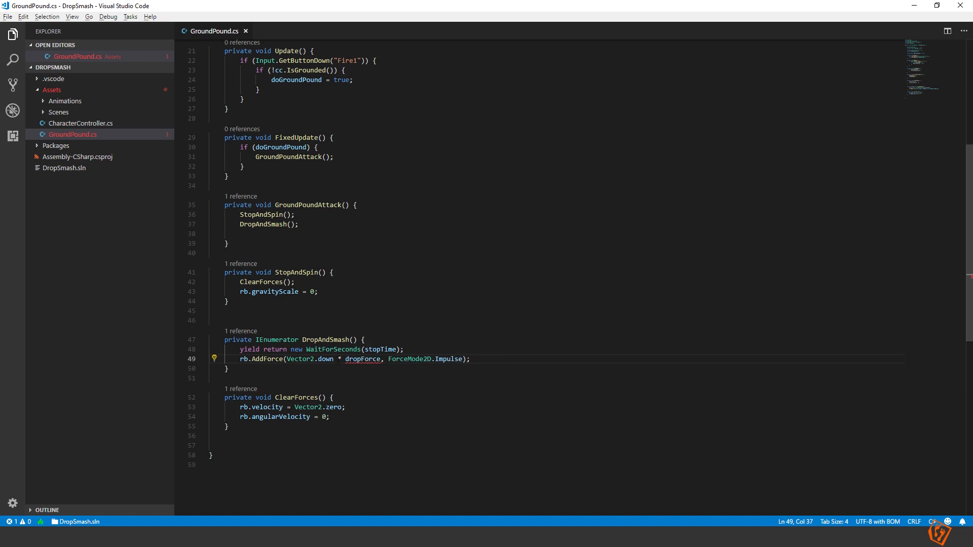
scroll("up", 3)
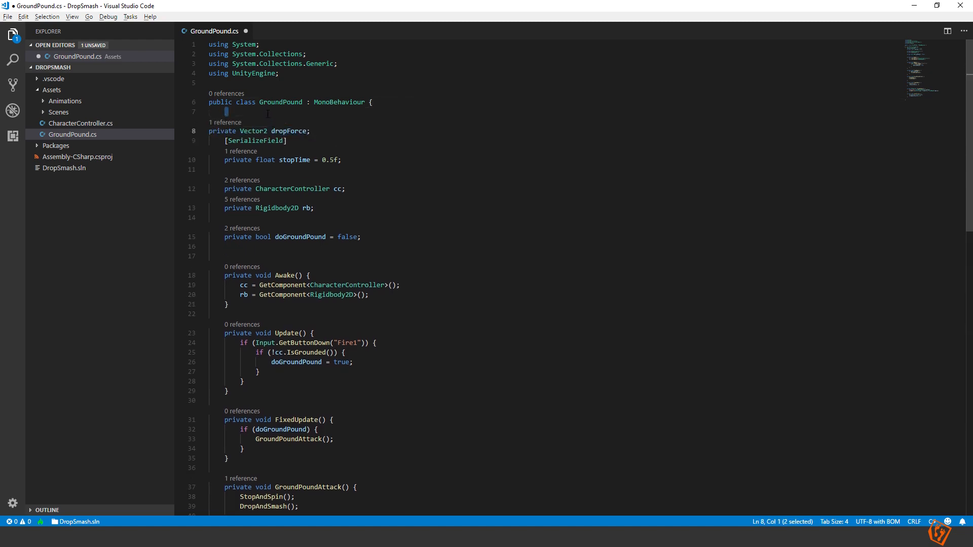
Make dropForce a [SerializeField] private float defaulting to 5f.
type("[SerializeField")
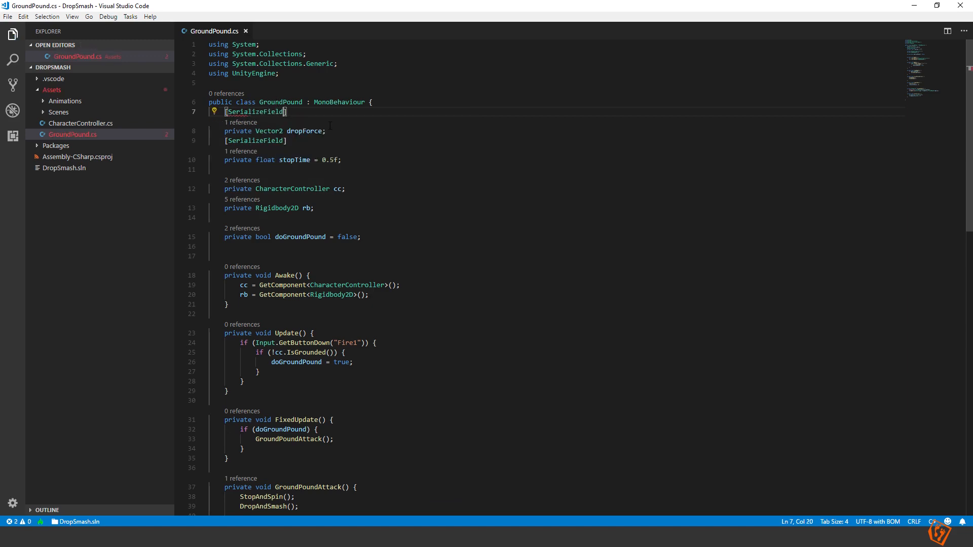
type("=")
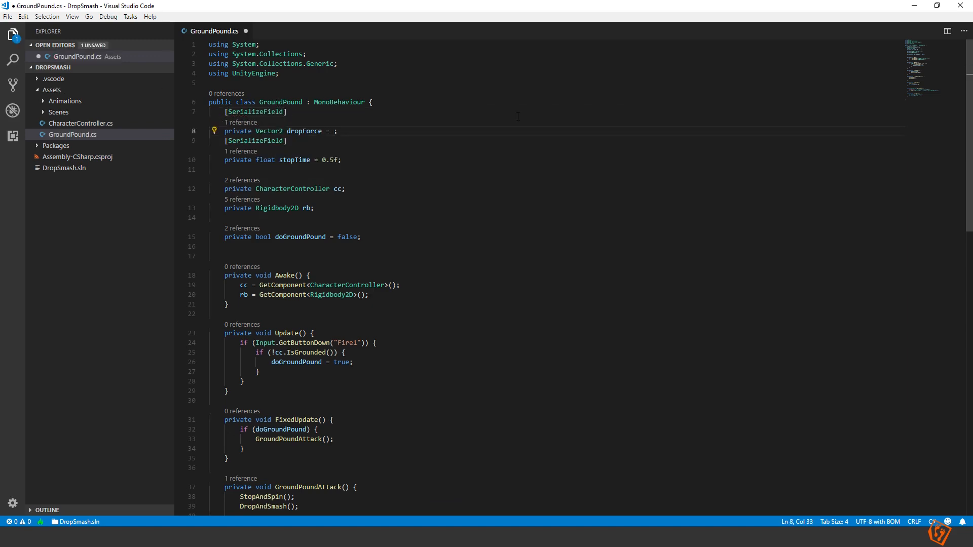
type("5f")
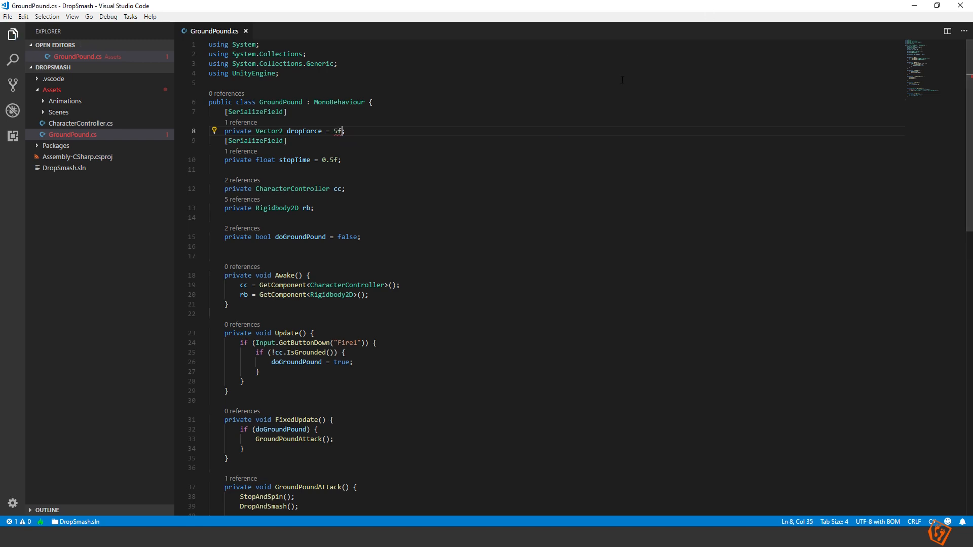
scroll("down", 3)
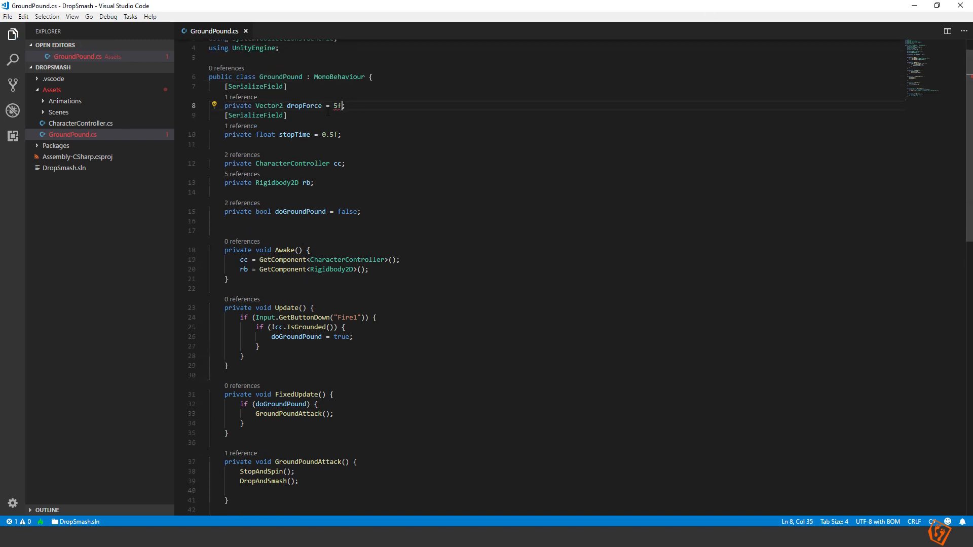
double_click(269, 106)
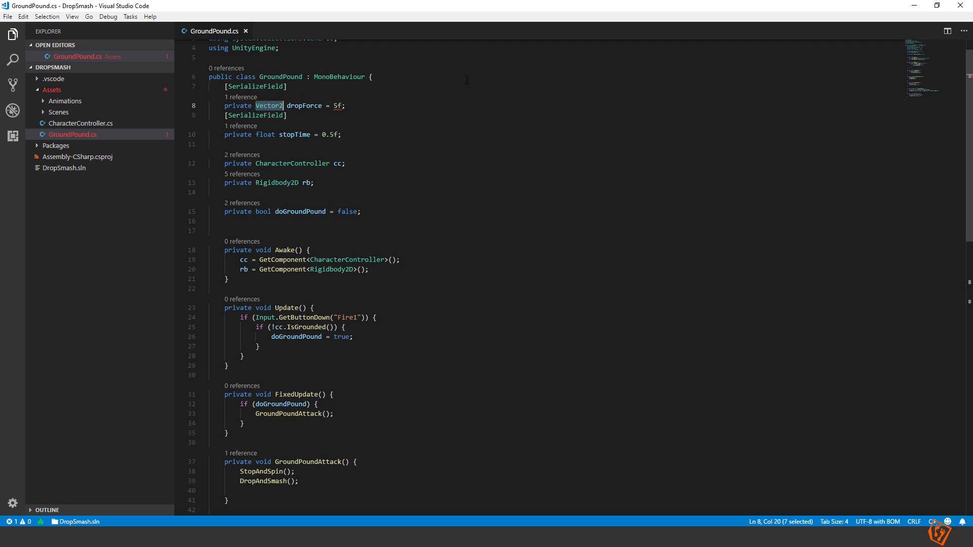
type("flo")
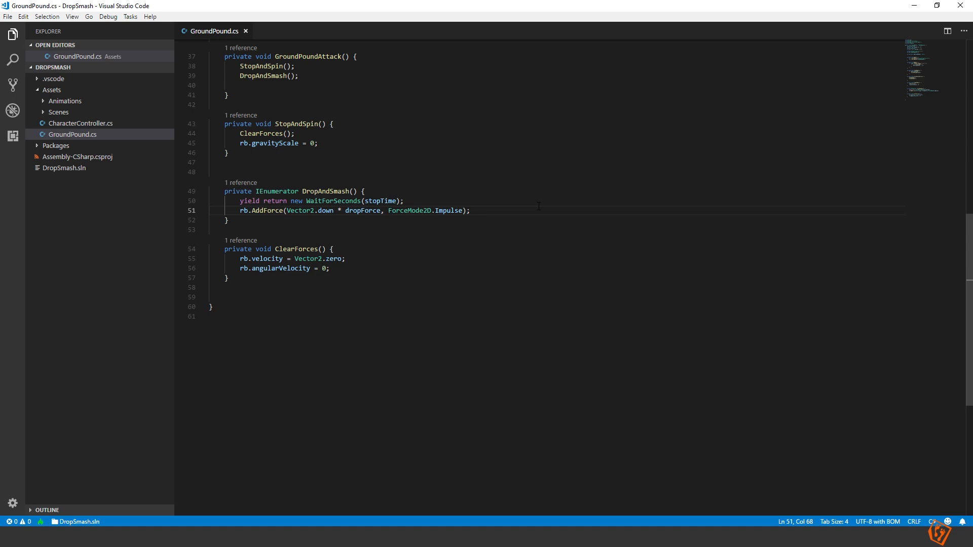
mouse_move(501, 281)
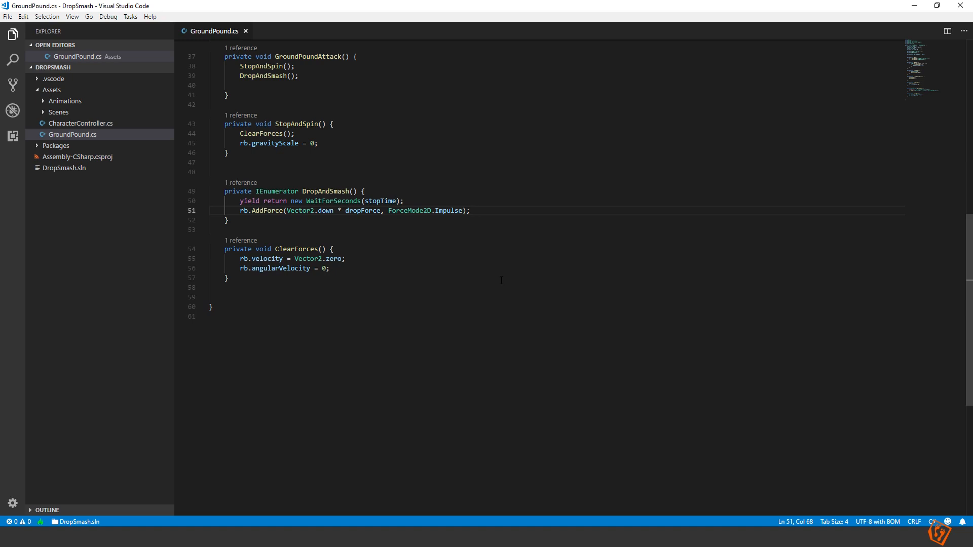
Add an OnCollisionEnter2D(Collision2D other) handler below FixedUpdate and begin its if on other.contacts.
scroll("up", 3)
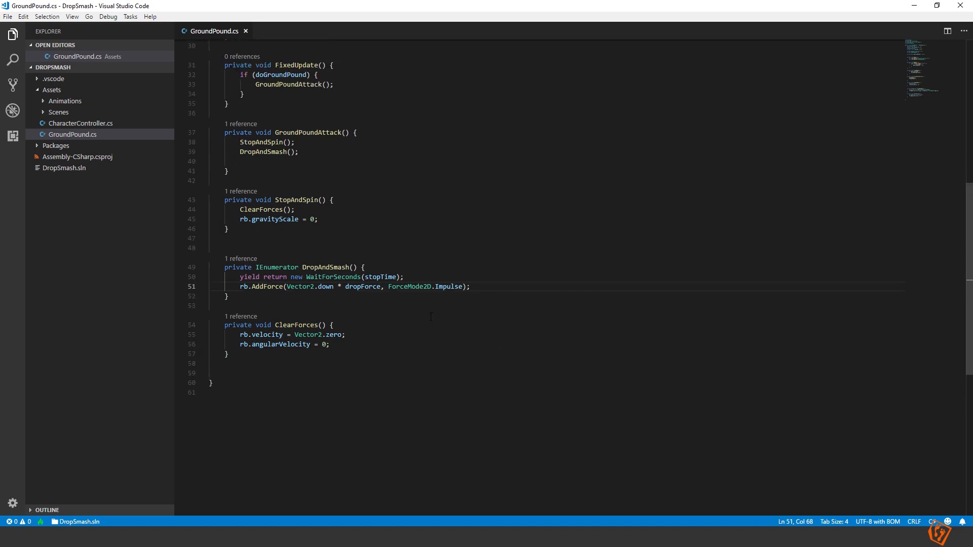
scroll("up", 3)
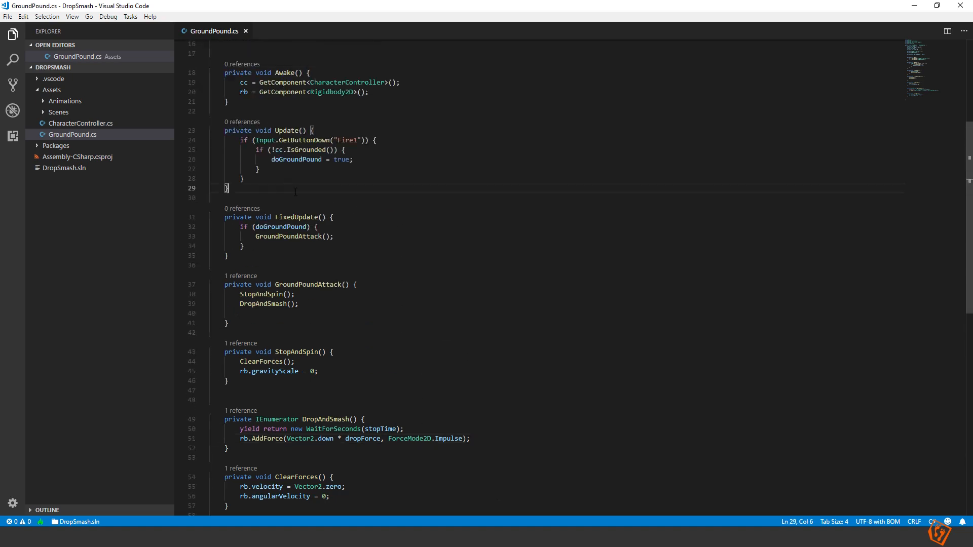
key("enter")
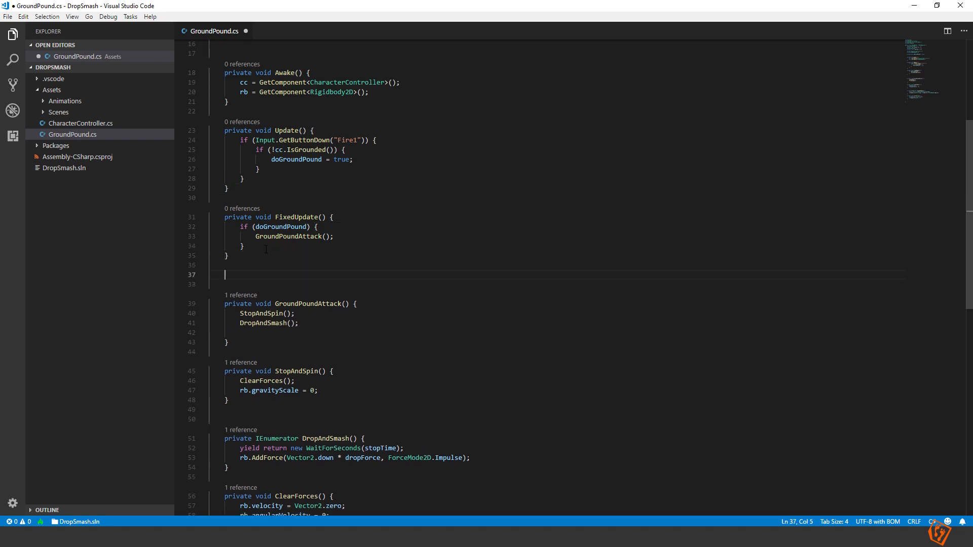
type("Onco")
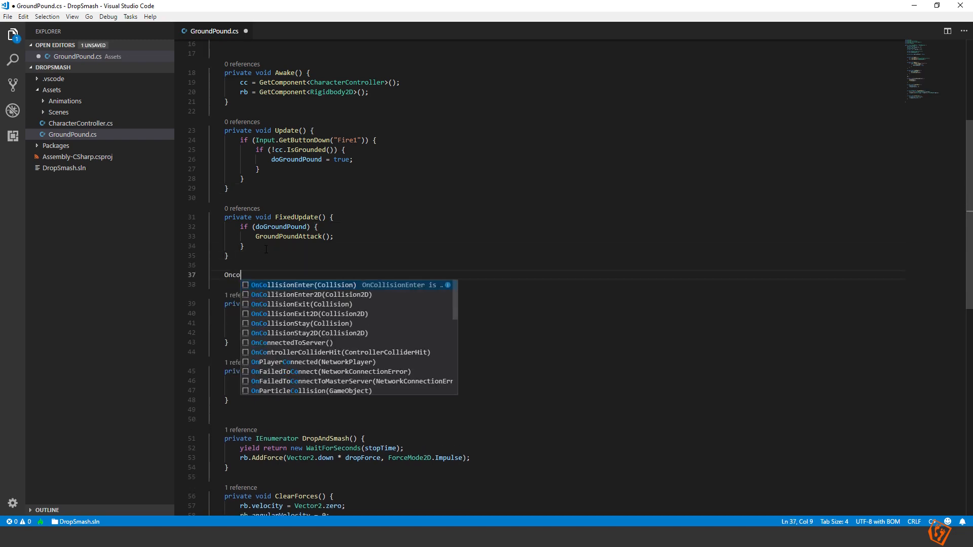
left_click(308, 294)
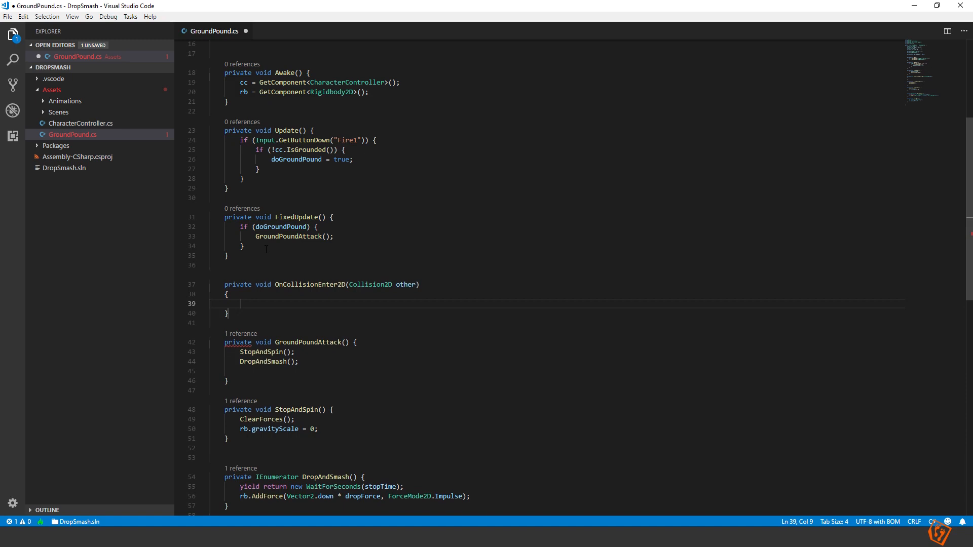
key("ctrl+s")
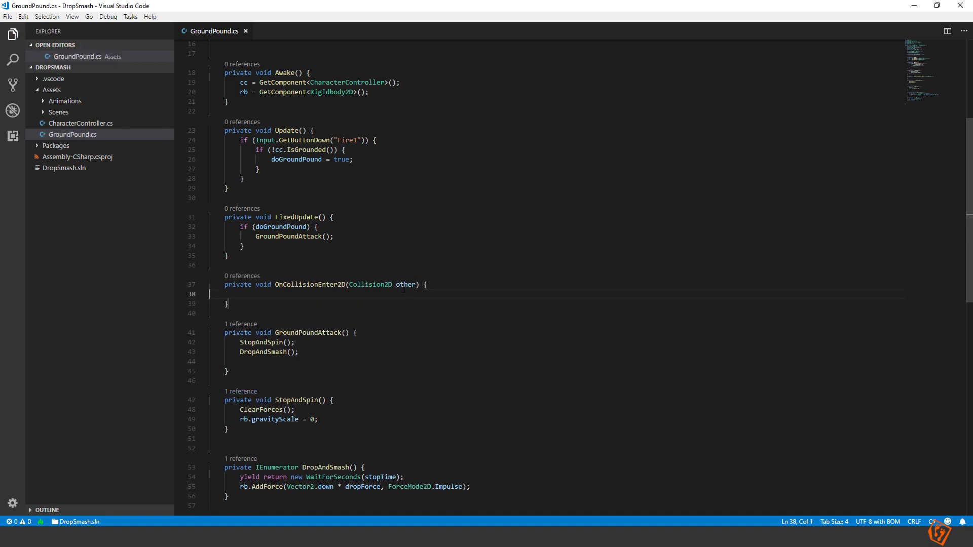
double_click(405, 284)
type("if(other.contacts")
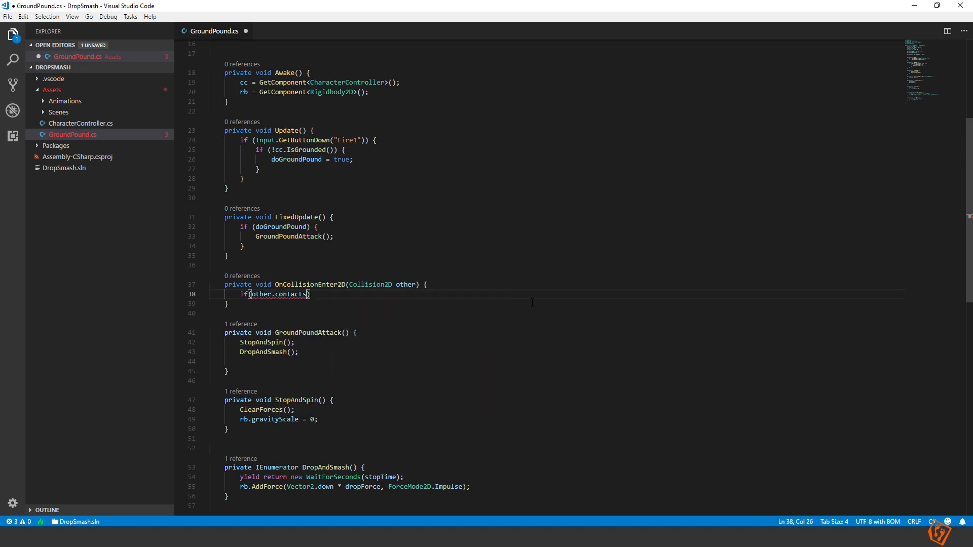
Complete the condition other.contacts[0].normal.y >= 0.5 and call CompleteGroundPound() inside it.
type("[0]")
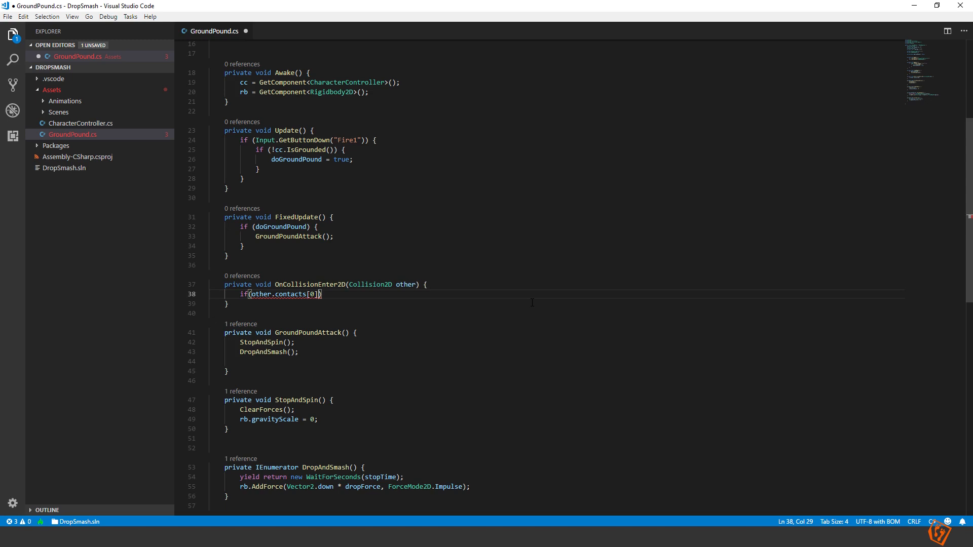
type(".nor")
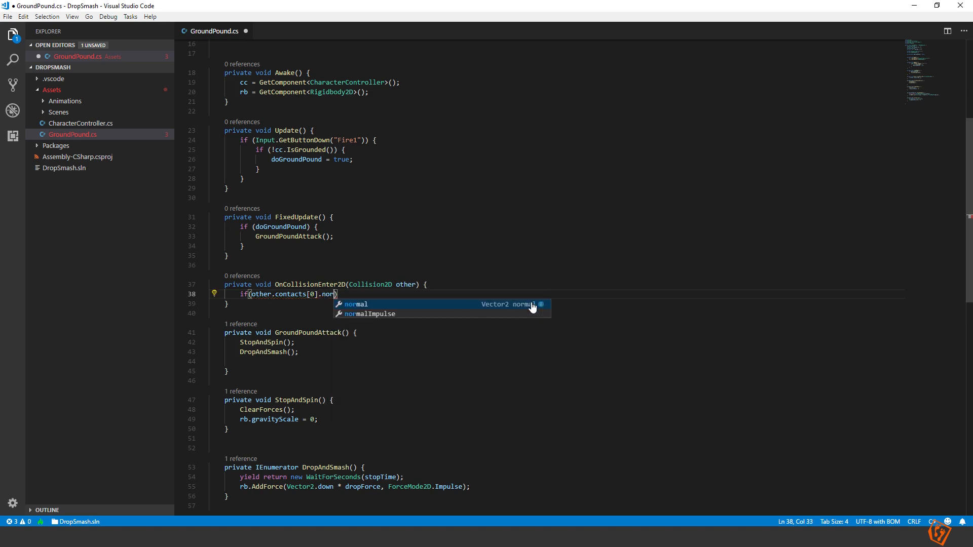
left_click(354, 303)
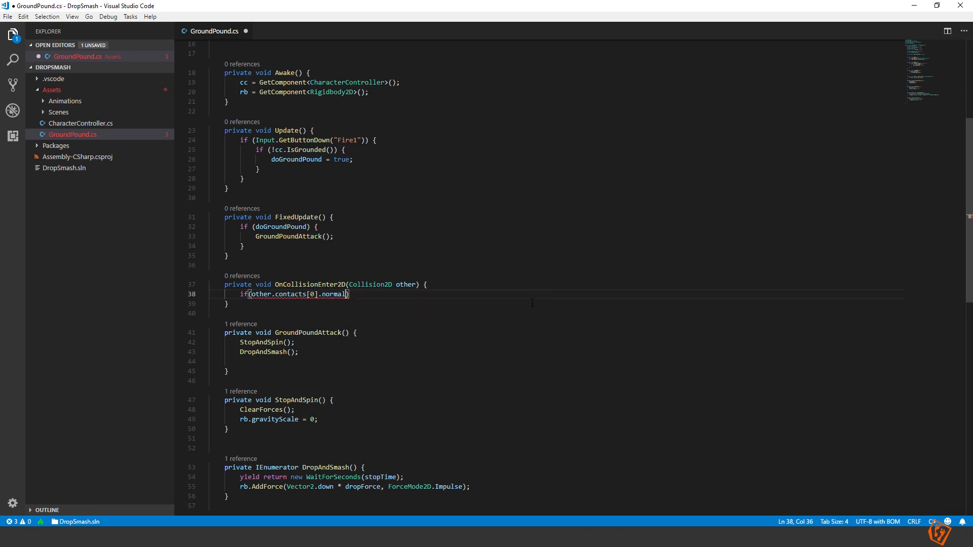
type("> 0.5")
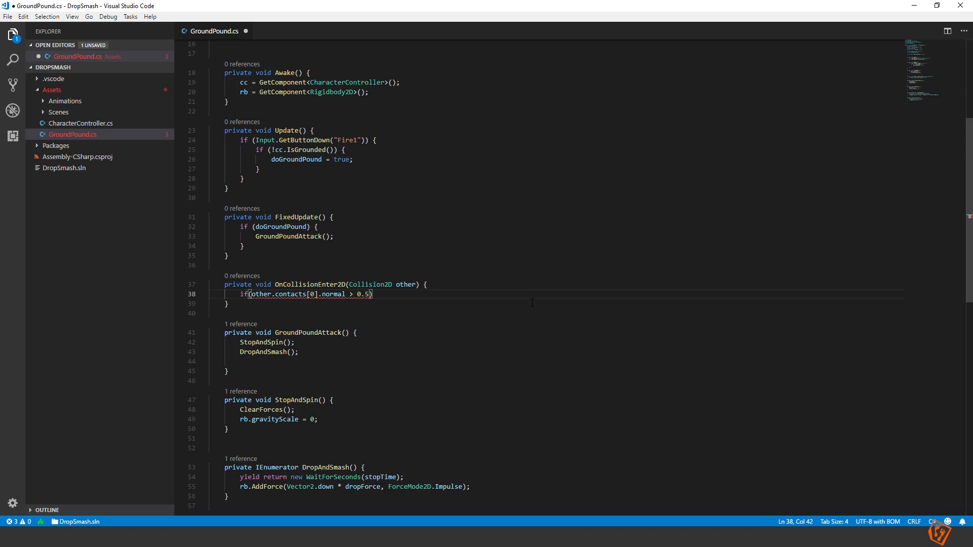
type(".y")
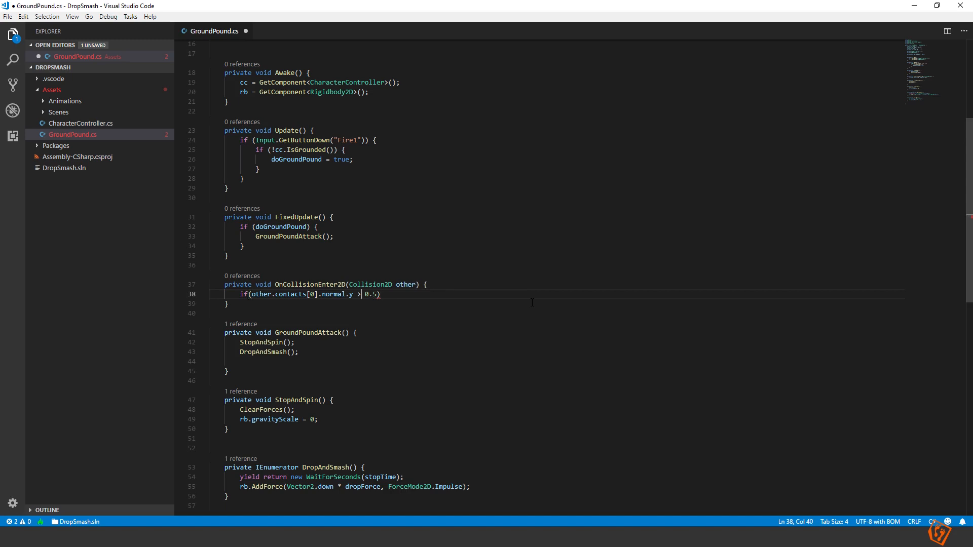
type("=")
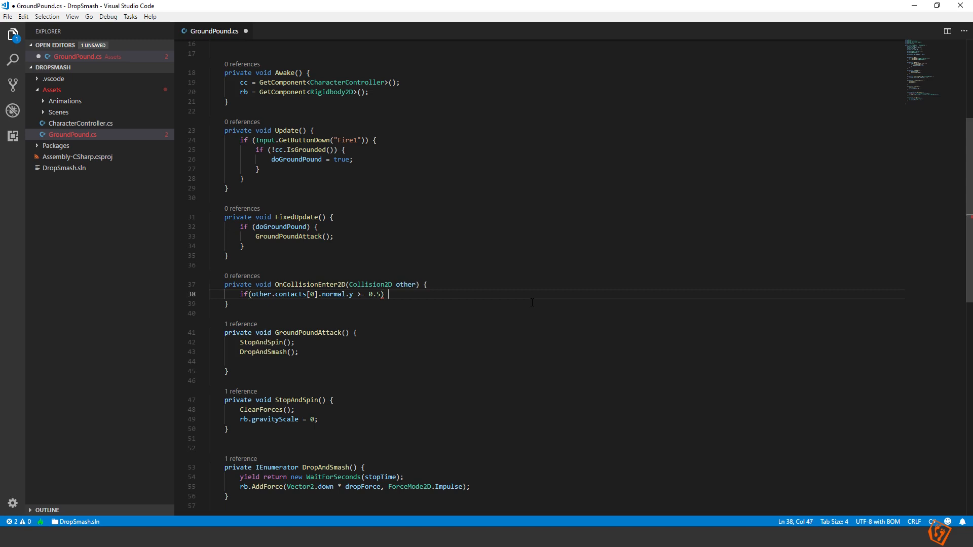
type("{}")
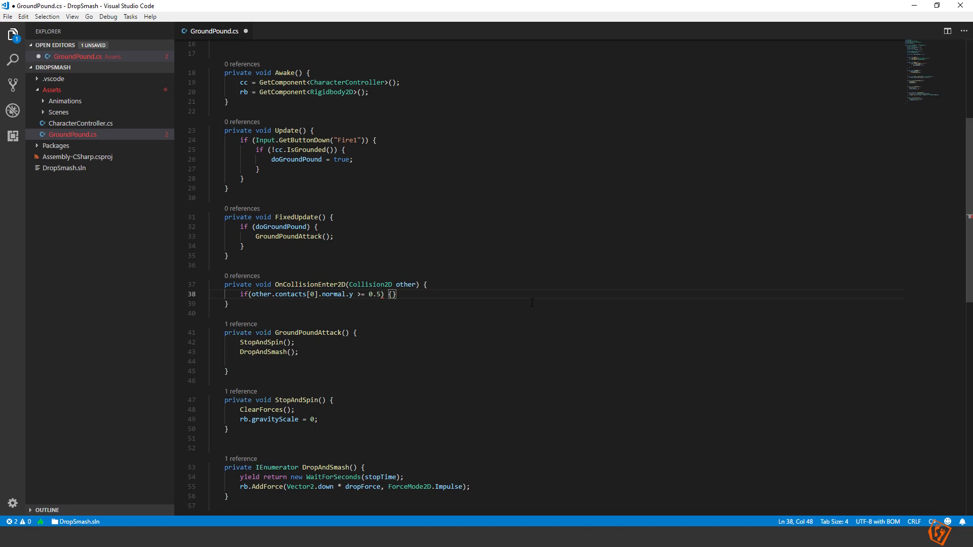
type("C")
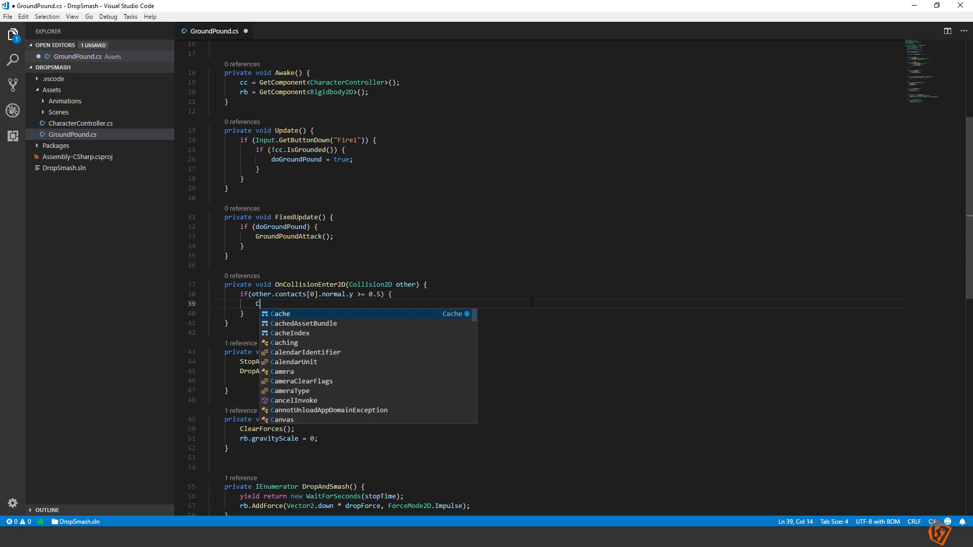
type("ompleteGroundPound();")
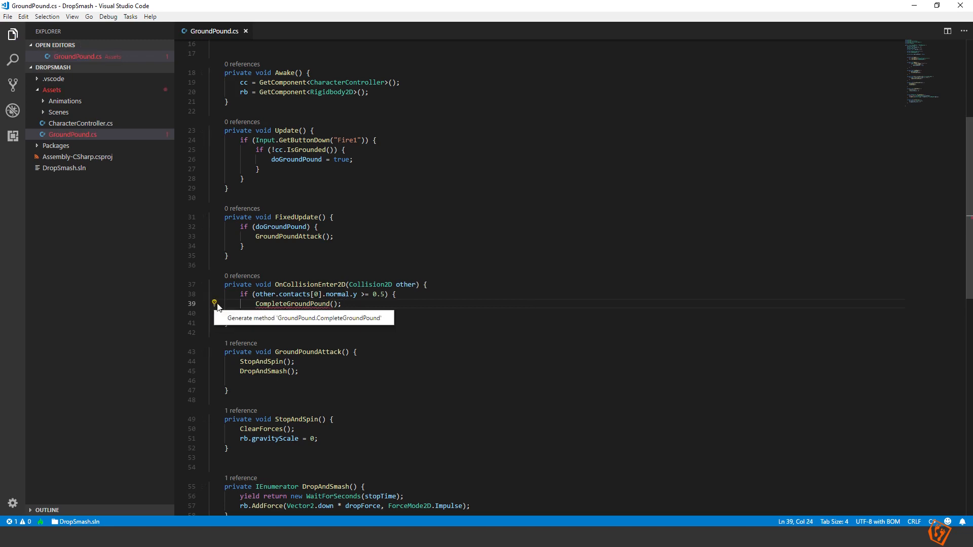
Generate CompleteGroundPound and have it set rb.gravityScale = gravityScale; with a gravityScale field.
left_click(306, 317)
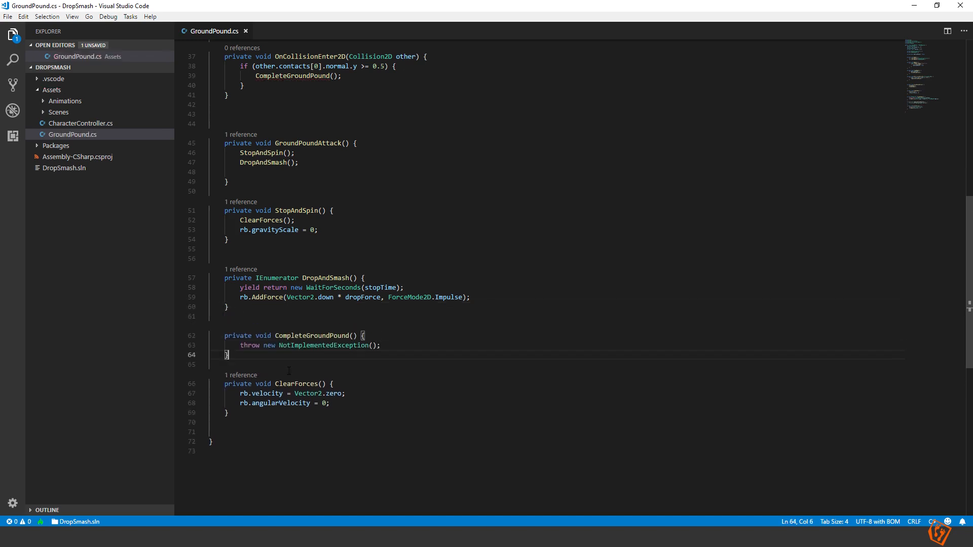
double_click(328, 345)
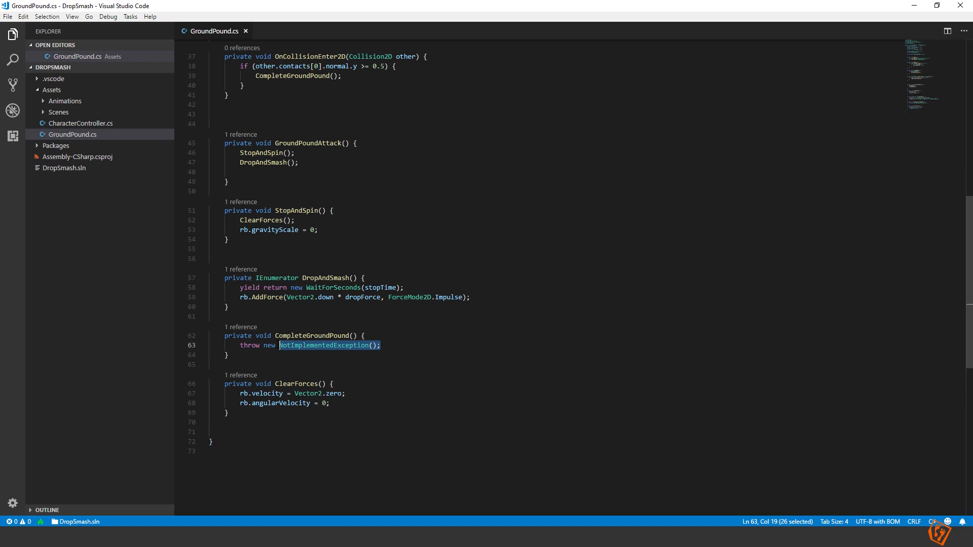
type("rb")
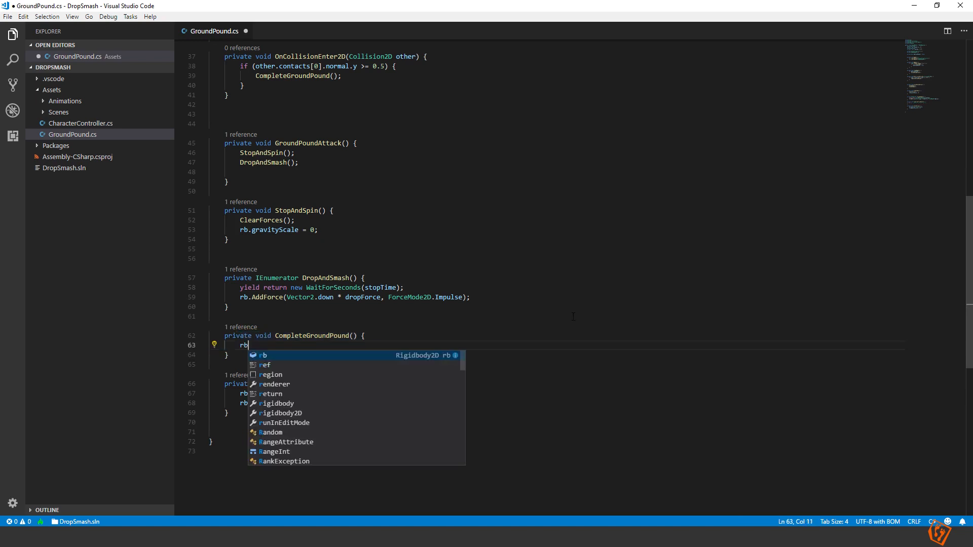
type(".gravityScale = gravitySch")
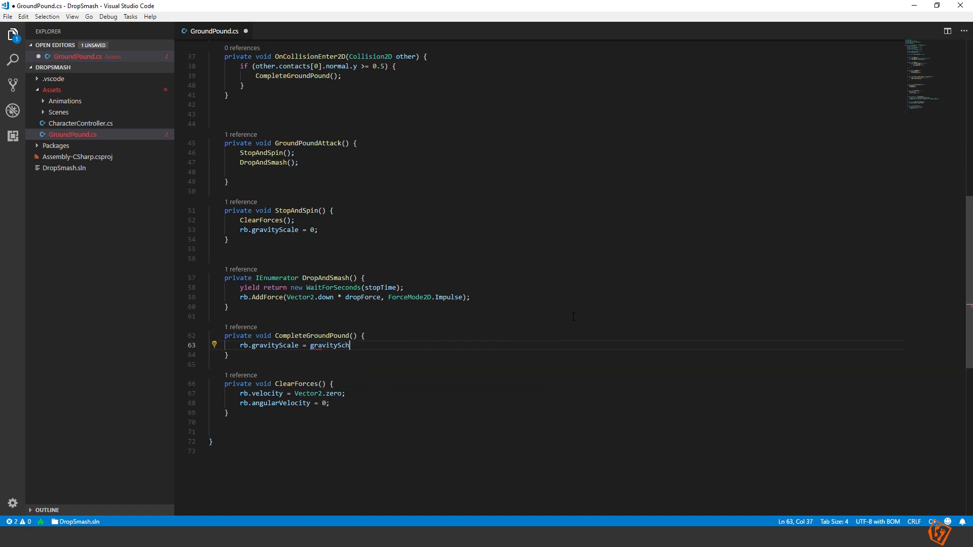
type("ale;")
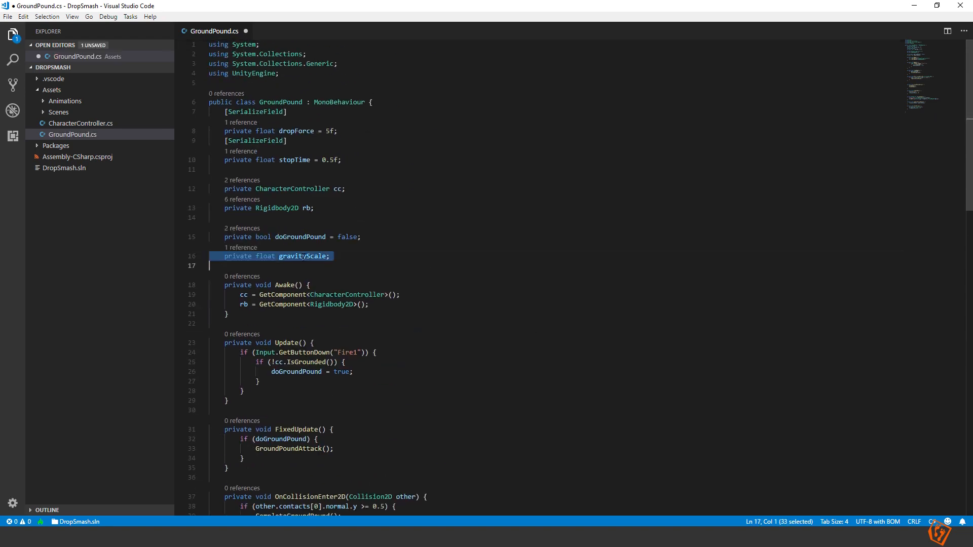
Move gravityScale below stopTime as a [SerializeField] private float defaulting to 1f.
key("Delete")
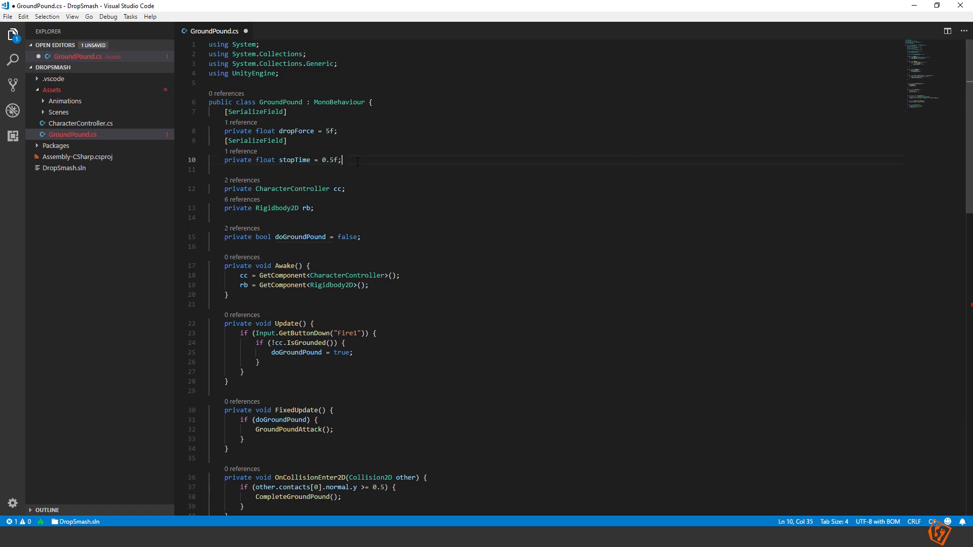
type("private float gravityScale;")
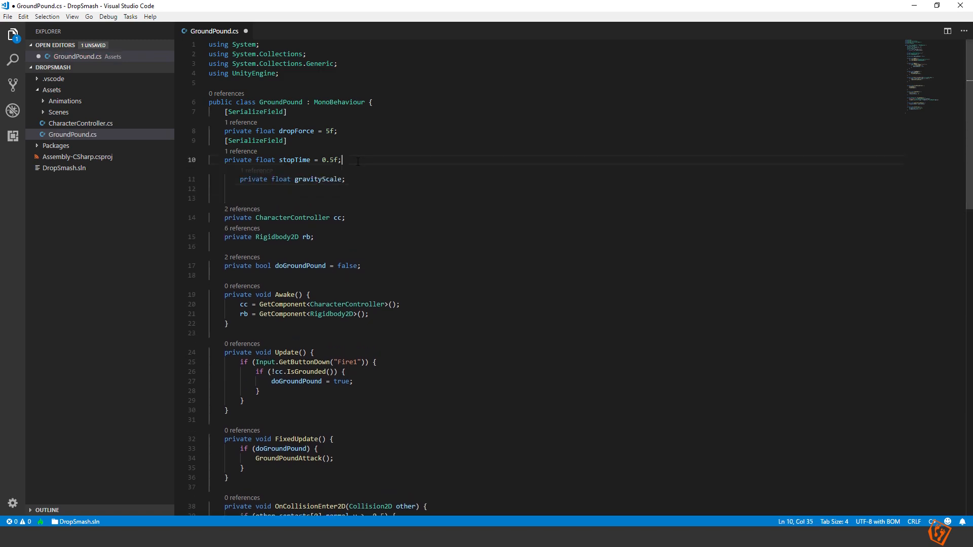
type("[SerializeField")
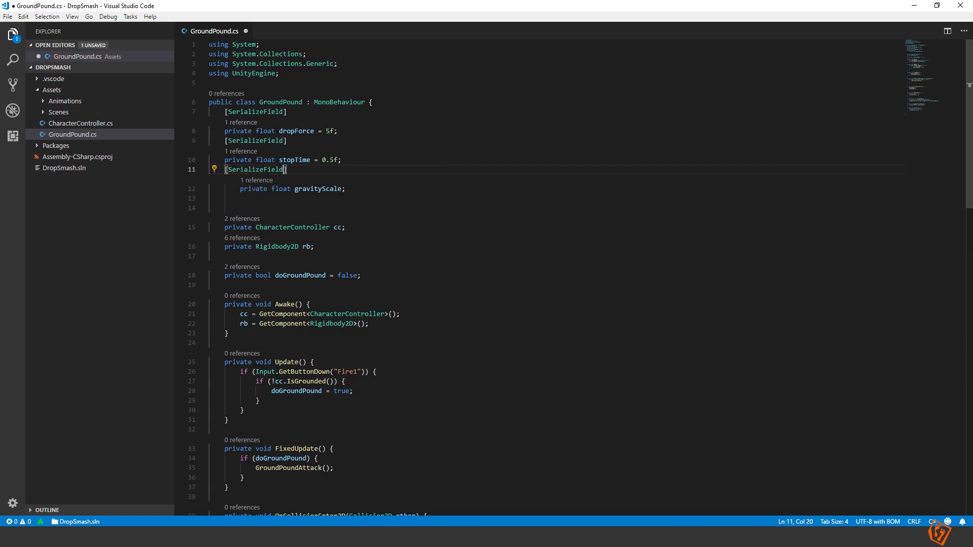
type("= 1f")
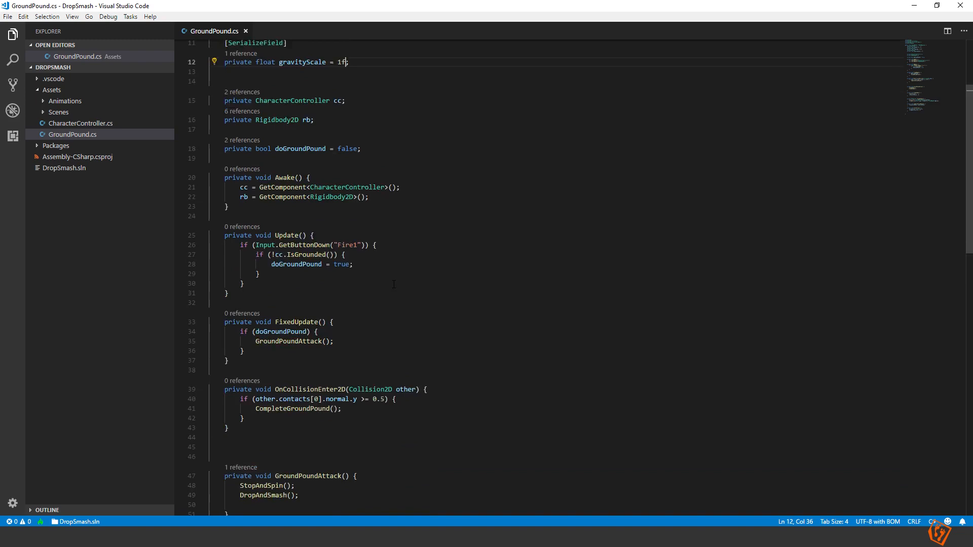
scroll("down", 3)
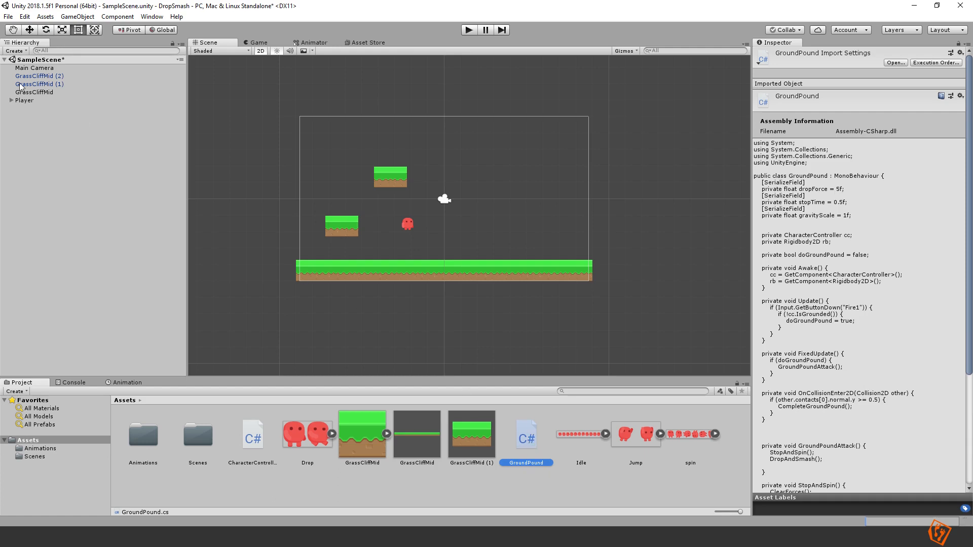
mouse_move(51, 152)
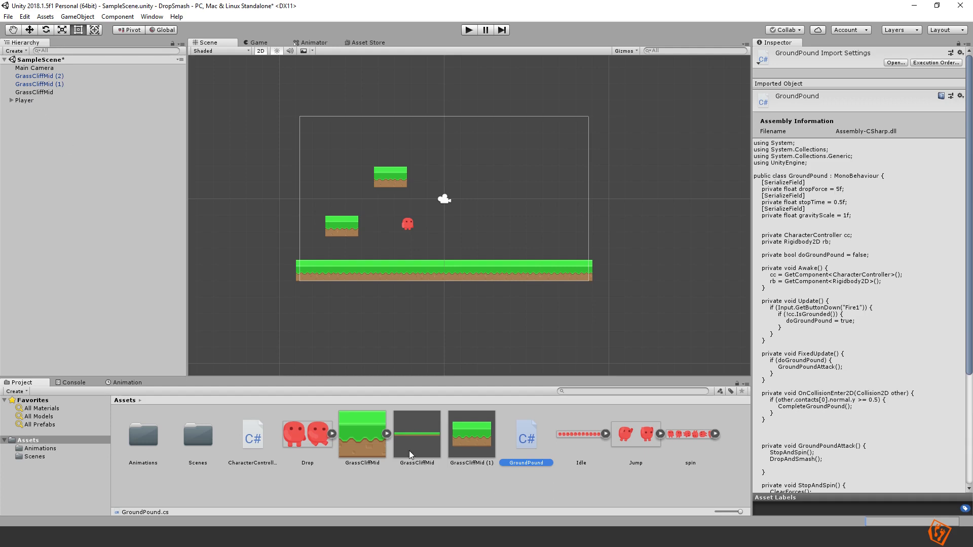
mouse_move(499, 178)
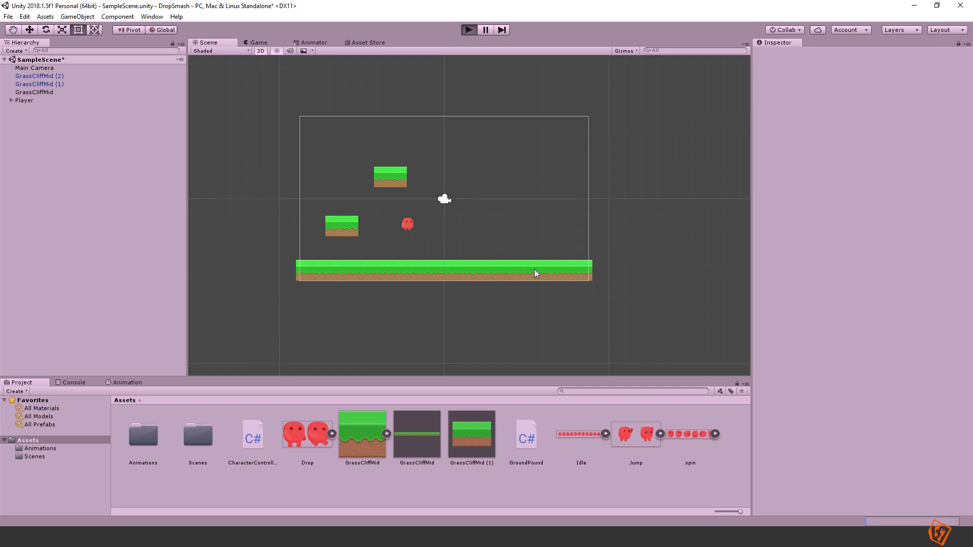
Play-test the scene in Unity's Game view, then stop play mode.
left_click(468, 30)
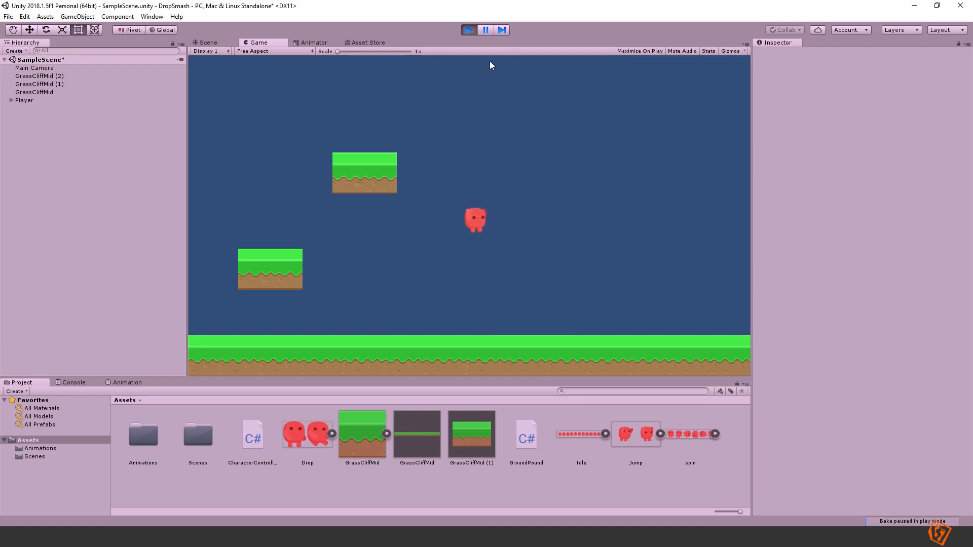
left_click(209, 43)
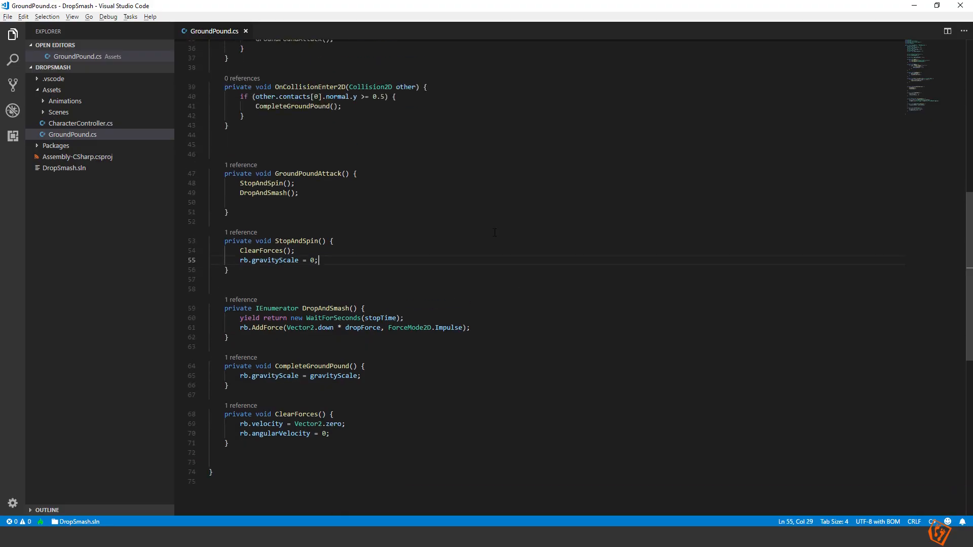
Launch DropAndSmash through StartCoroutine("DropAndSmash") in GroundPoundAttack.
scroll("up", 3)
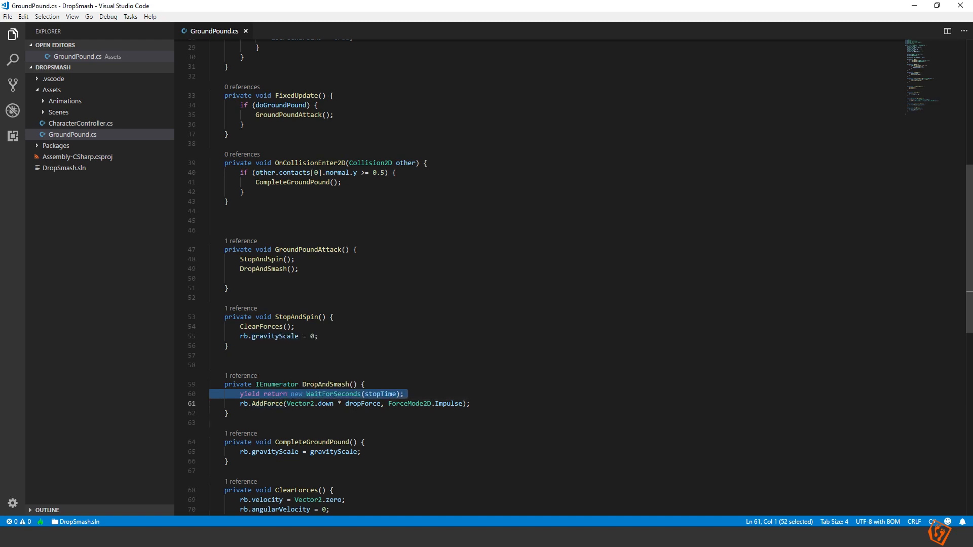
left_click(268, 268)
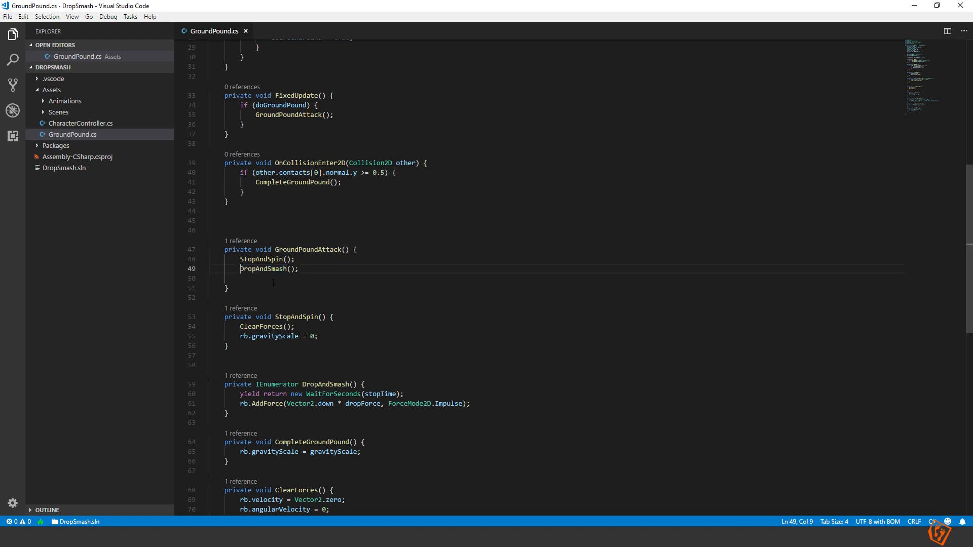
type("StartCoroutine")
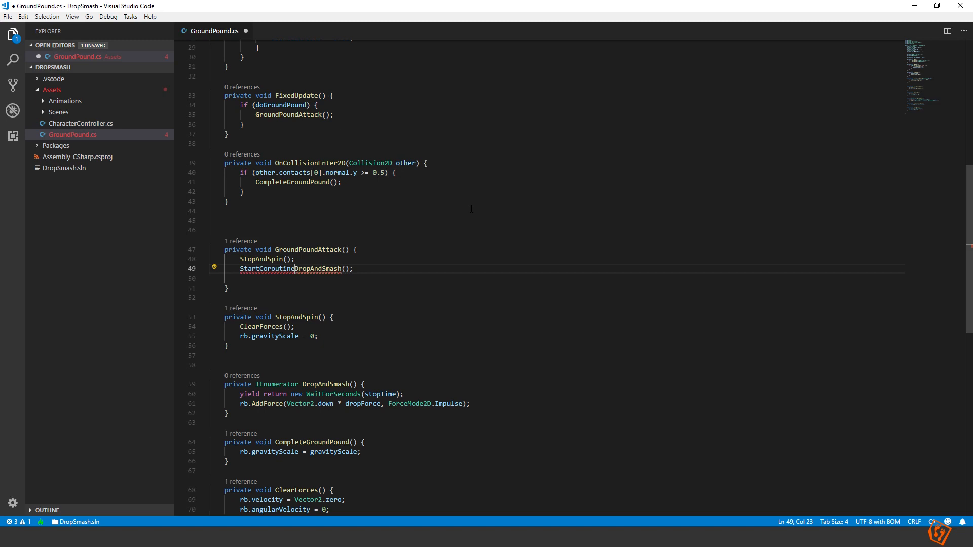
type("(\"")
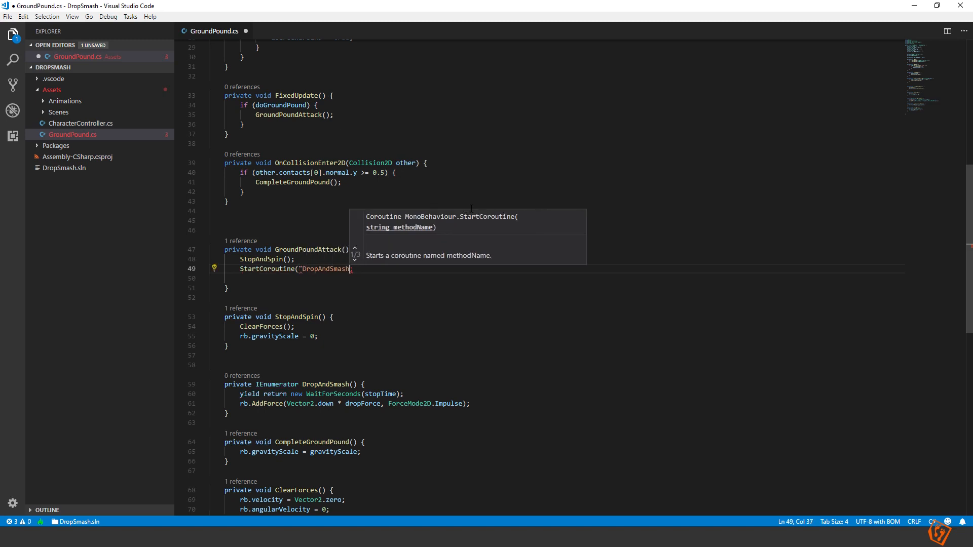
type("\");")
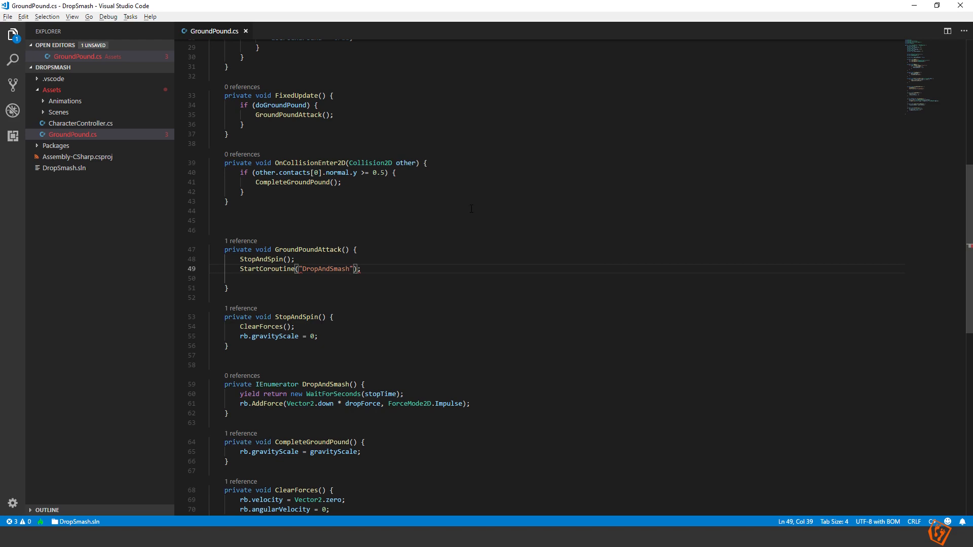
Reset doGroundPound = false at the end of FixedUpdate after the attack call.
scroll("up", 3)
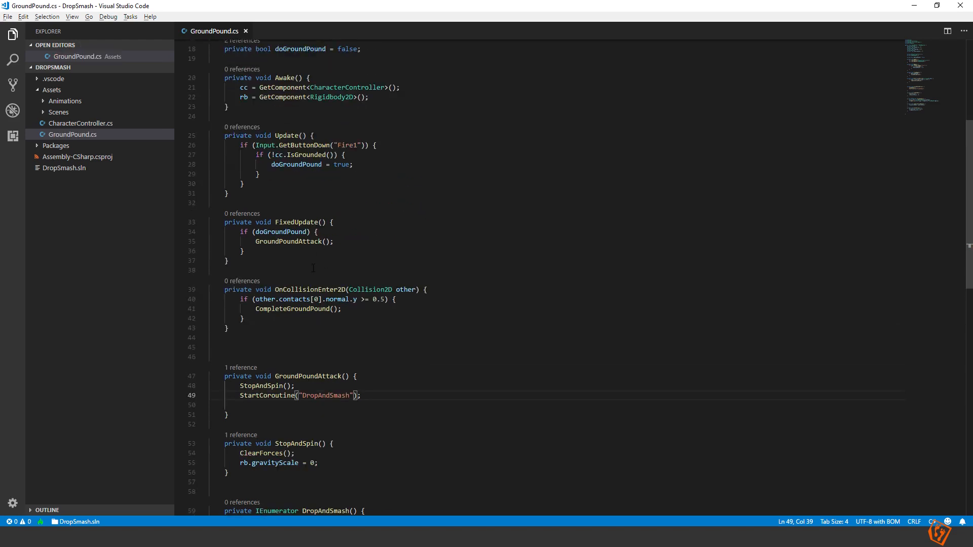
left_click(310, 241)
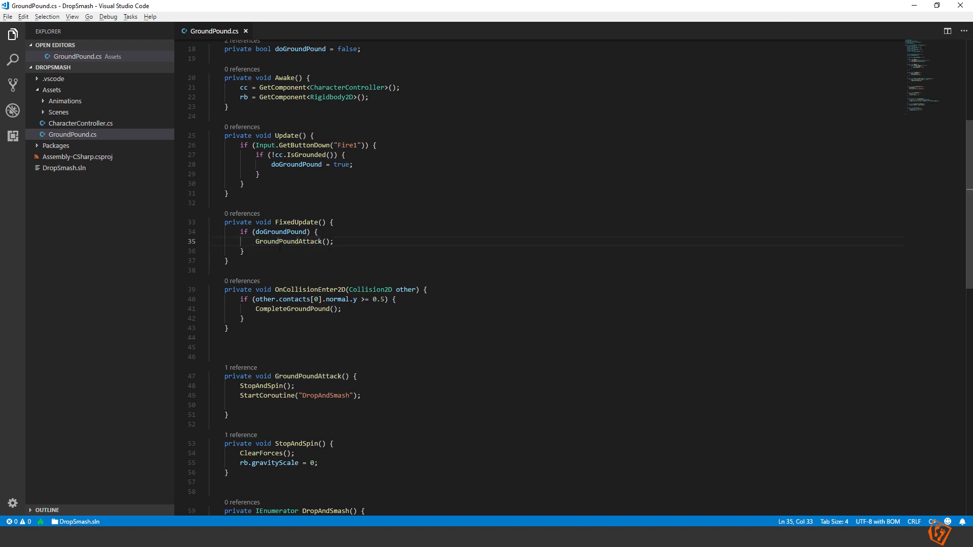
type("res")
type("doGroundPound =")
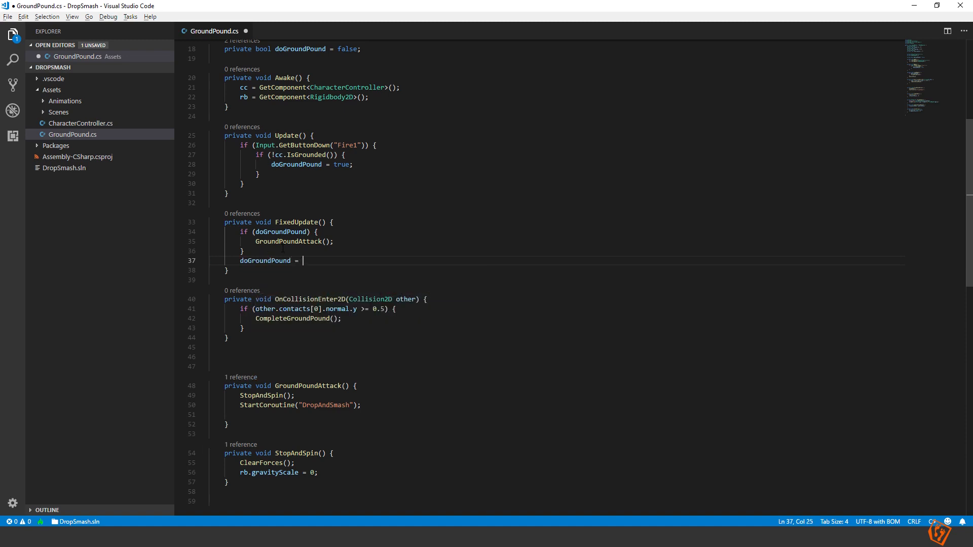
type("false;")
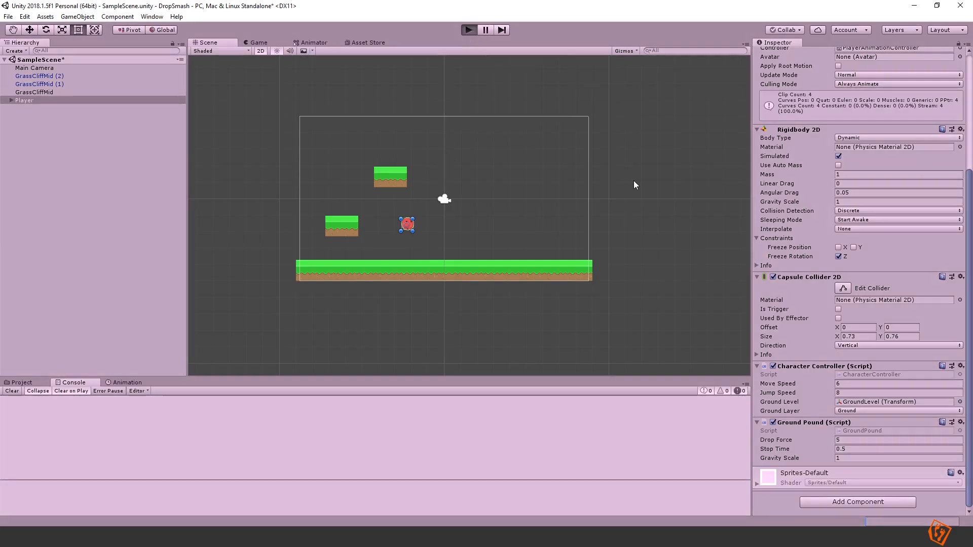
Set the player's Ground Pound Drop Force to 20 and play-test the level, then stop.
left_click(468, 29)
type("20")
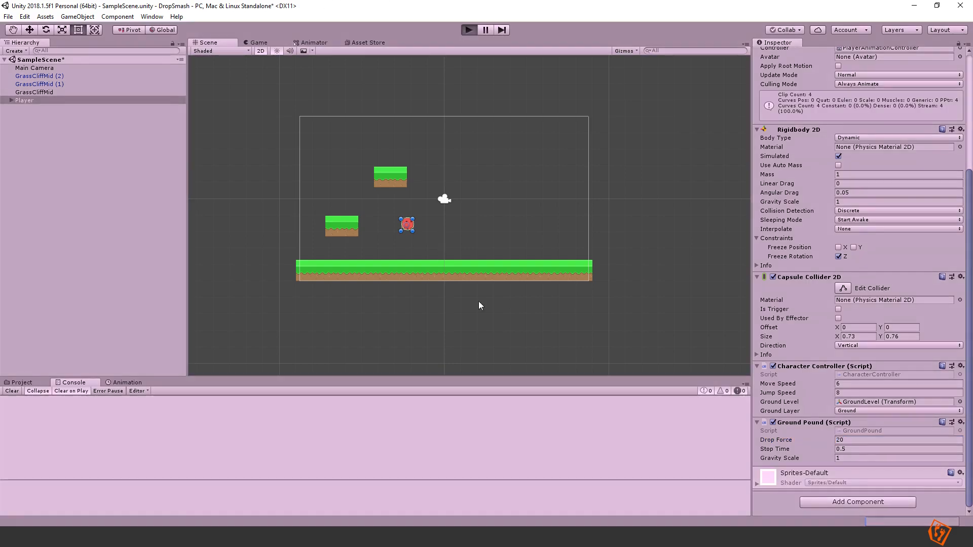
left_click(468, 30)
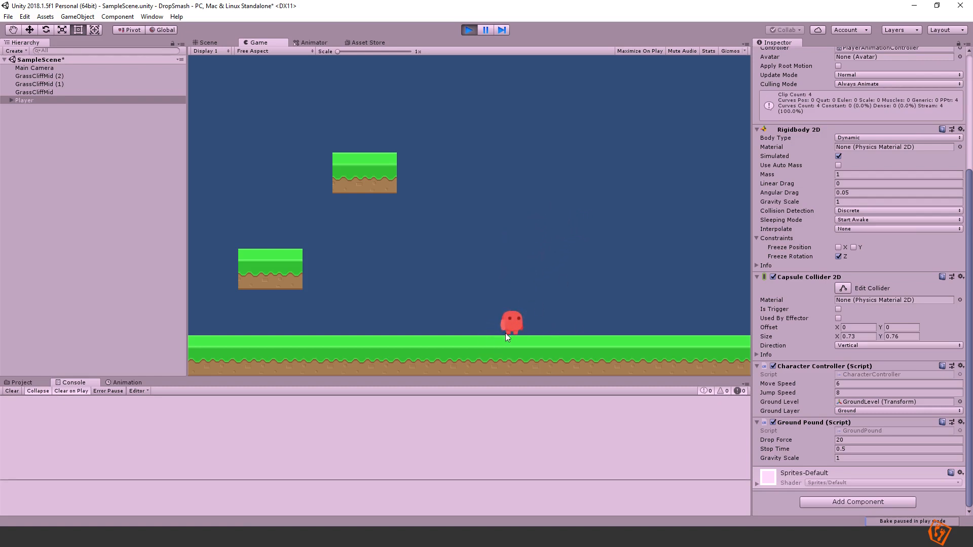
mouse_move(530, 54)
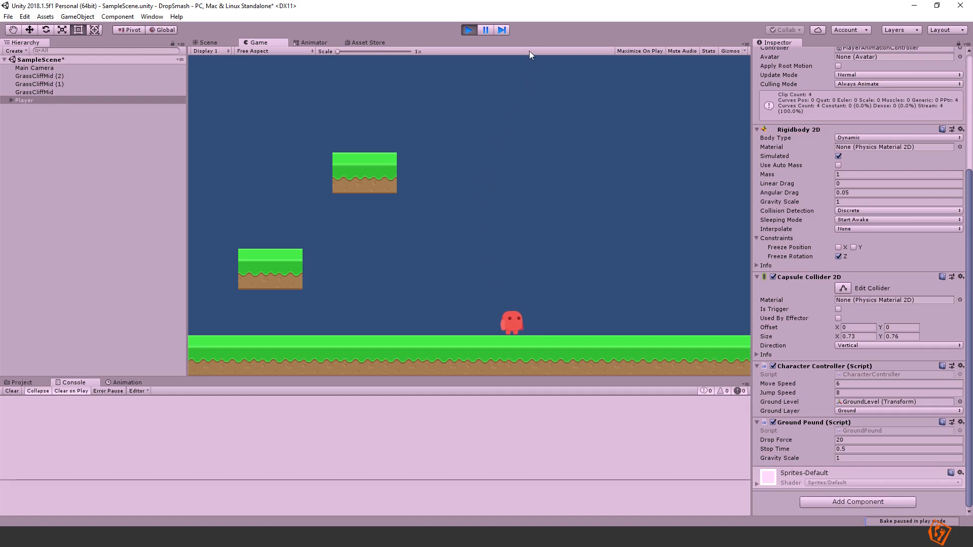
mouse_move(523, 59)
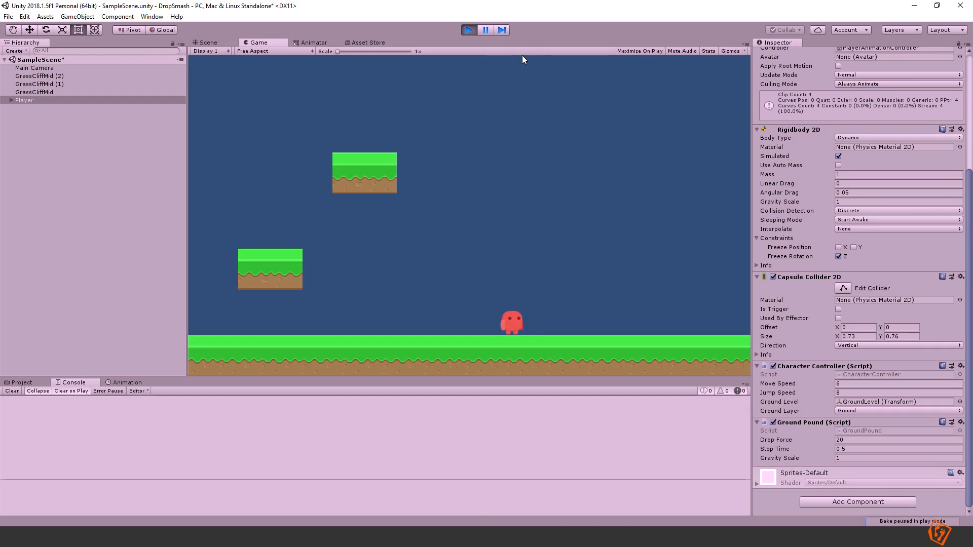
mouse_move(523, 73)
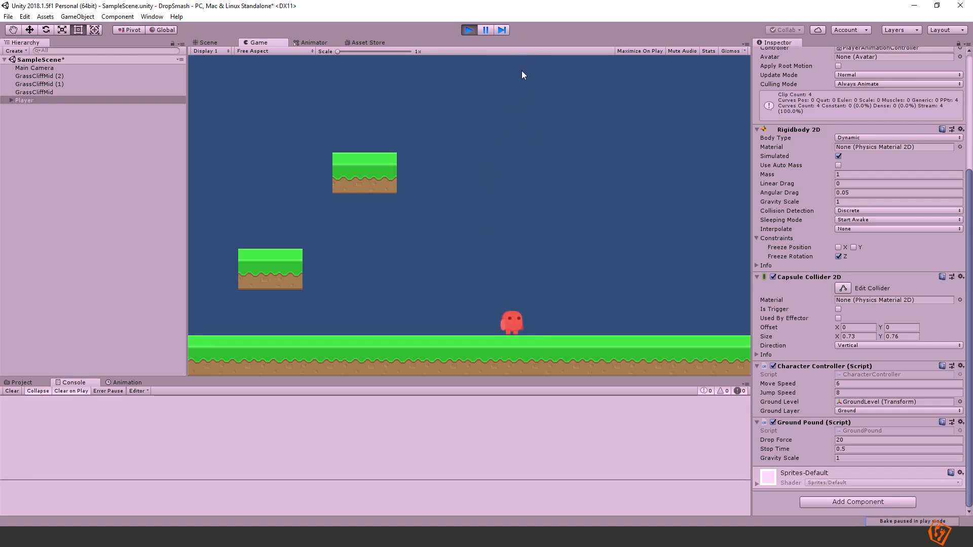
mouse_move(563, 303)
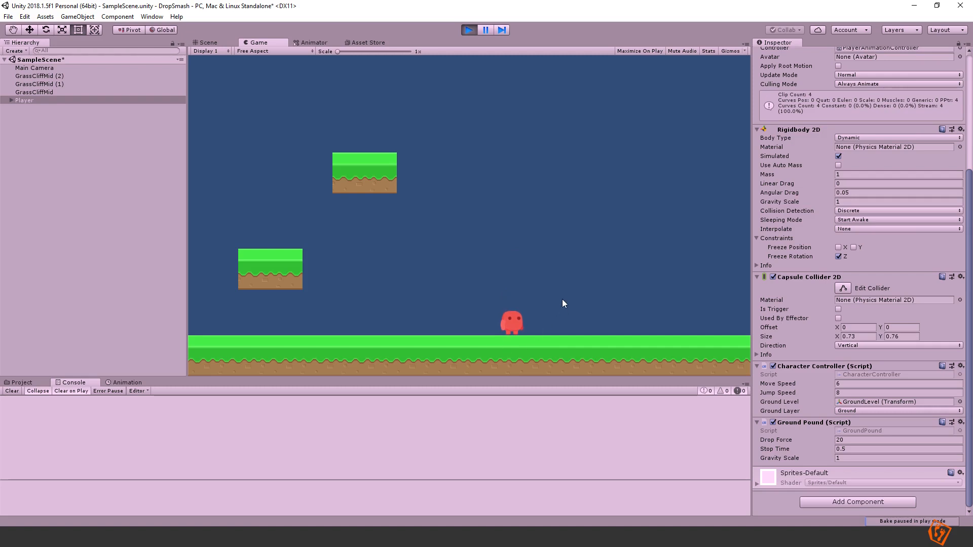
mouse_move(513, 142)
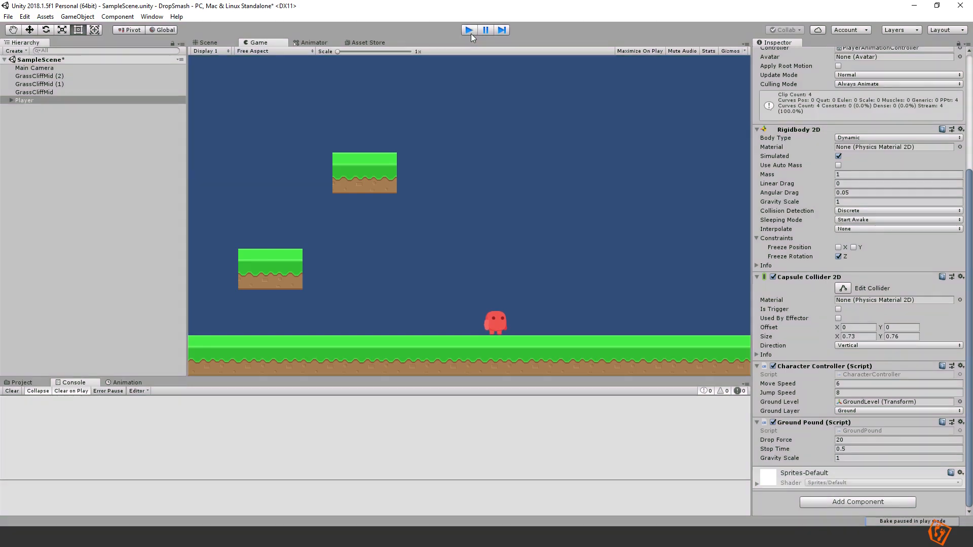
left_click(208, 42)
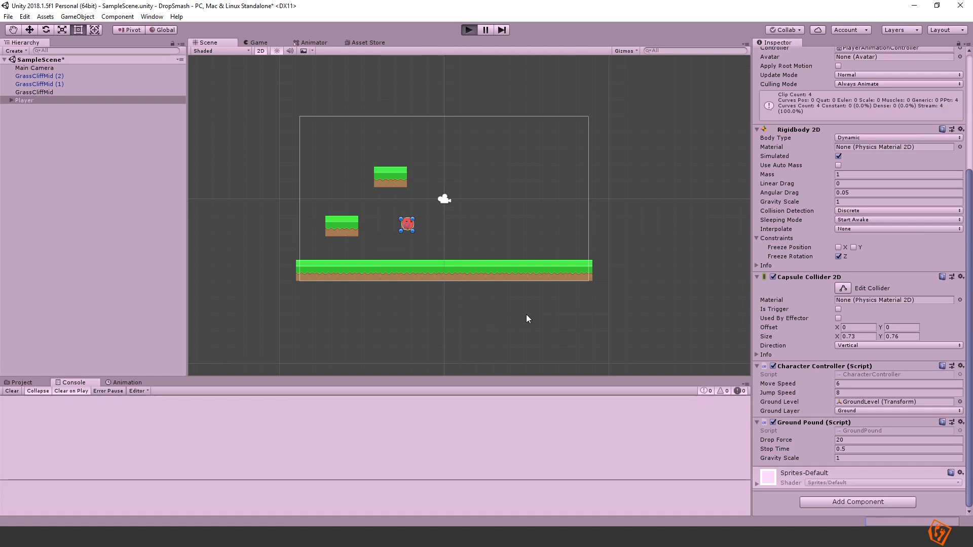
left_click(468, 30)
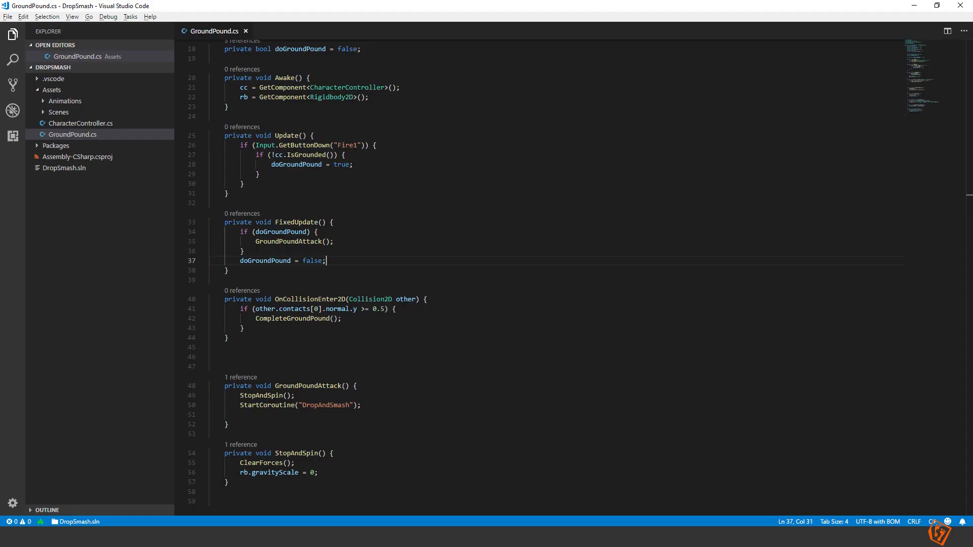
mouse_move(386, 340)
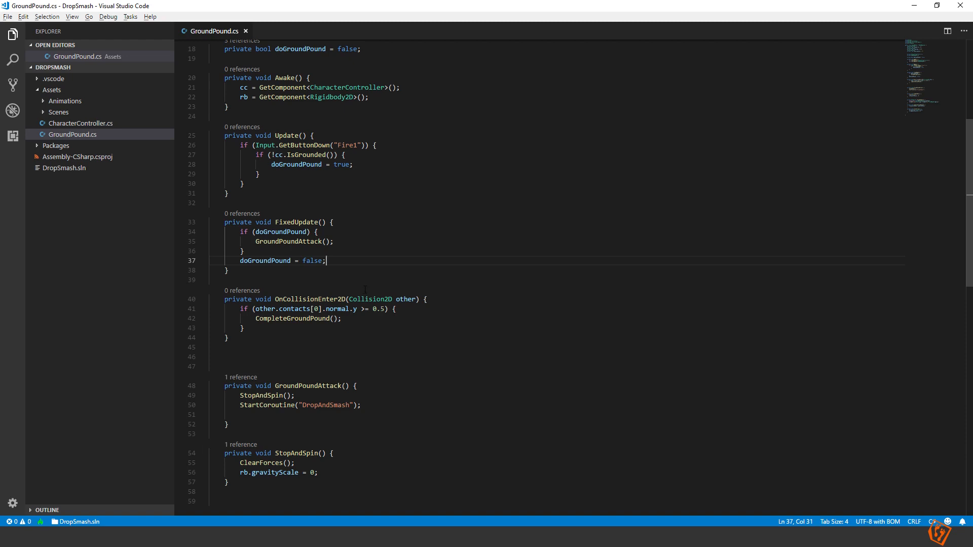
Begin GroundPoundAttack with cc.enabled = false to disable the character controller.
scroll("down", 3)
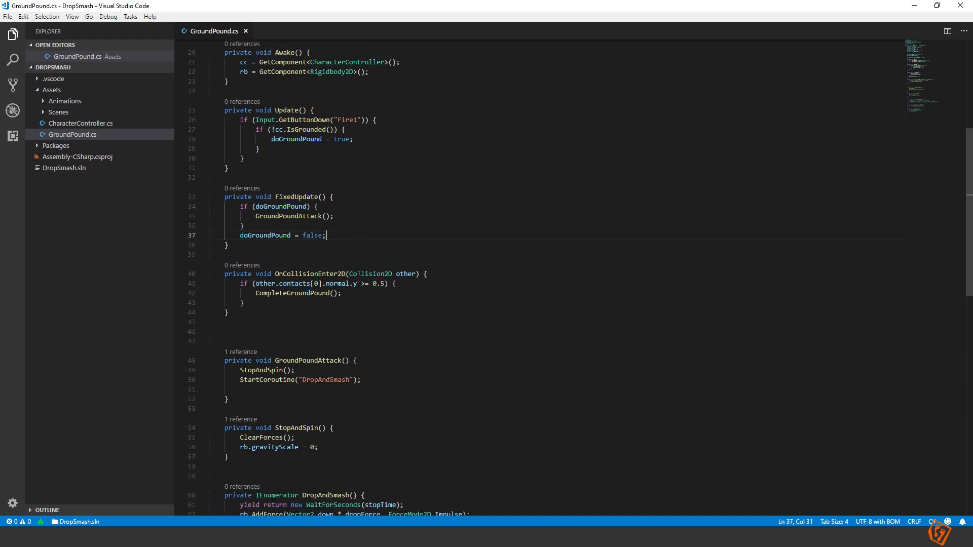
scroll("down", 3)
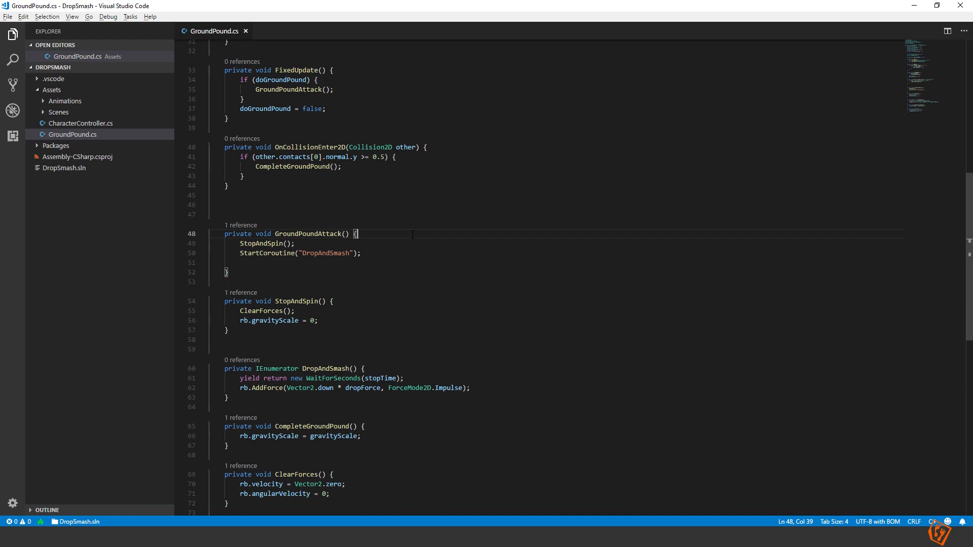
key("enter")
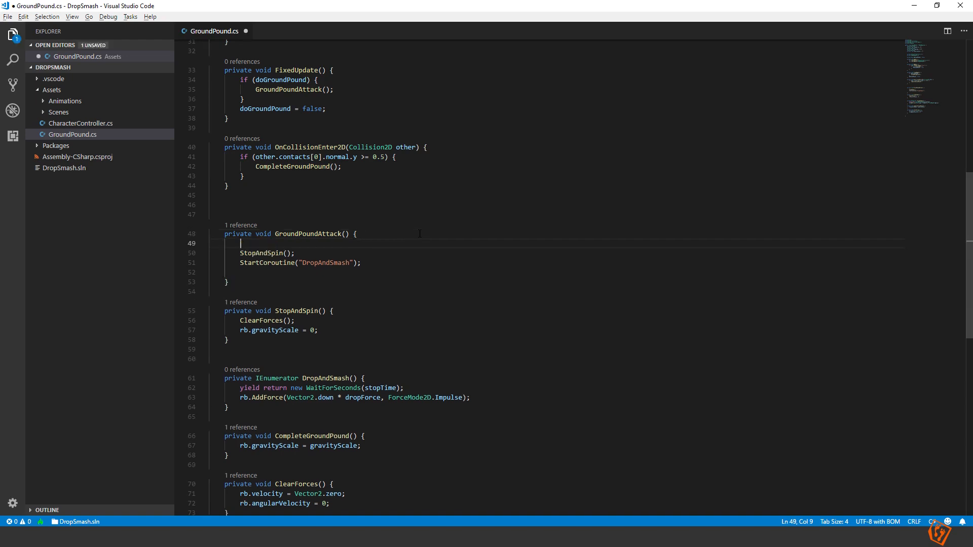
type("cc.")
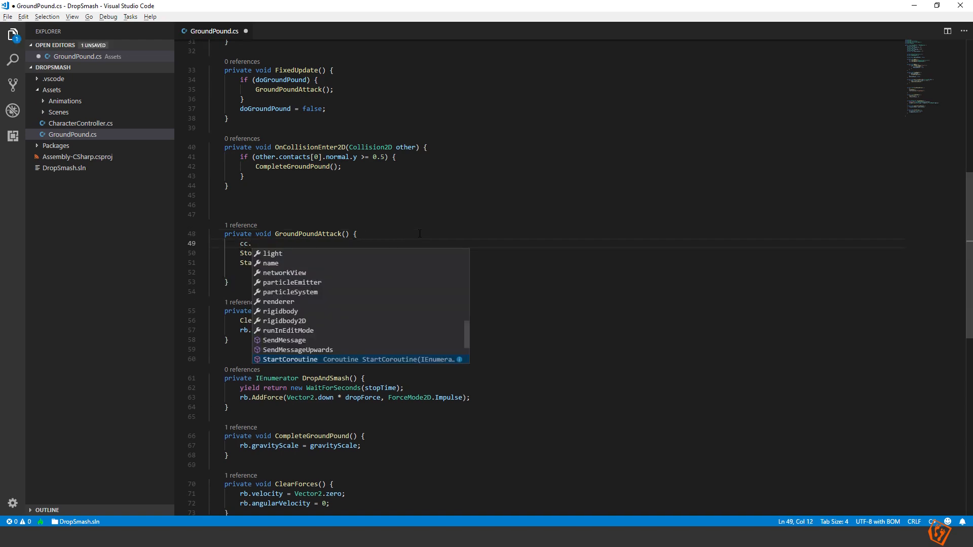
type("enabled")
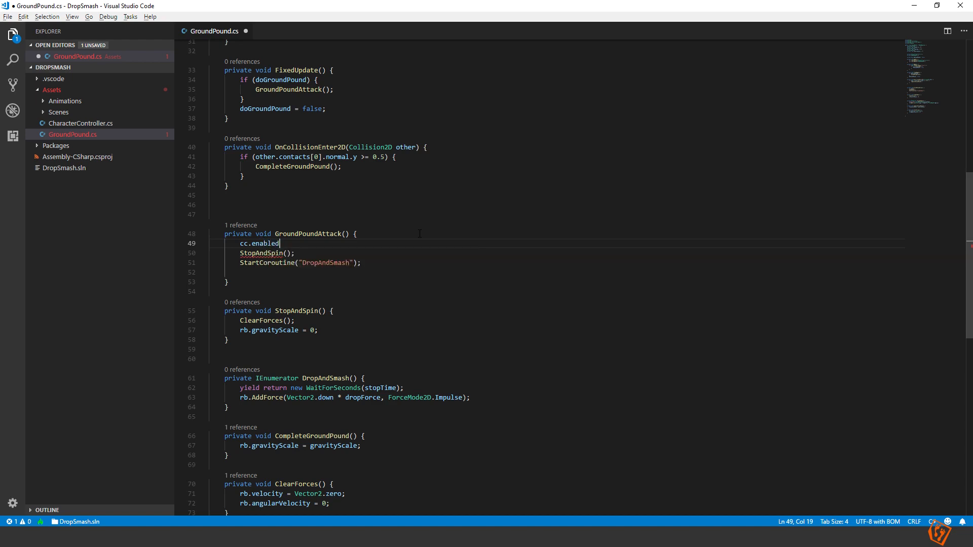
type("= false;")
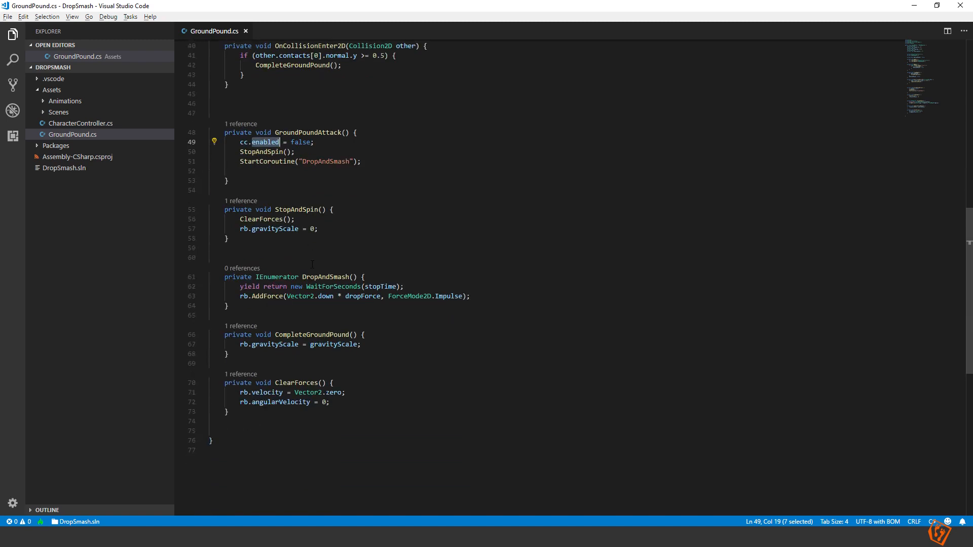
Start re-enabling the controller (cc.ena...) after the gravity reset in CompleteGroundPound.
left_click(362, 344)
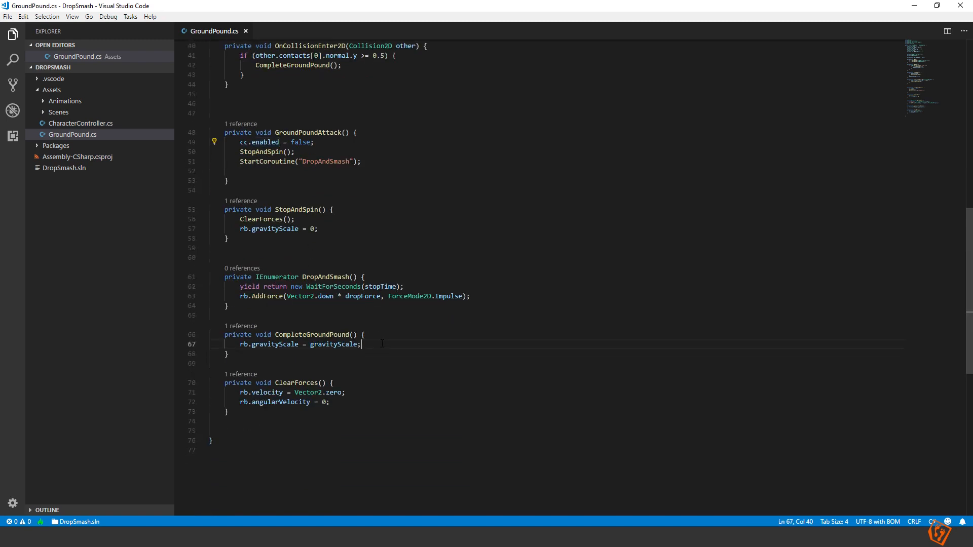
type("cc.ena")
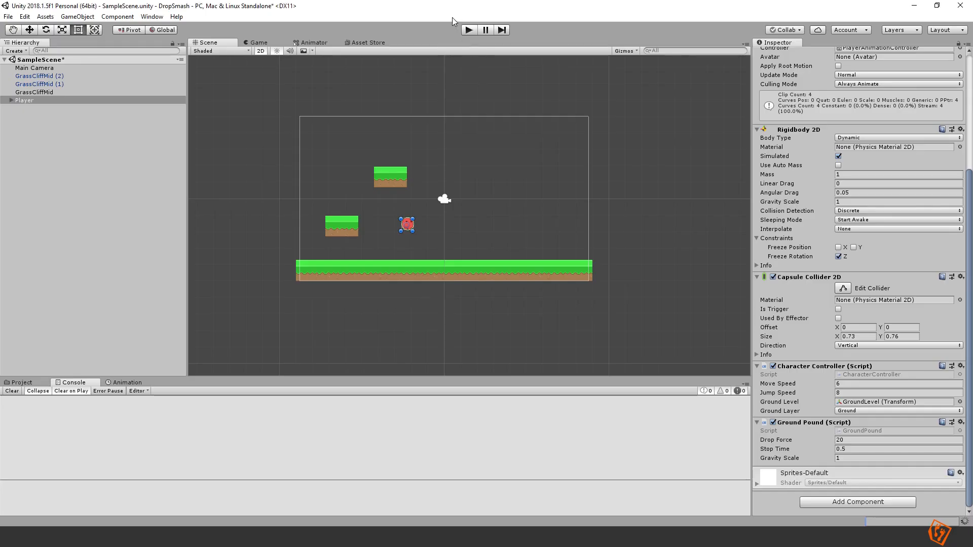
mouse_move(469, 29)
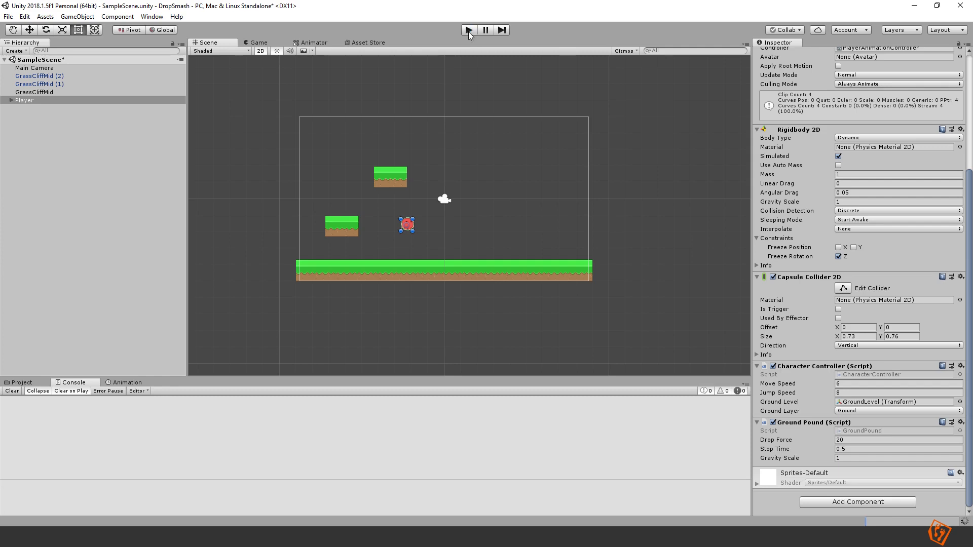
Play-test the scene with the controller-disabling change, then stop play mode.
left_click(468, 29)
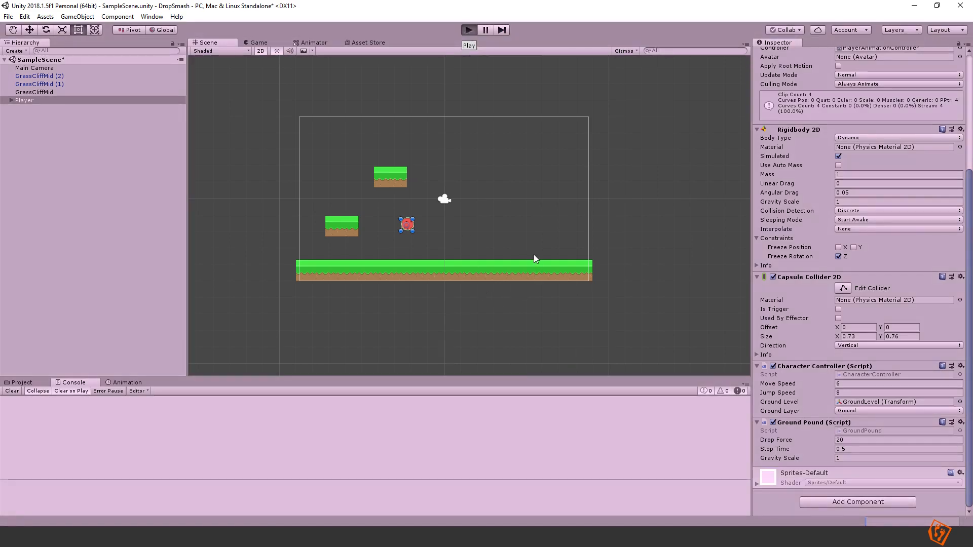
left_click(468, 30)
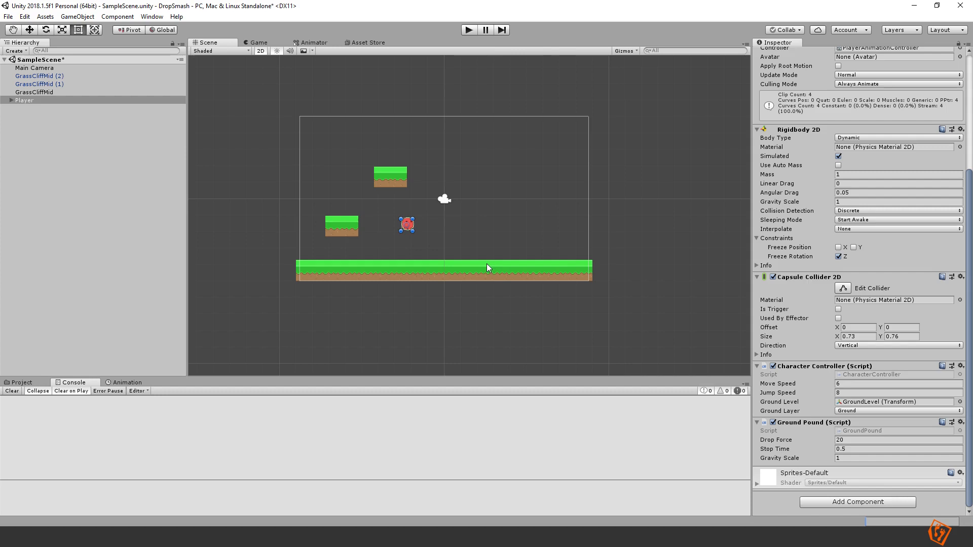
mouse_move(468, 30)
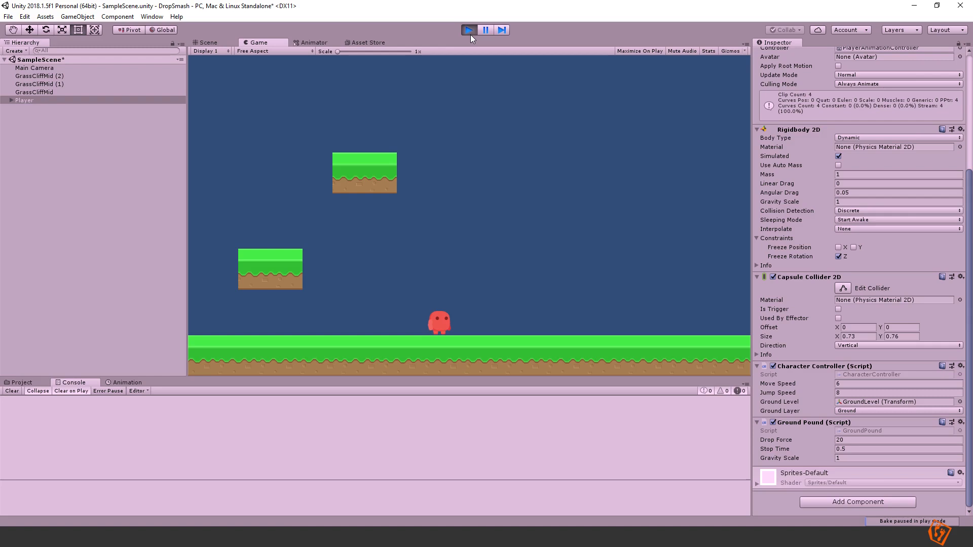
mouse_move(432, 28)
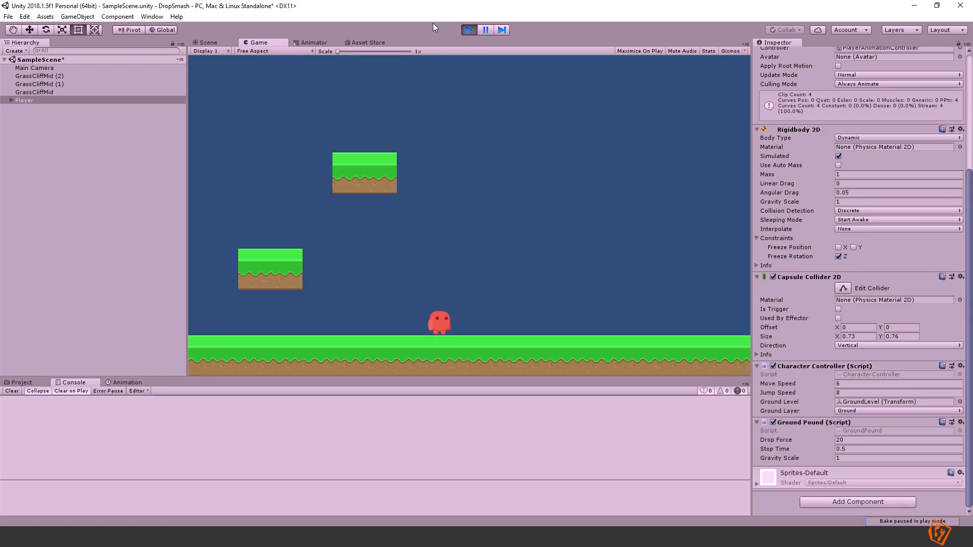
mouse_move(438, 35)
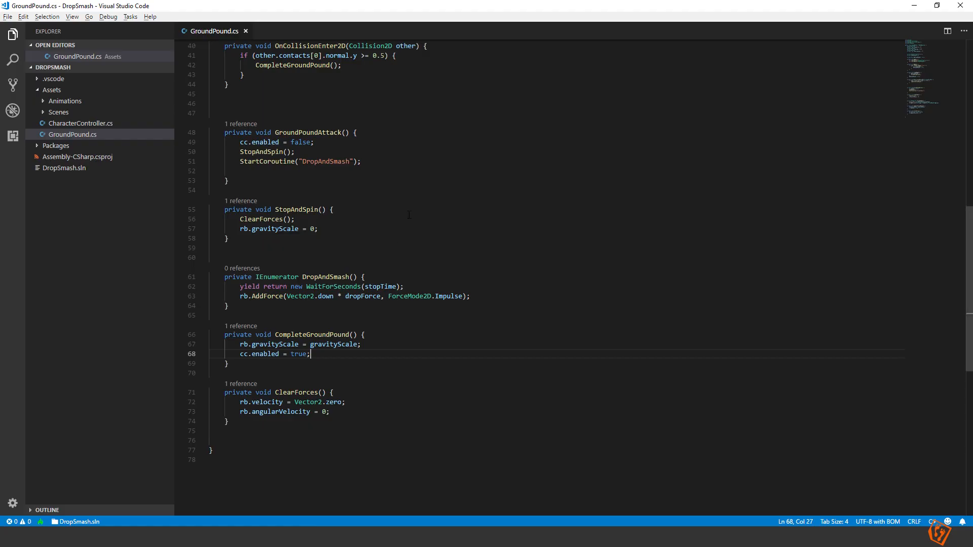
Declare private bool isGroundPounding = false below the doGroundPound field.
scroll("up", 3)
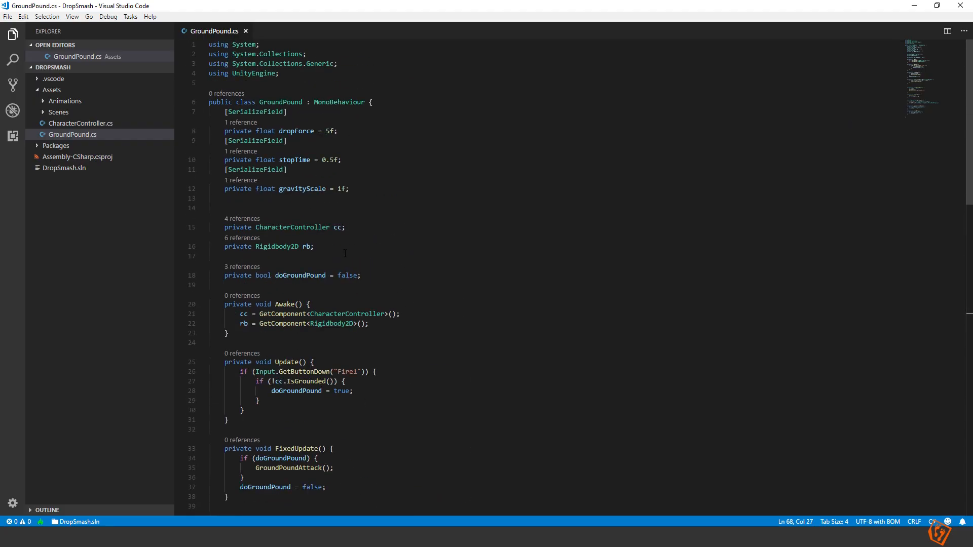
key("enter")
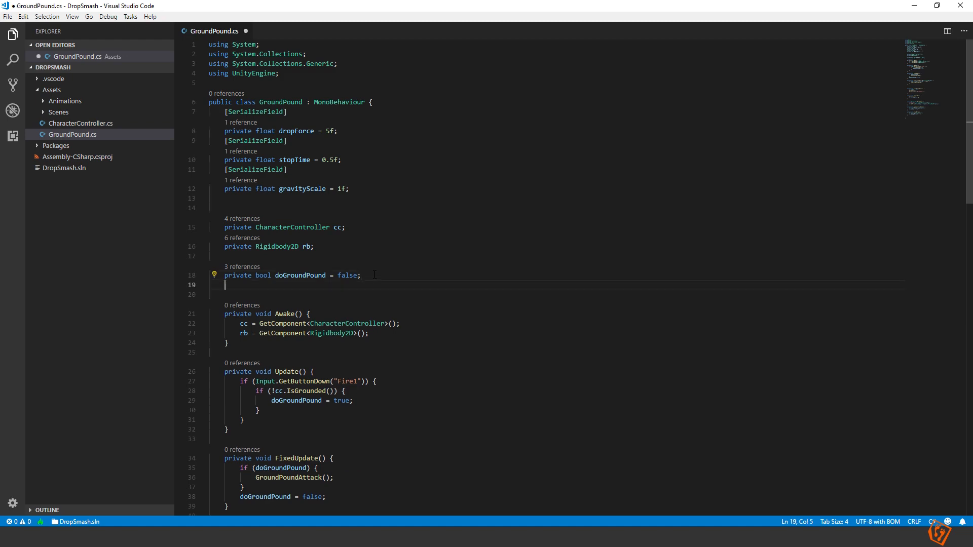
type("private boo")
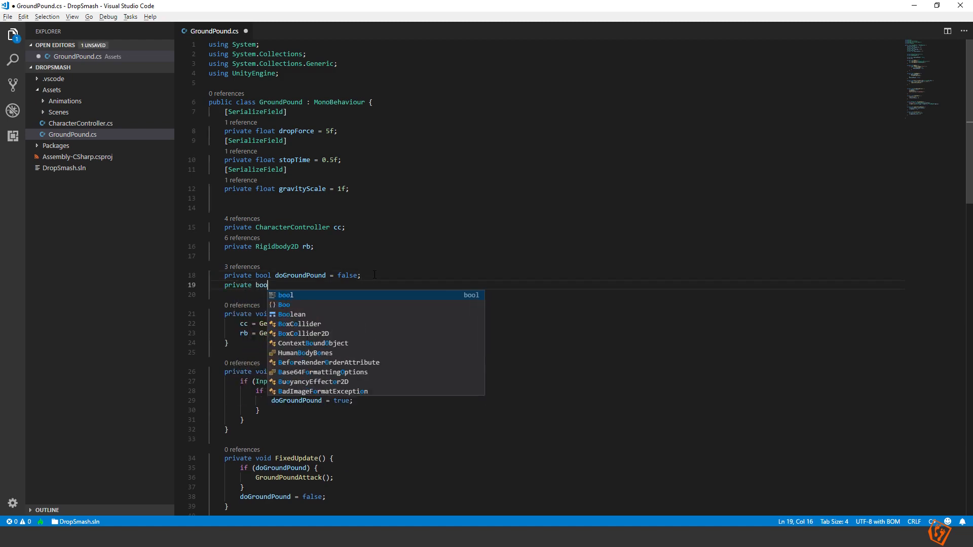
type("isGroundPoou")
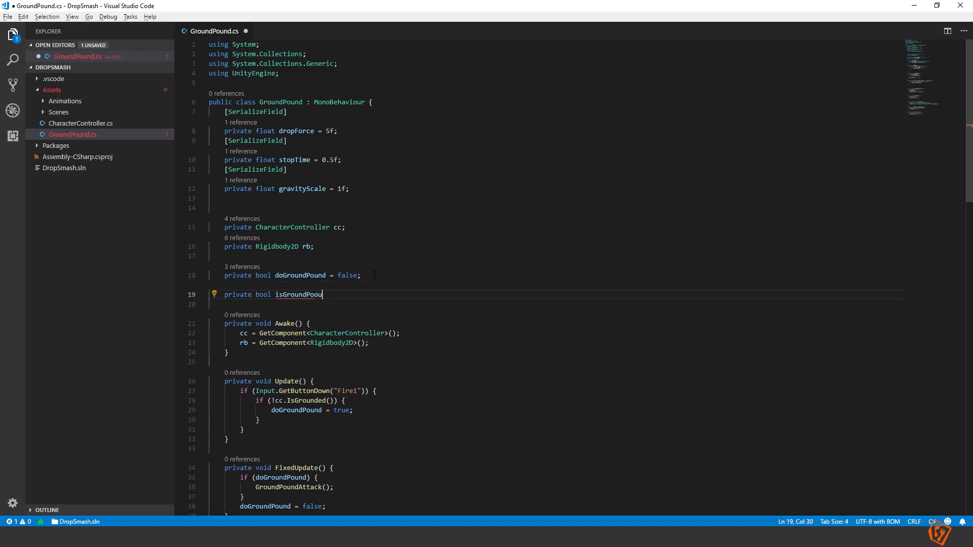
type("nding")
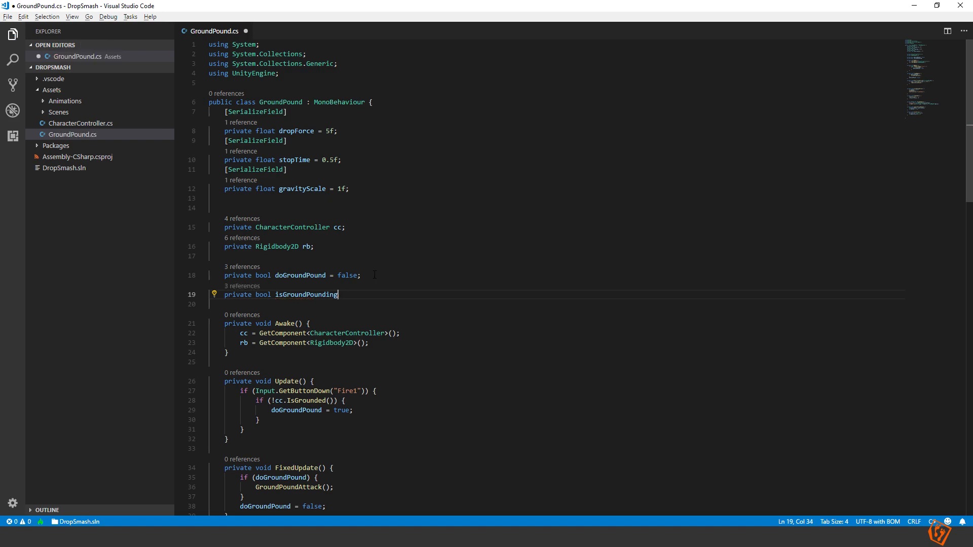
type("= false;")
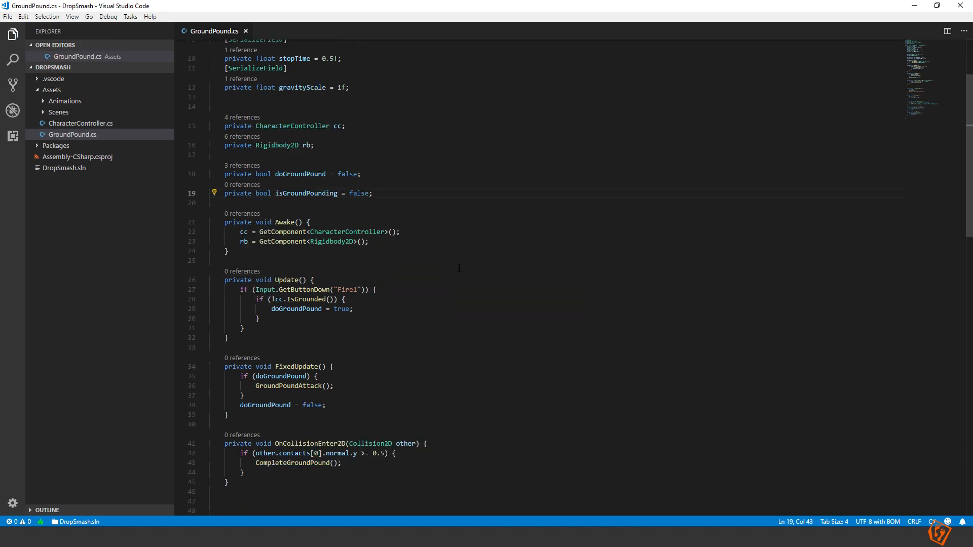
Begin setting isGroundPounding = true at the top of GroundPoundAttack.
scroll("down", 3)
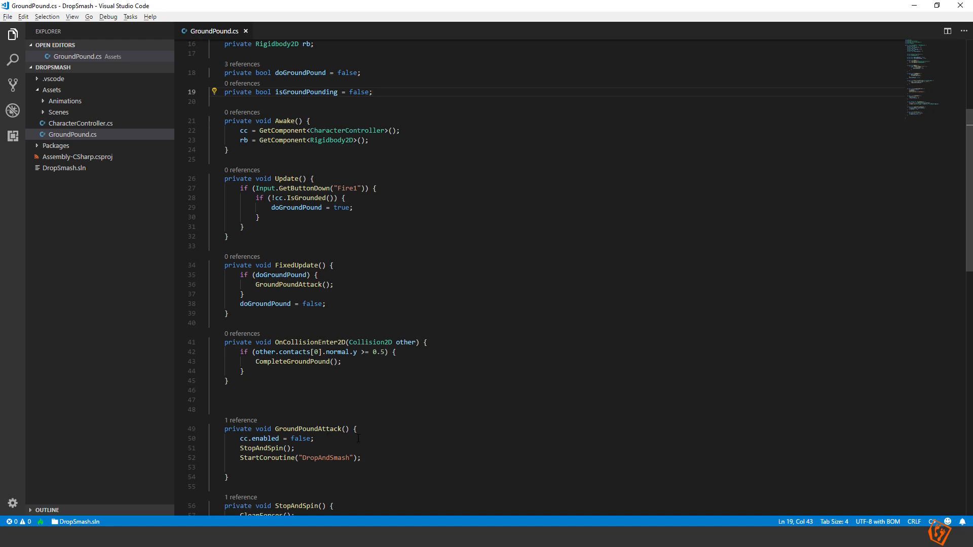
type("isGroundPounding = true;")
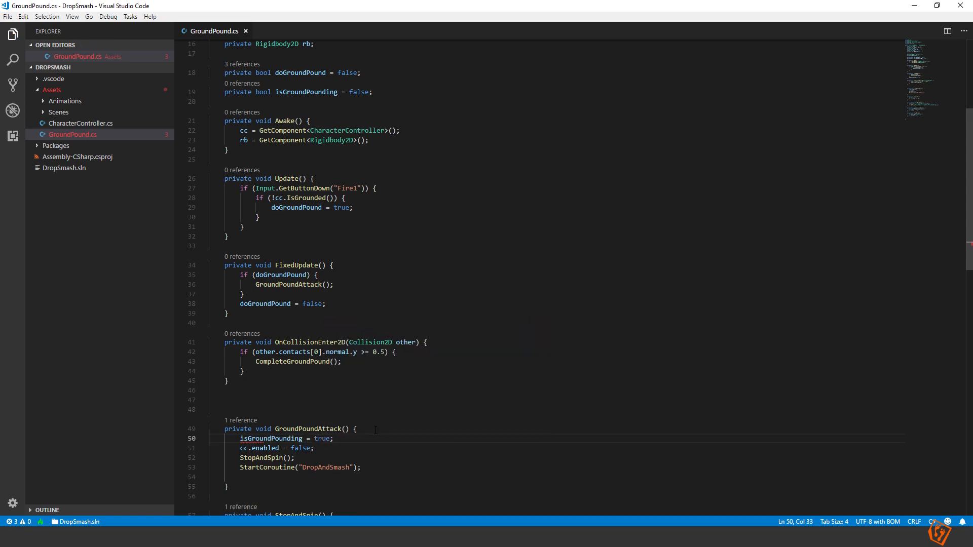
Guard FixedUpdate's attack with doGroundPound && !isGroundPounding and save.
scroll("down", 3)
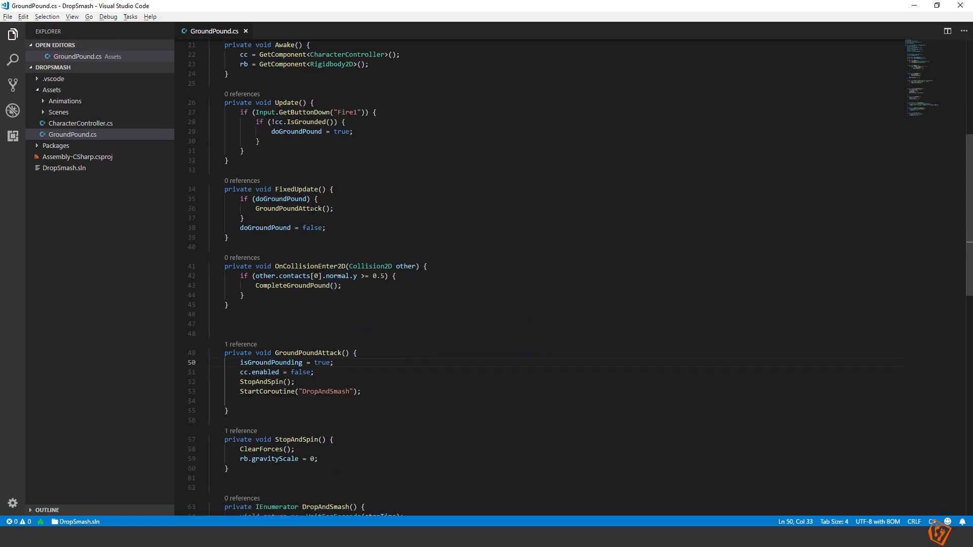
double_click(280, 199)
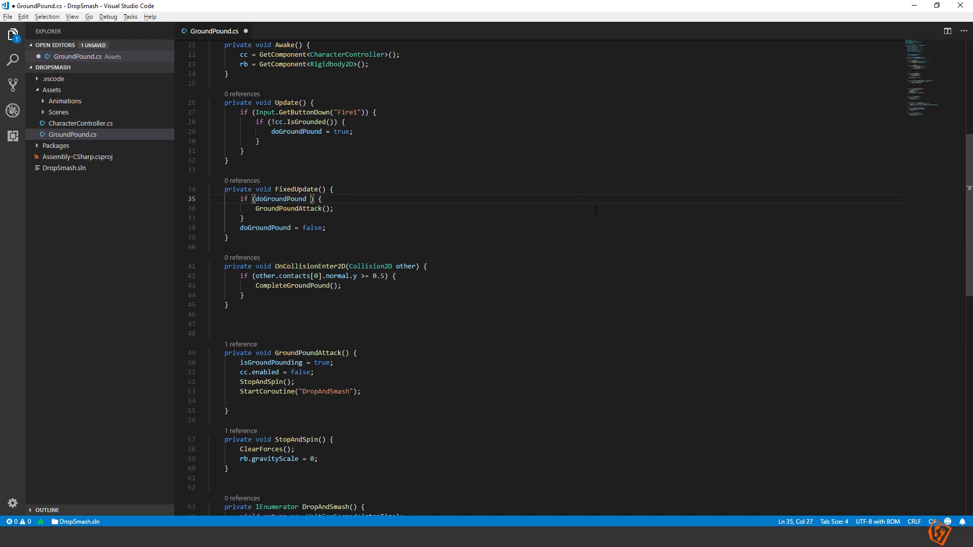
type("&&")
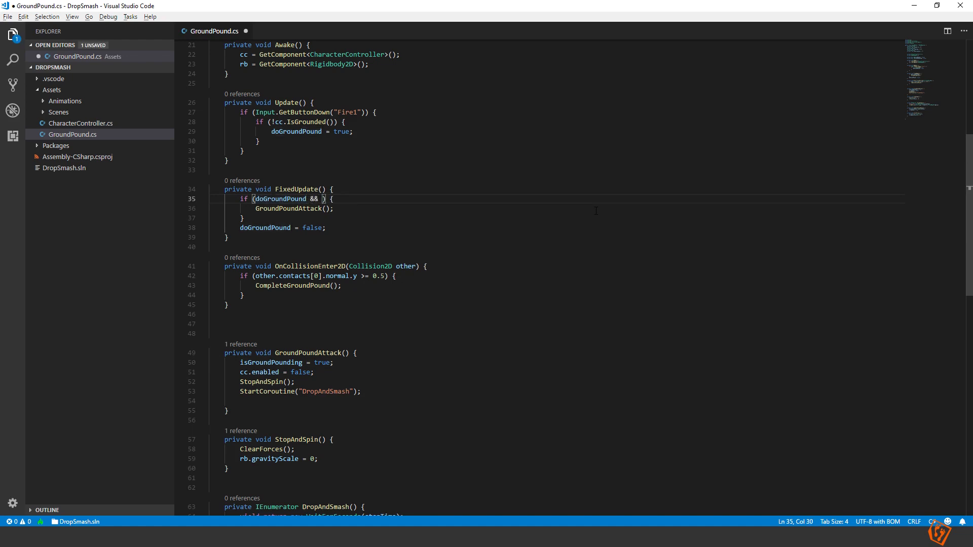
type("!isGroundPounding")
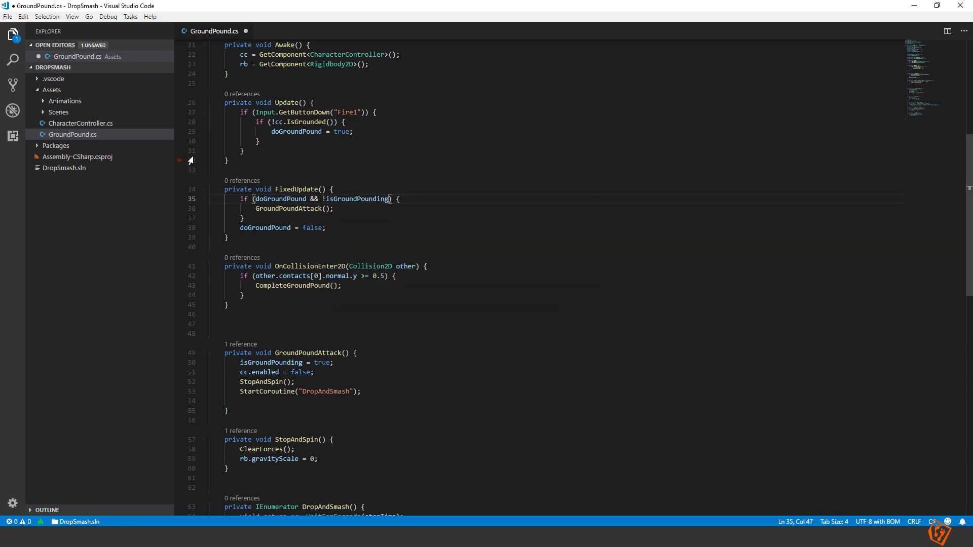
key("ctrl+s")
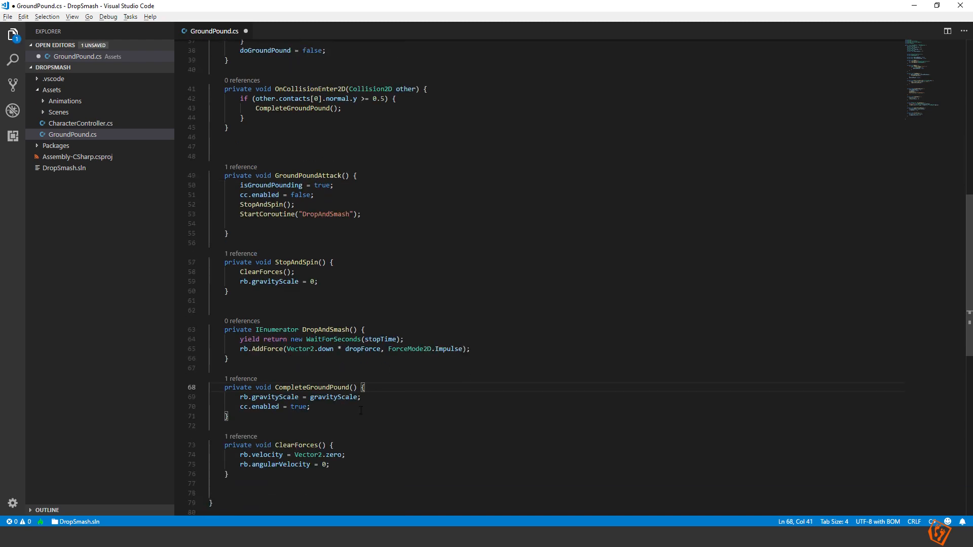
Reset isGroundPounding = false at the end of CompleteGroundPound.
key("Enter")
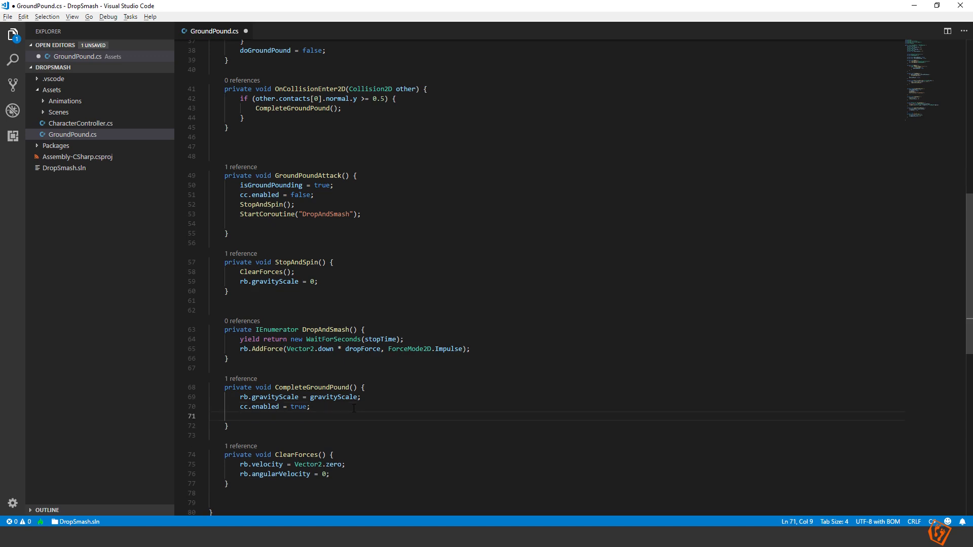
type("isGroundPounding")
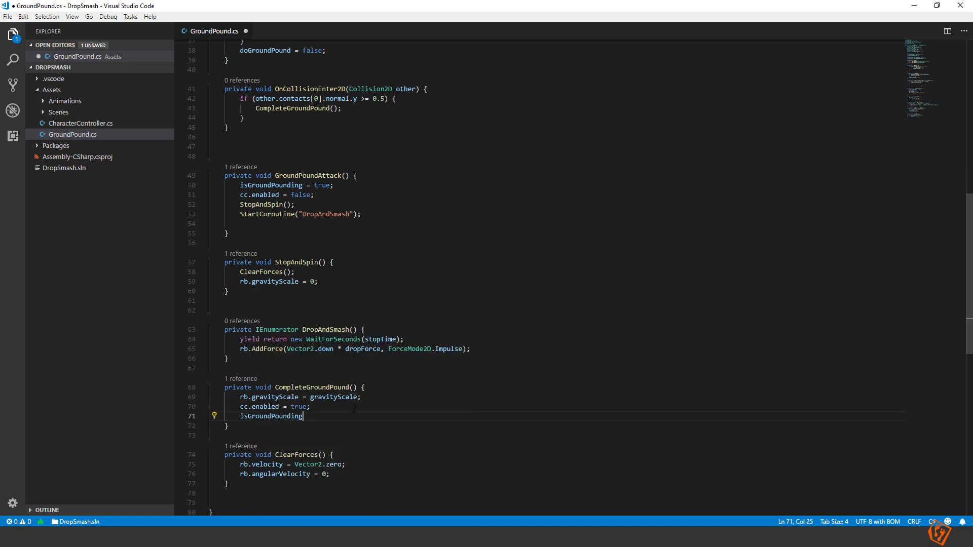
type("= fals")
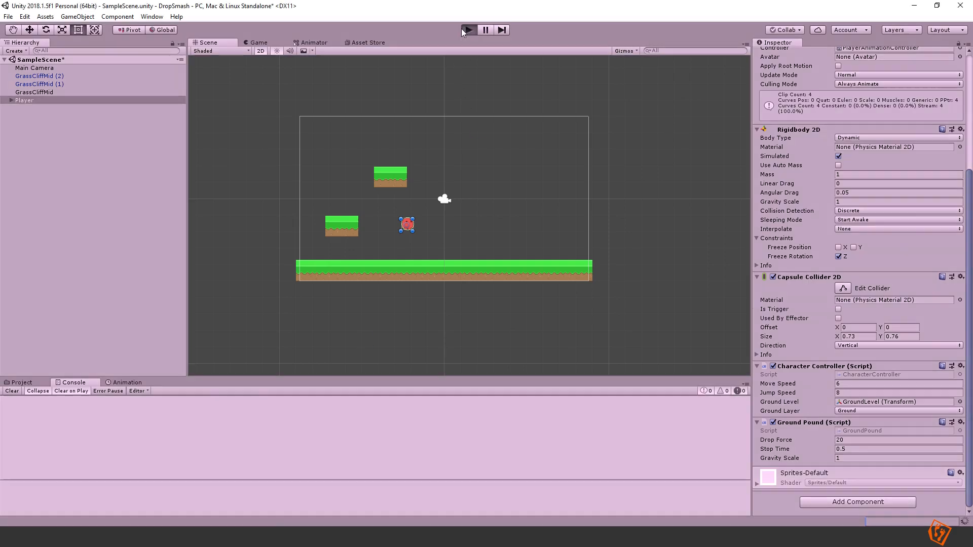
mouse_move(538, 307)
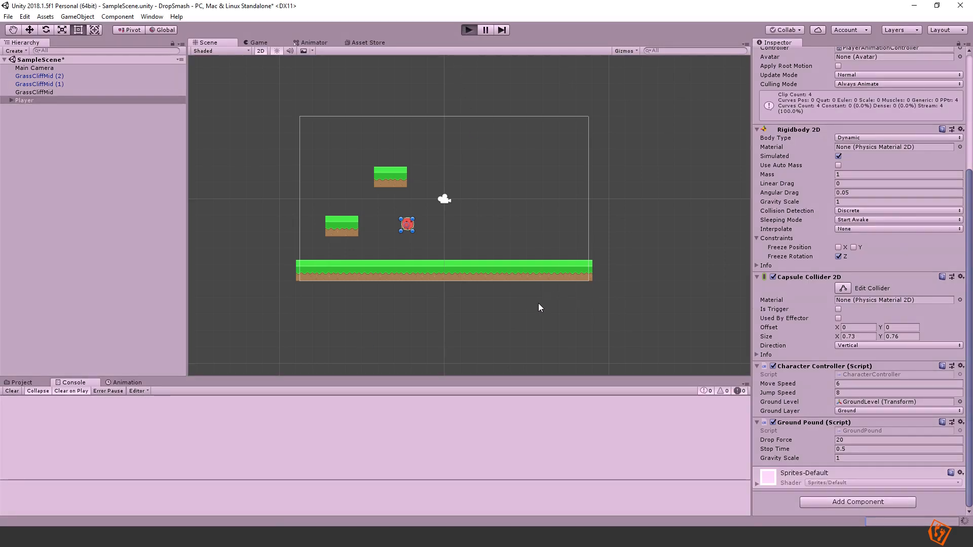
Play-test the ground pound with the isGroundPounding guard in place.
left_click(468, 30)
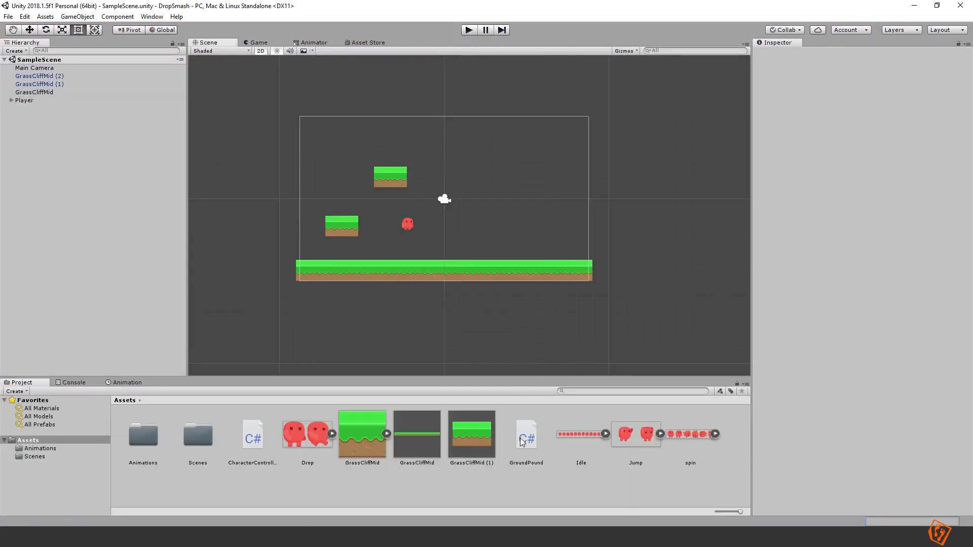
Show the PlayerAnimationController graph and inspect the Idle, Jump and Drop states.
left_click(635, 435)
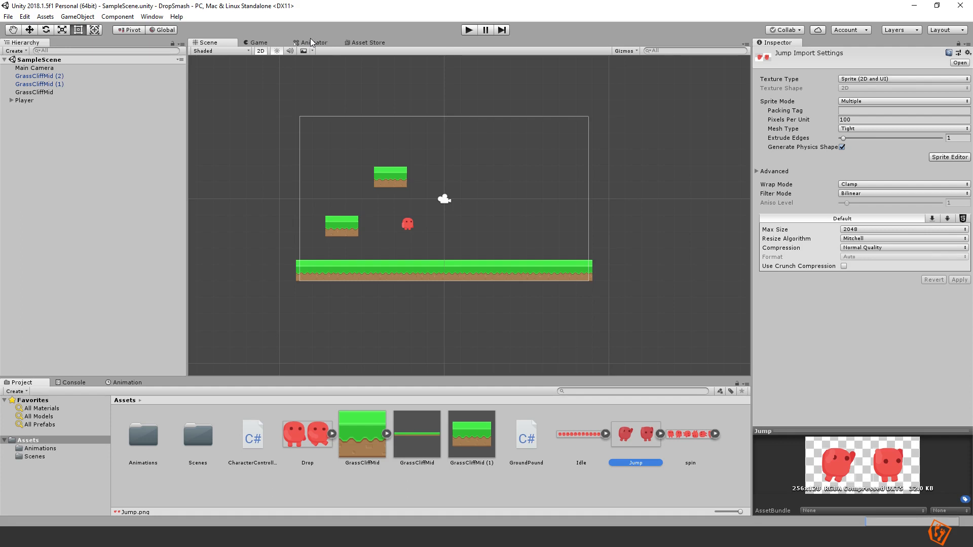
left_click(313, 43)
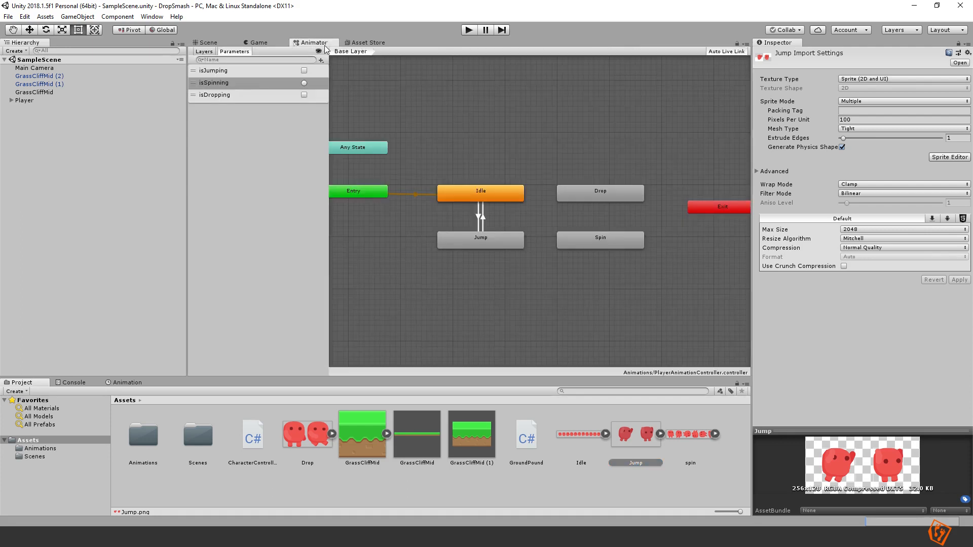
left_click(431, 155)
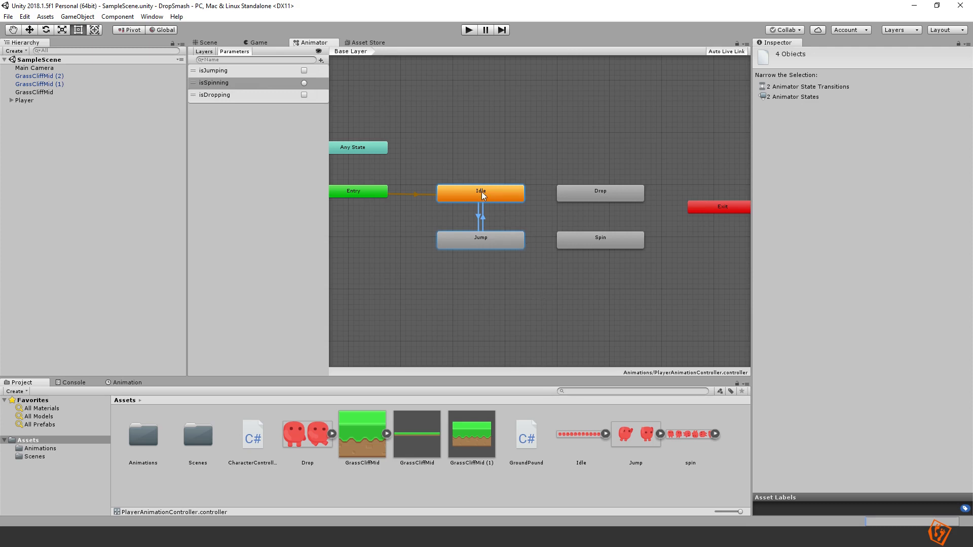
left_click(548, 170)
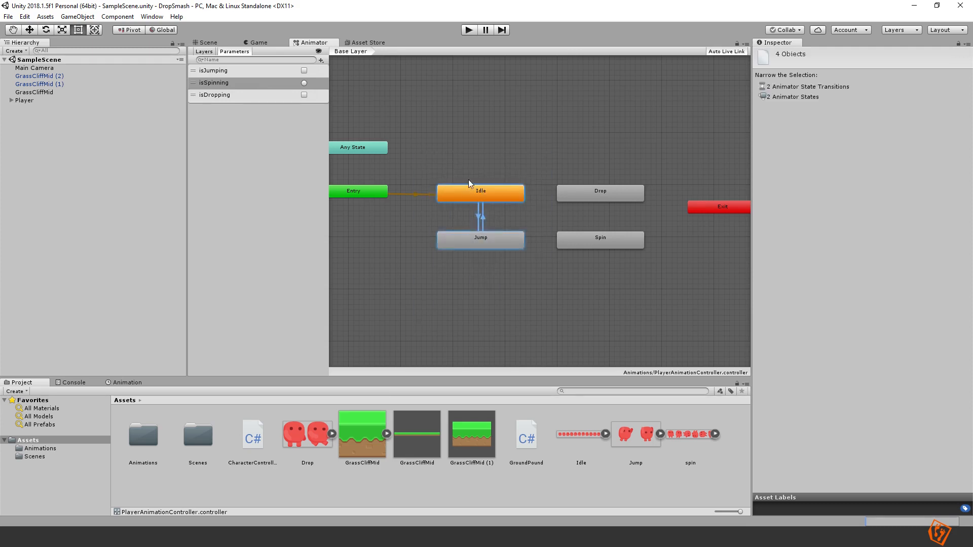
mouse_move(545, 298)
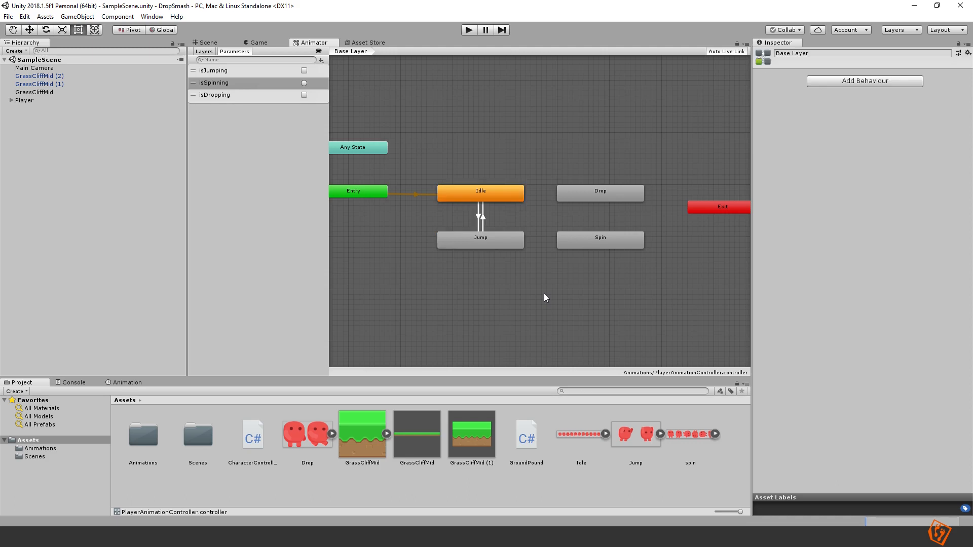
mouse_move(583, 150)
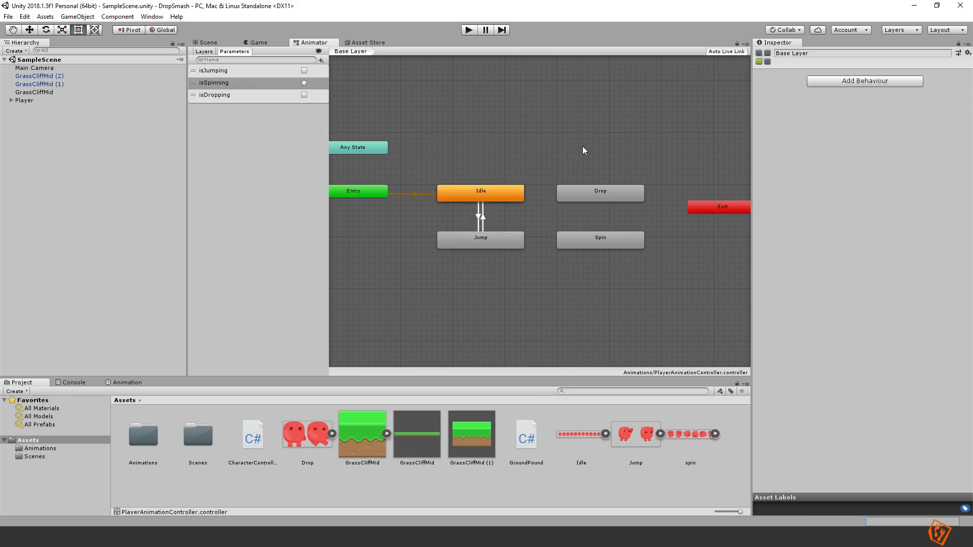
mouse_move(614, 242)
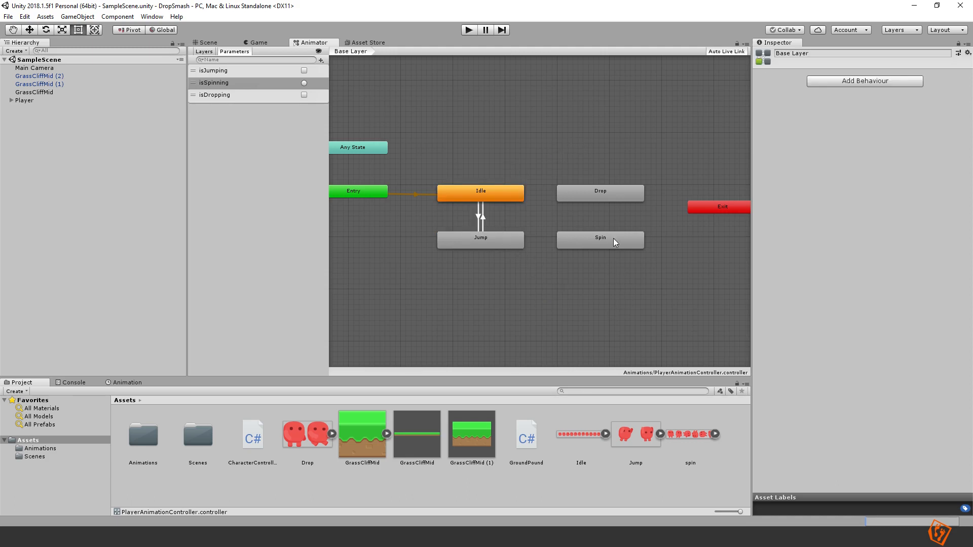
left_click(599, 191)
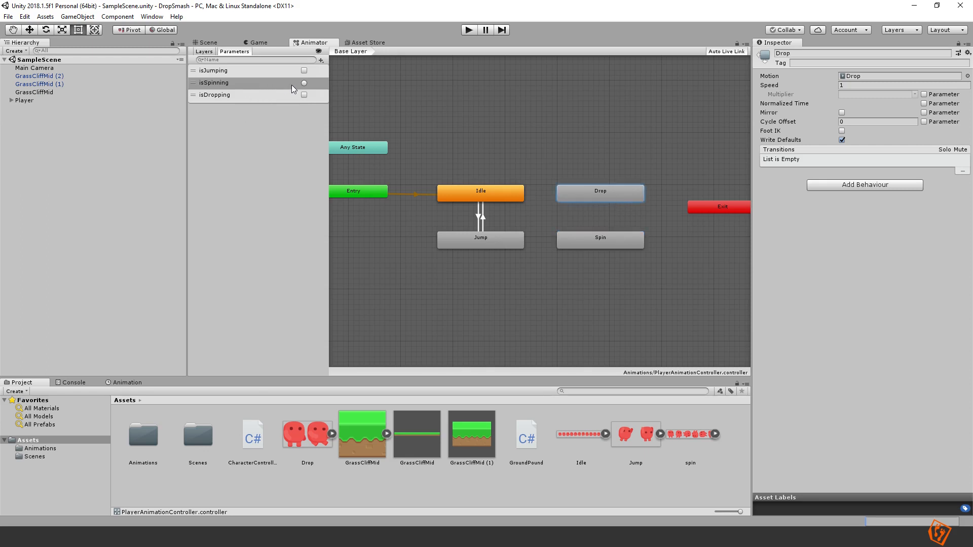
mouse_move(216, 86)
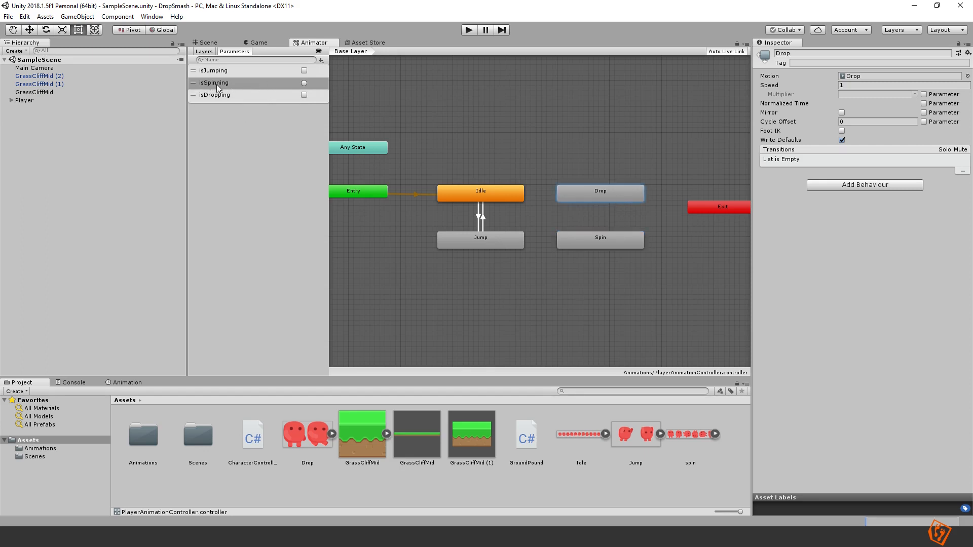
mouse_move(287, 100)
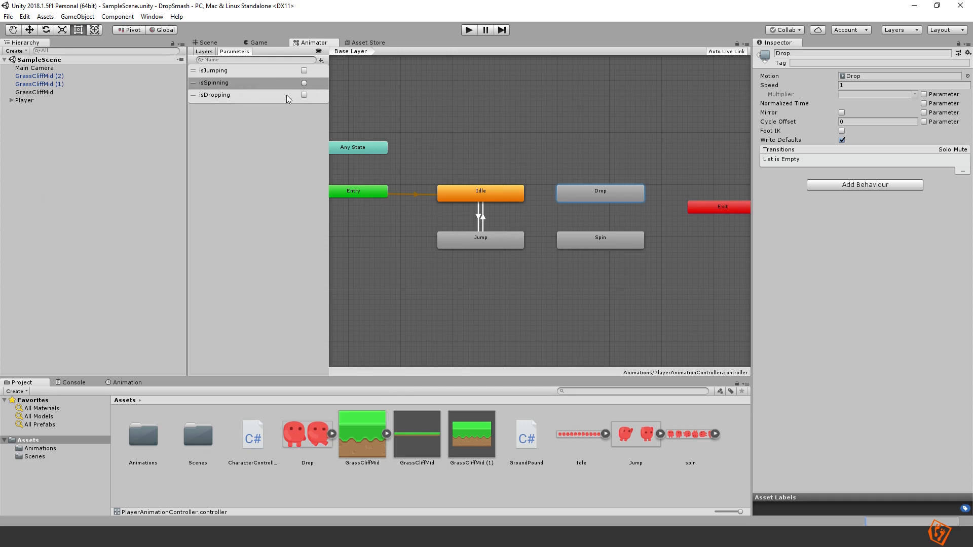
Make transitions Jump to Spin, Spin to Drop and Drop back to Idle.
right_click(481, 238)
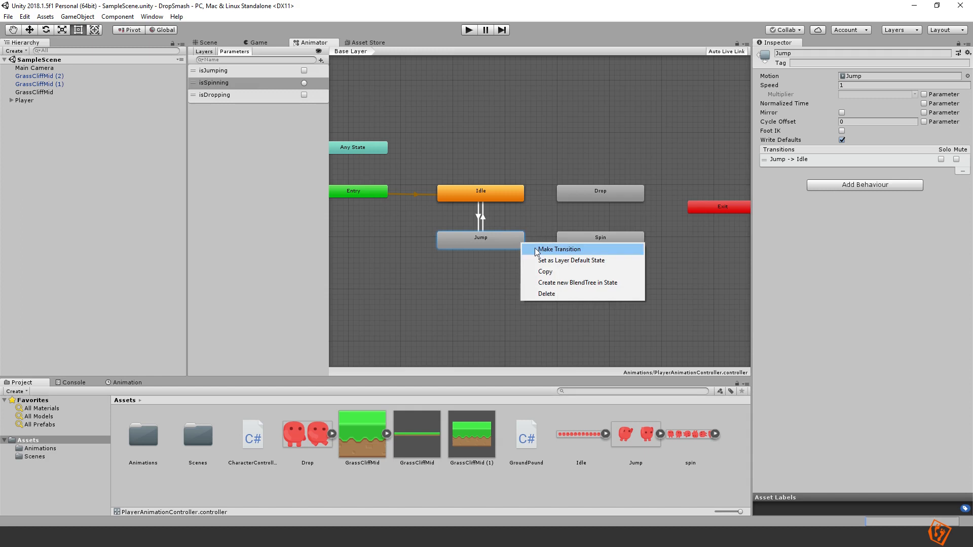
left_click(558, 249)
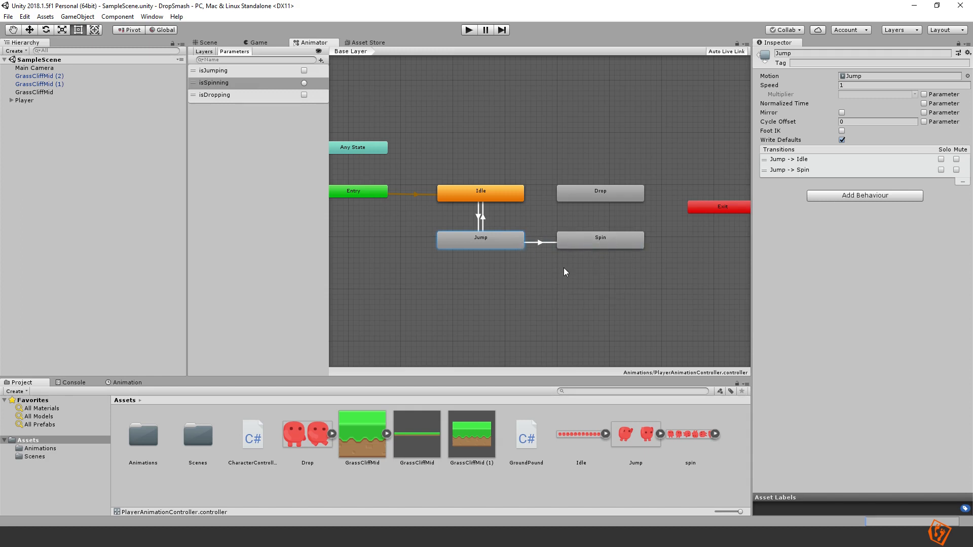
mouse_move(619, 261)
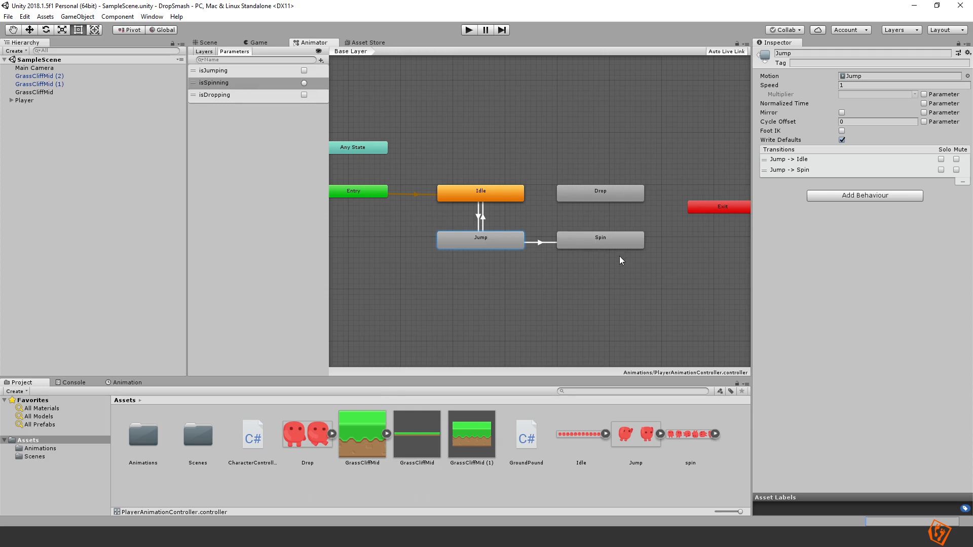
mouse_move(598, 223)
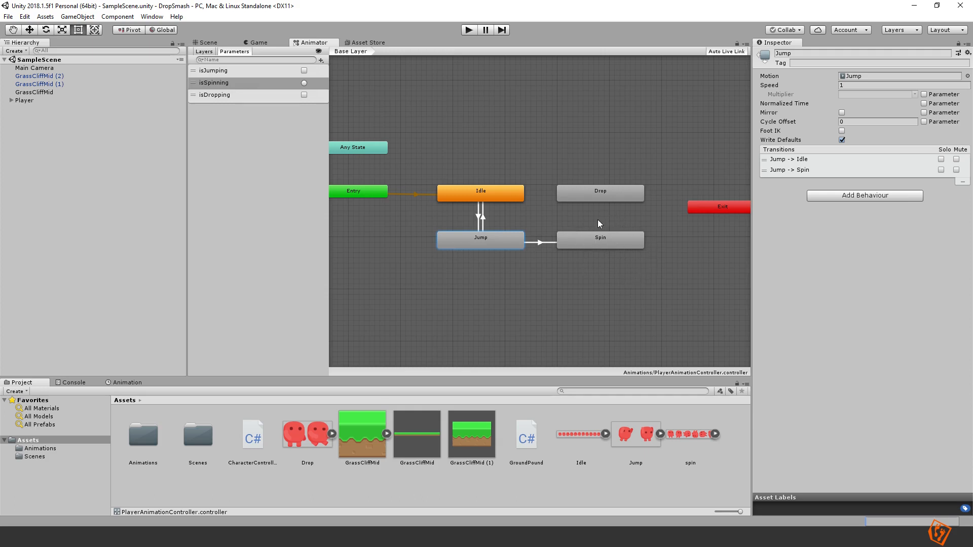
mouse_move(605, 269)
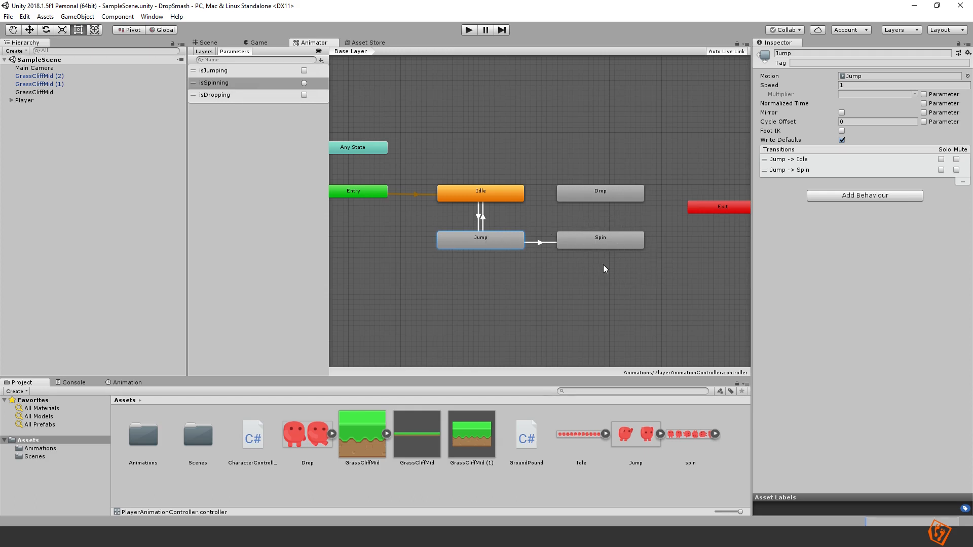
mouse_move(613, 225)
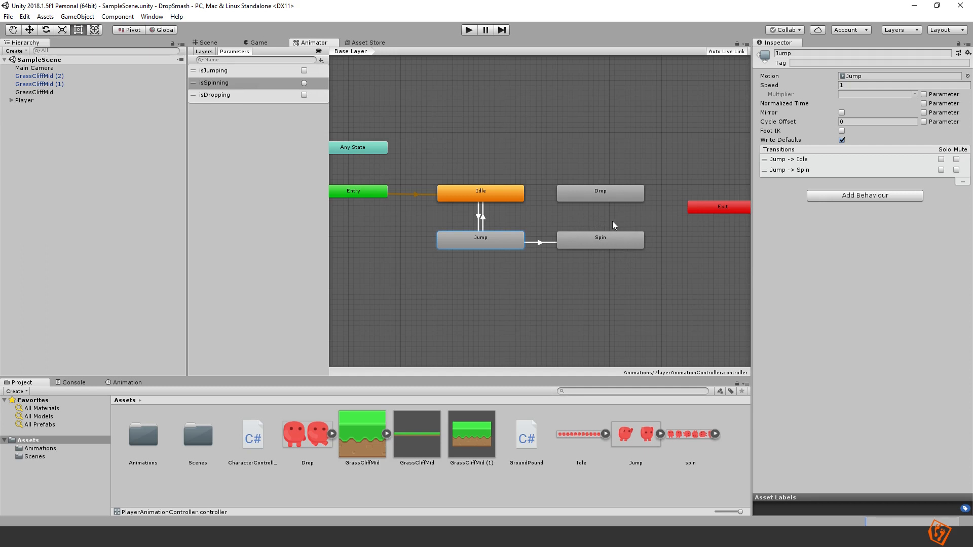
mouse_move(586, 231)
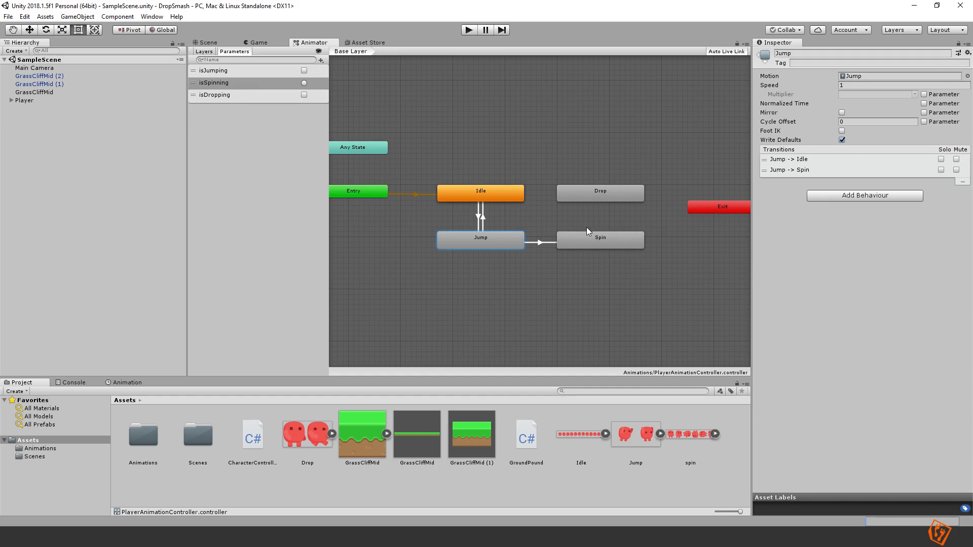
right_click(599, 238)
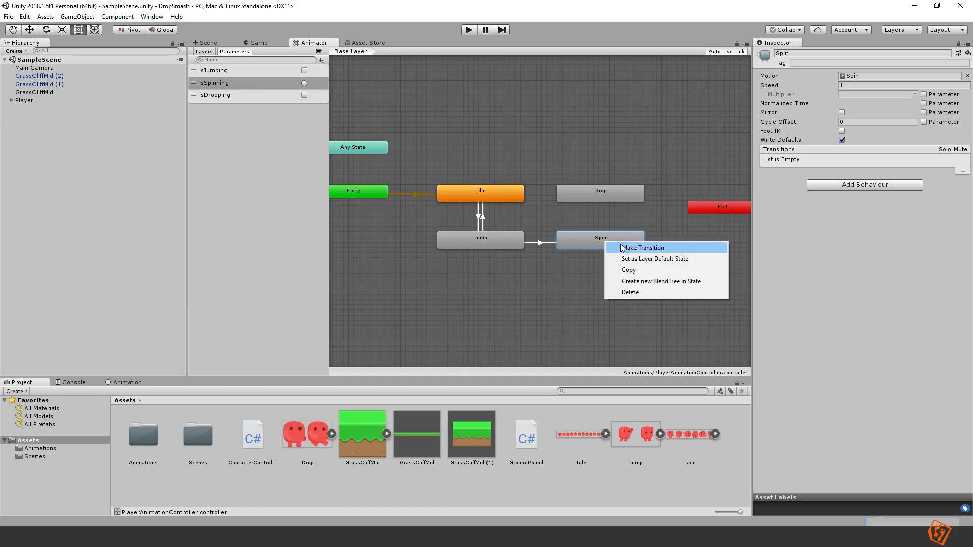
left_click(643, 247)
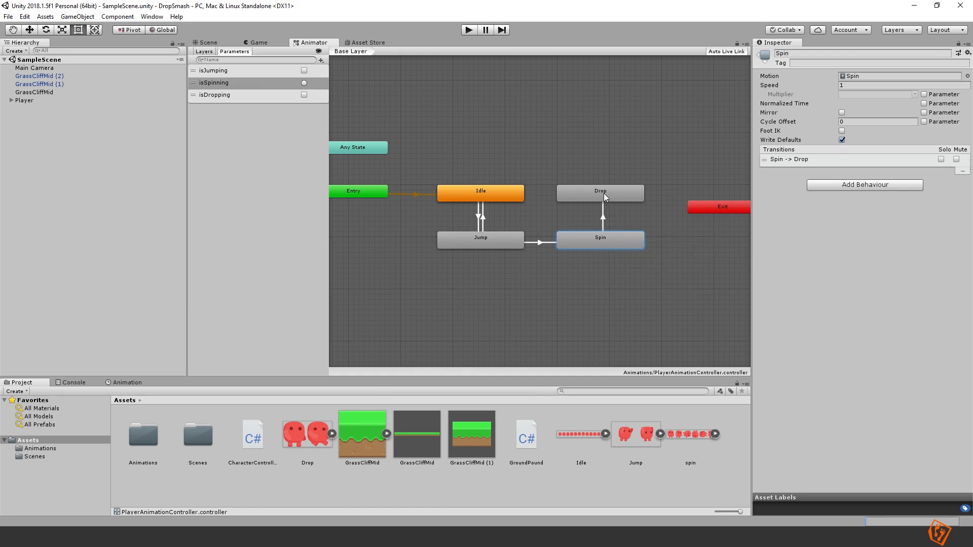
left_click(599, 192)
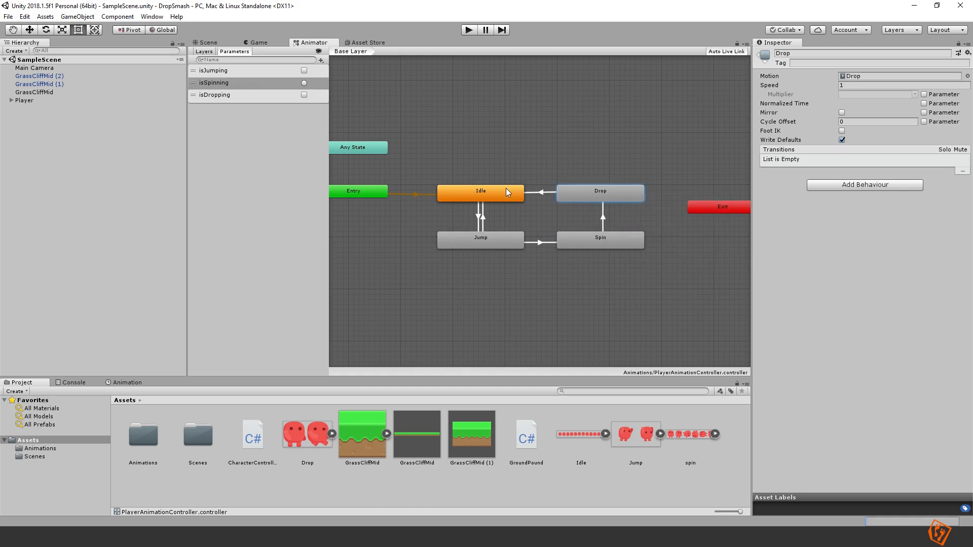
left_click(538, 190)
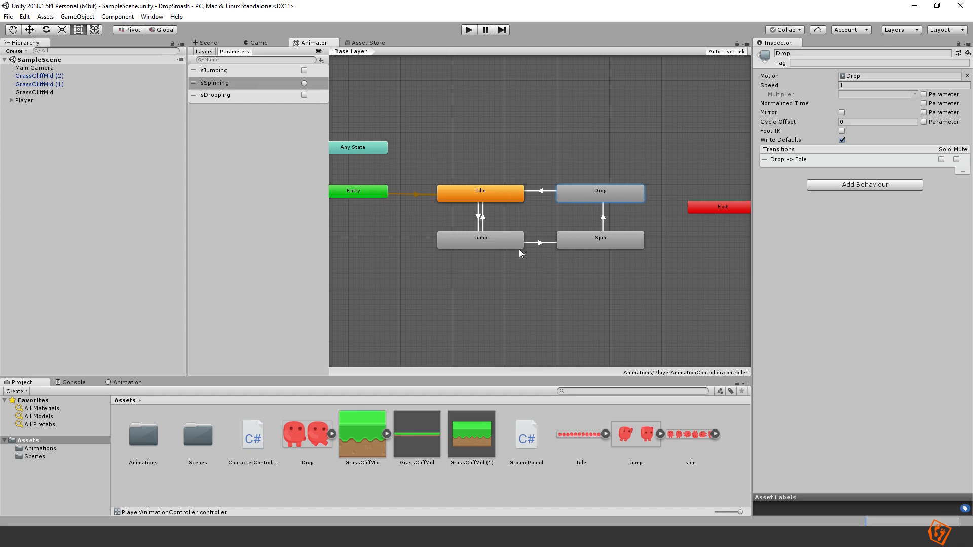
mouse_move(538, 249)
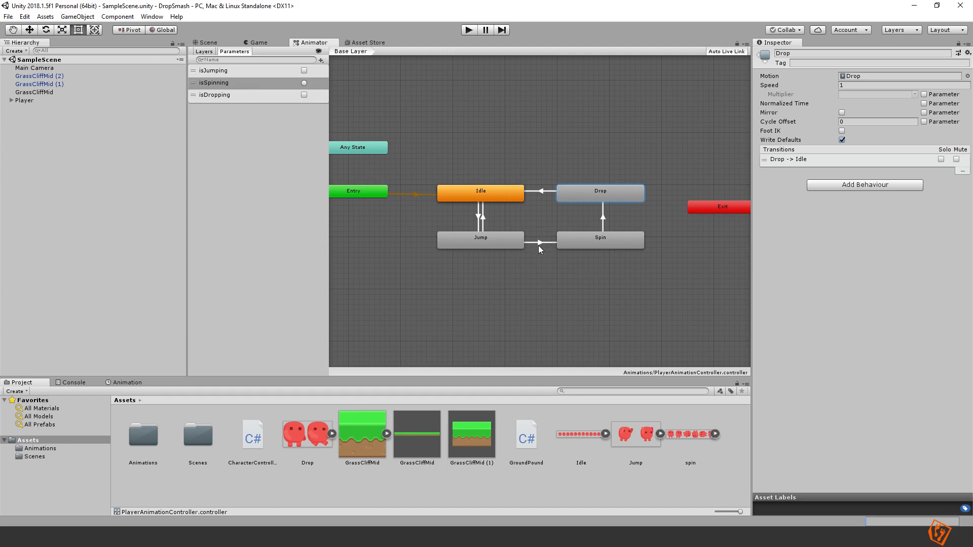
Condition Jump to Spin on isSpinning and turn off its Has Exit Time.
left_click(537, 242)
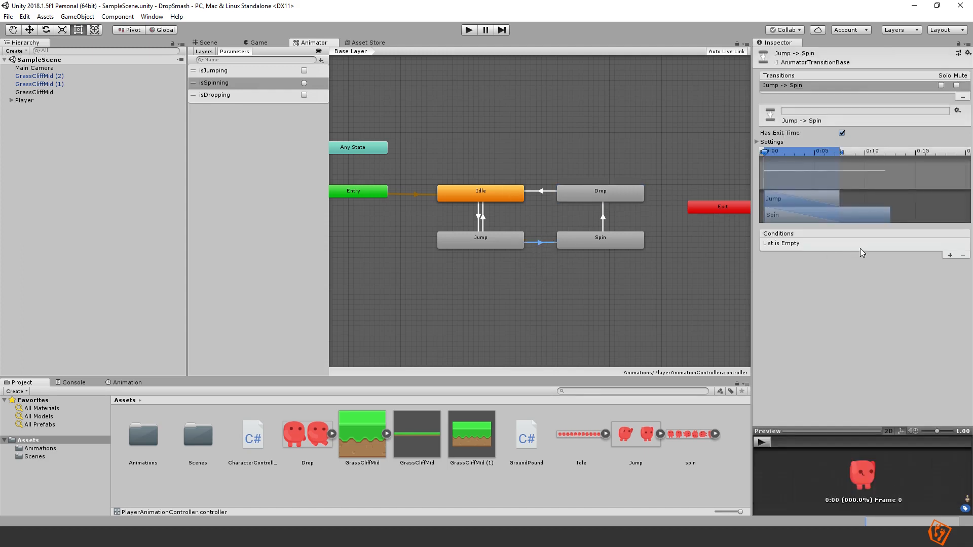
left_click(949, 255)
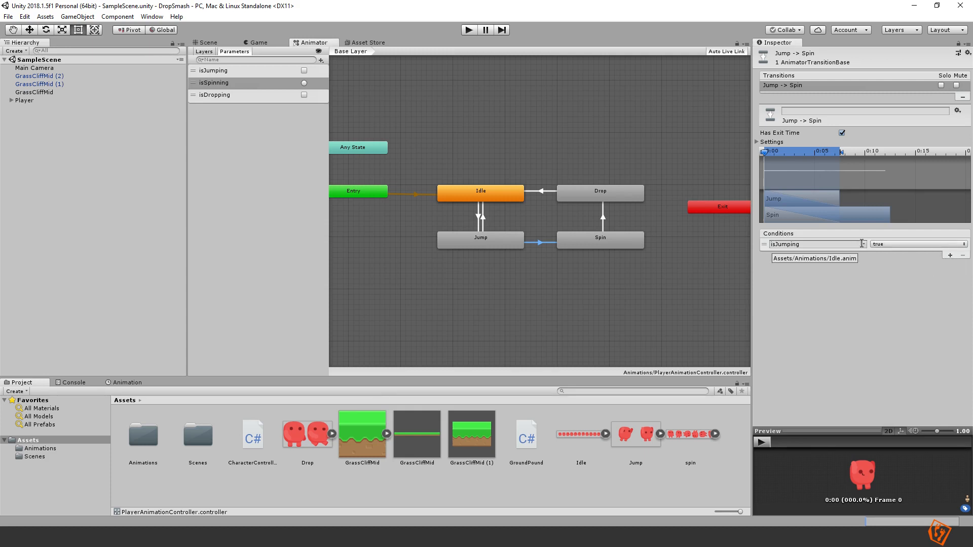
left_click(815, 244)
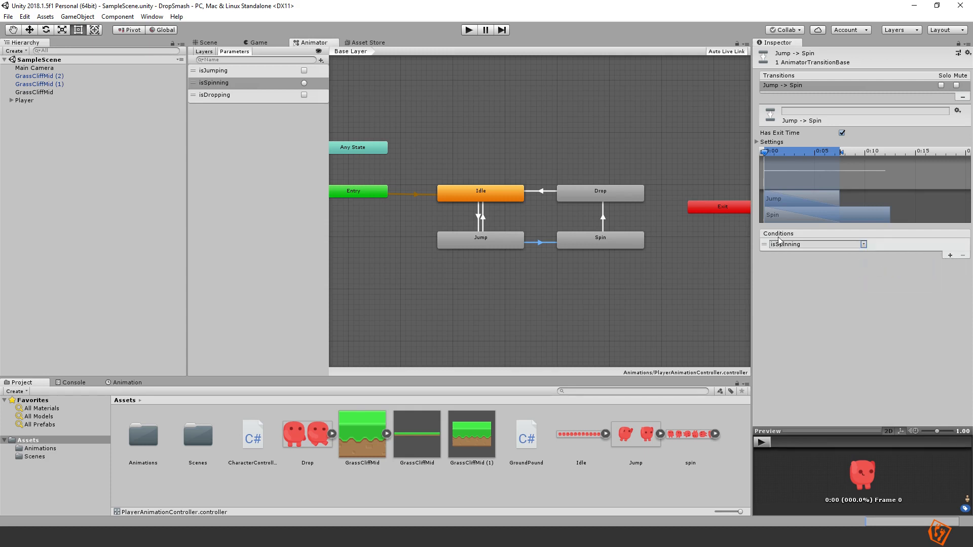
mouse_move(245, 93)
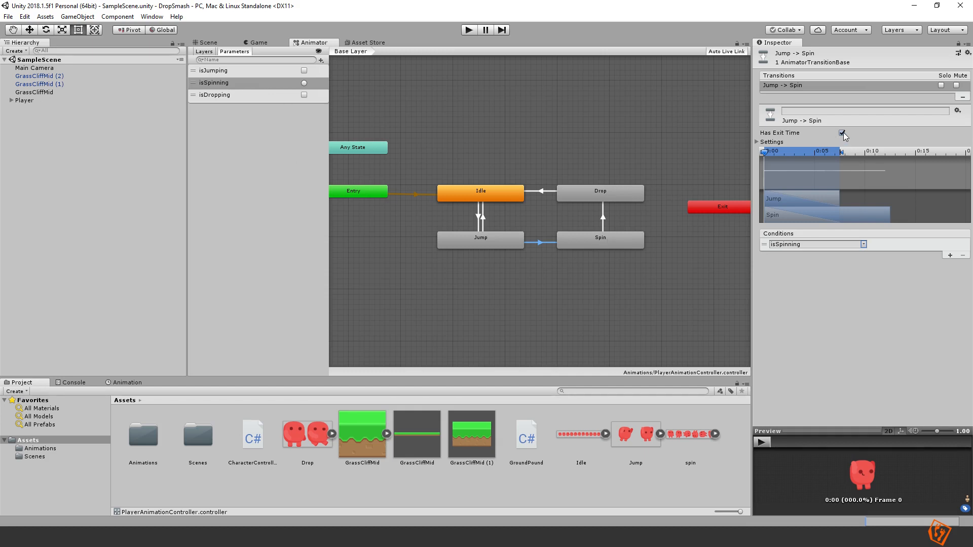
left_click(842, 133)
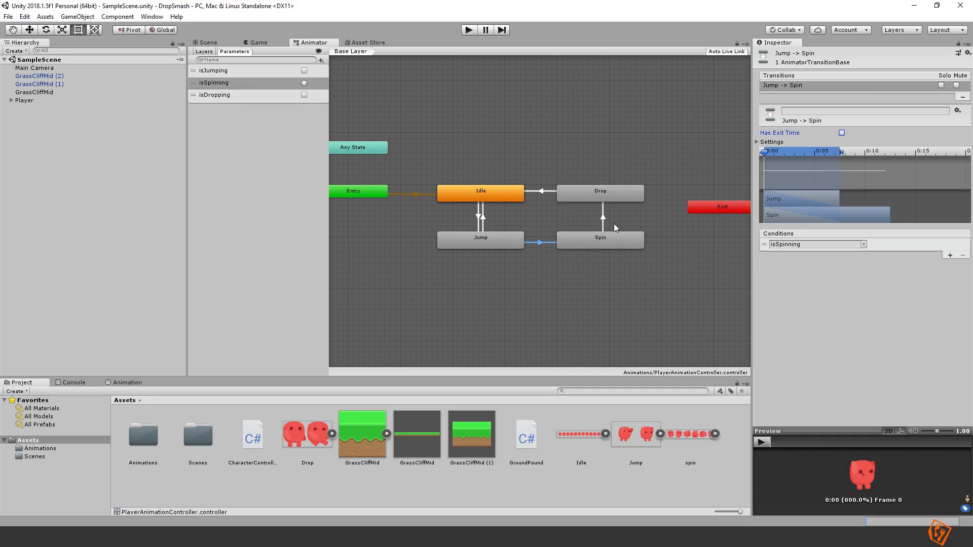
Condition Spin to Drop and Drop to Idle on the isDropping parameter.
left_click(601, 214)
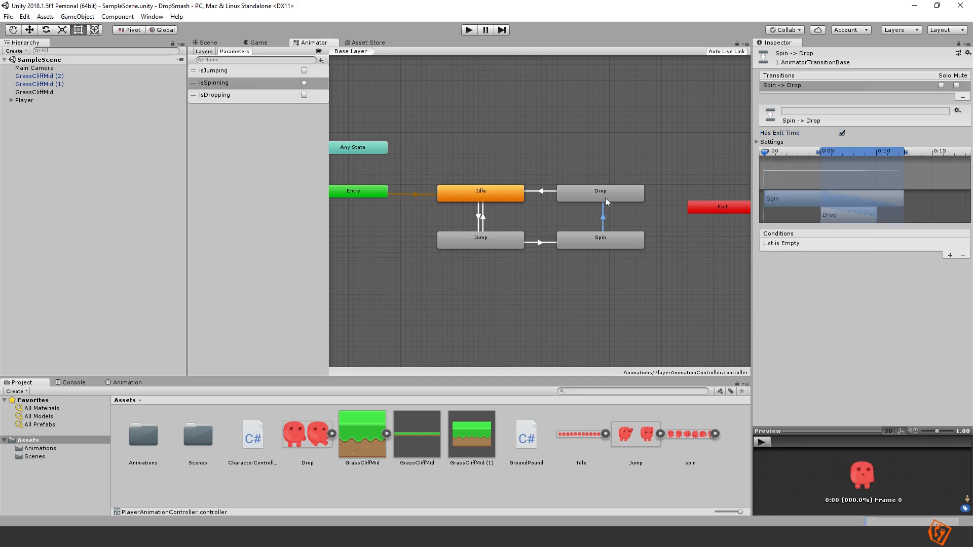
left_click(949, 256)
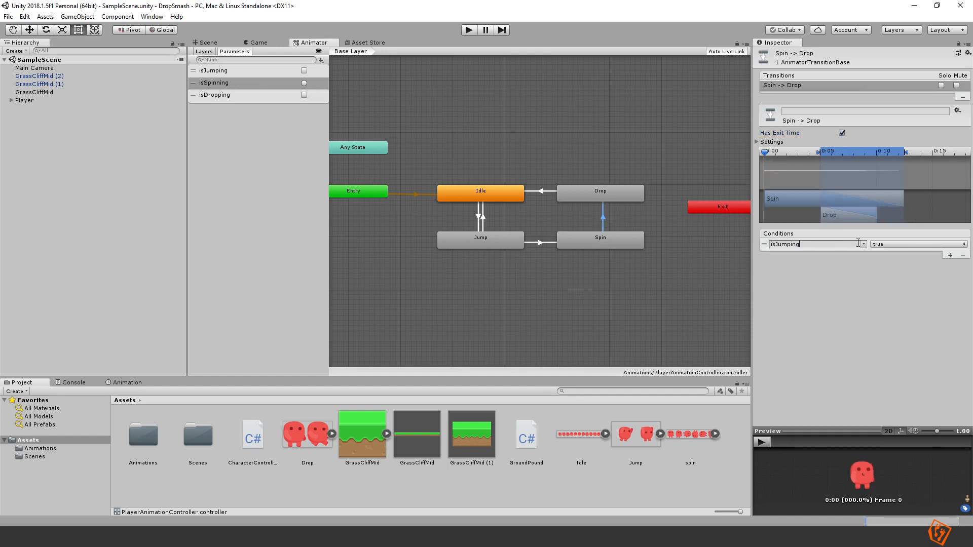
left_click(813, 243)
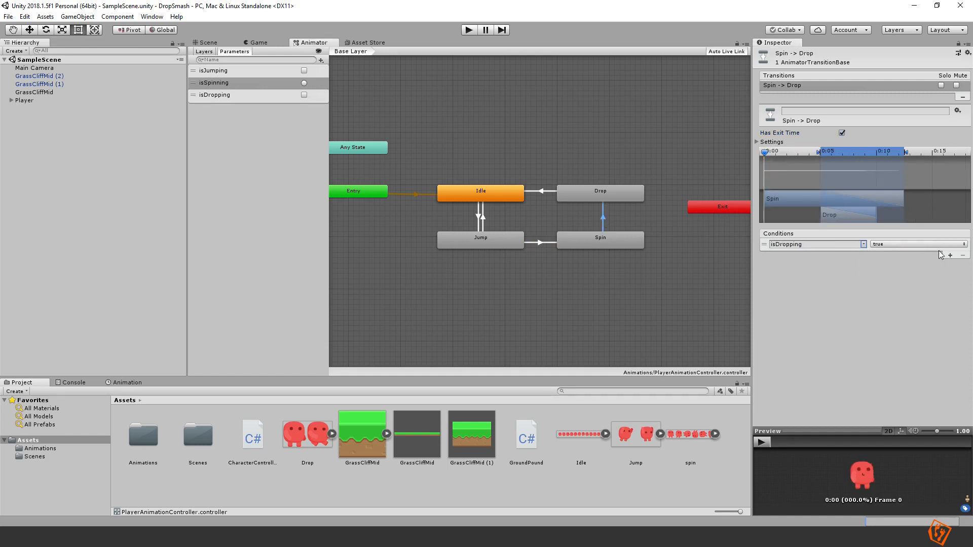
left_click(540, 190)
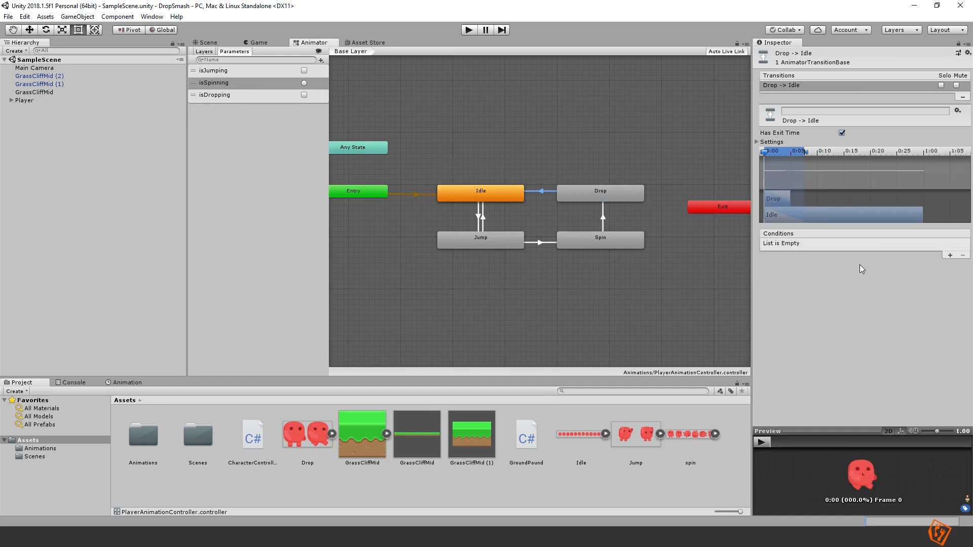
left_click(949, 255)
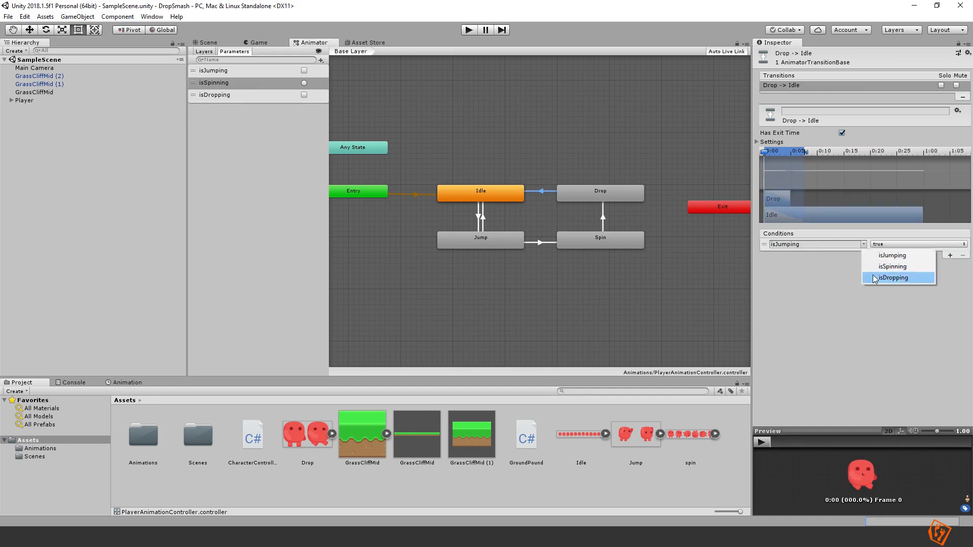
left_click(894, 277)
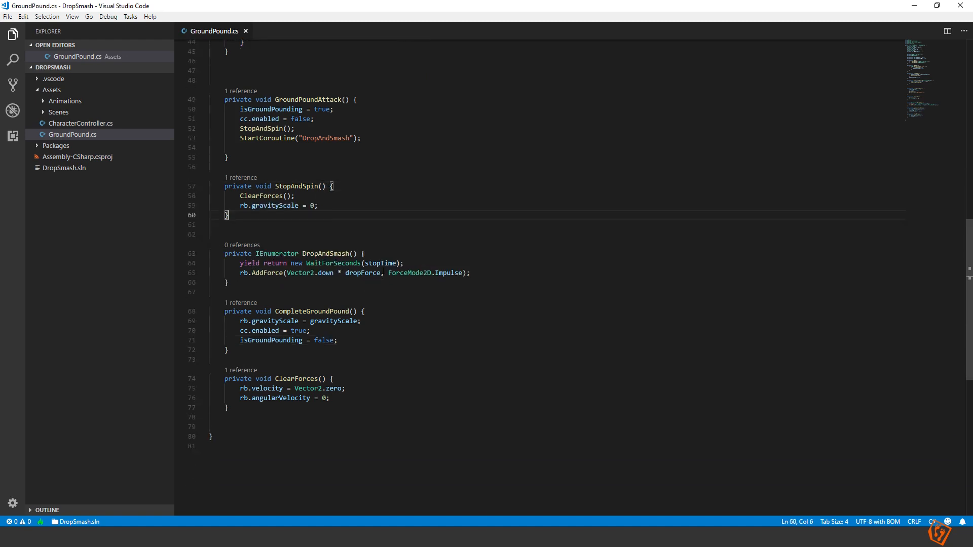
Declare a 'private Animator animator;' field at the top of GroundPound.cs.
scroll("up", 3)
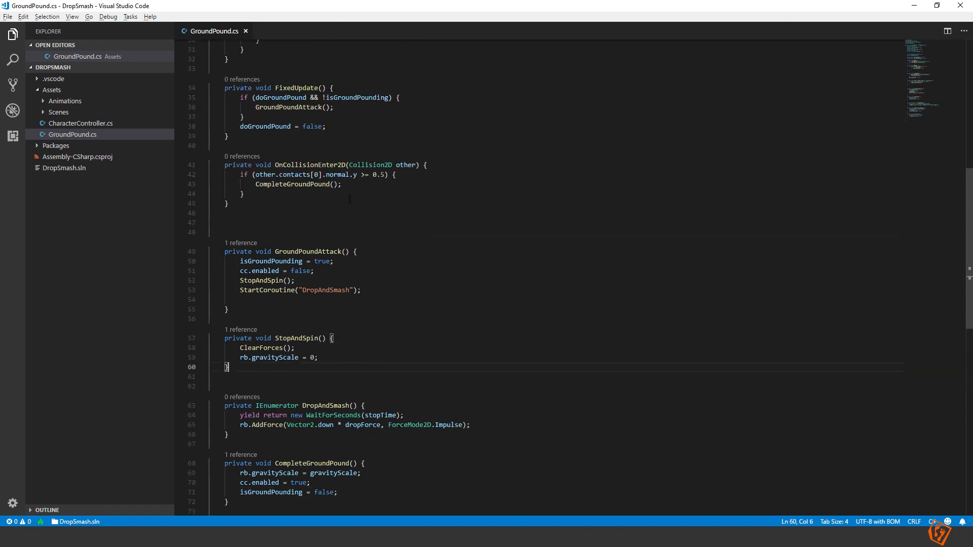
left_click(295, 347)
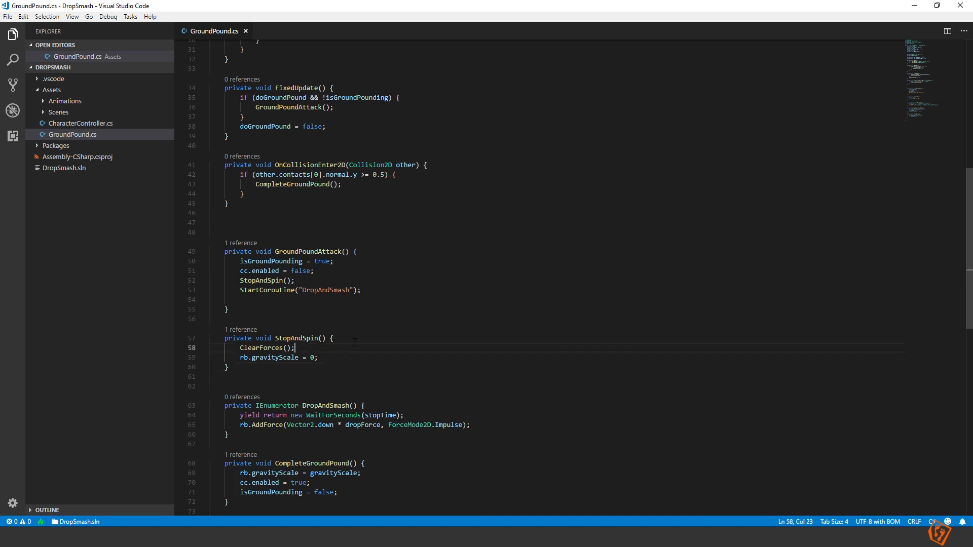
left_click(228, 366)
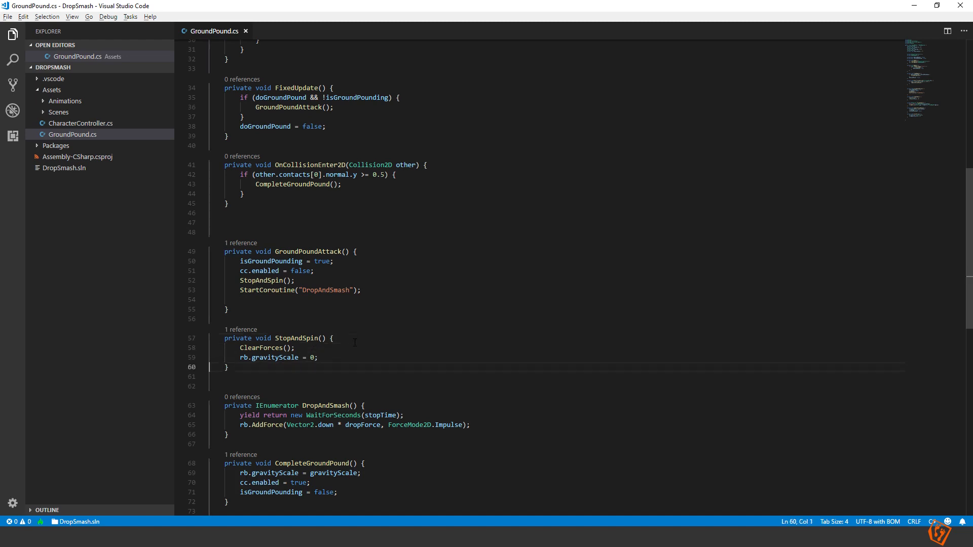
scroll("up", 3)
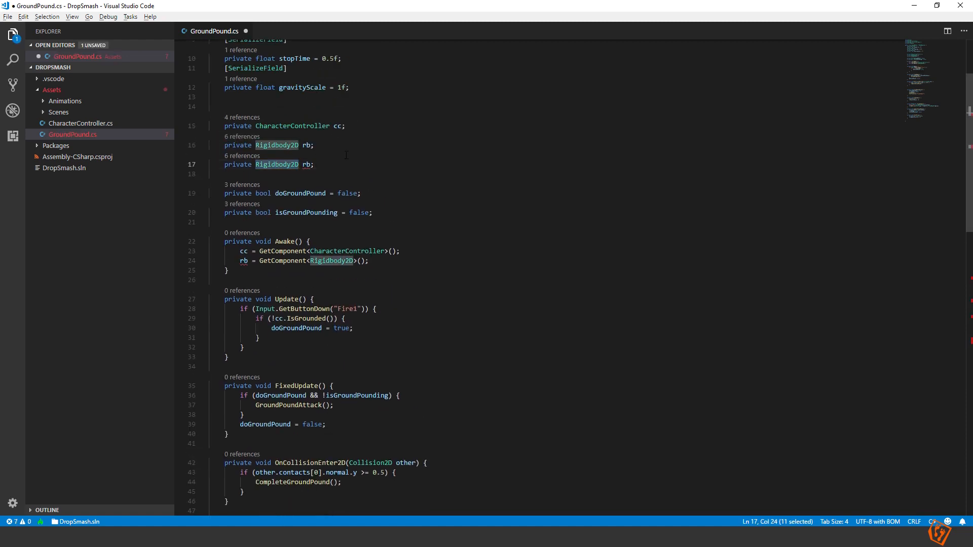
type("Abi")
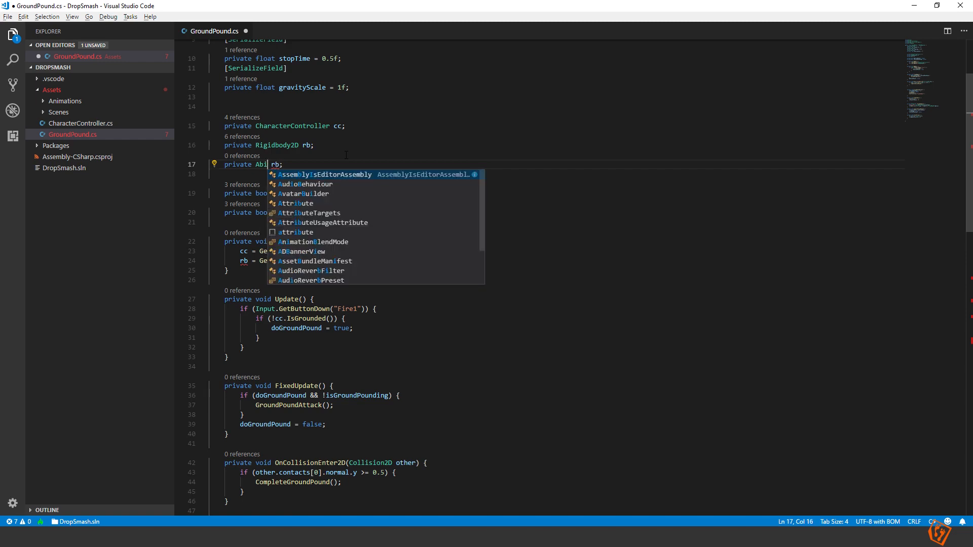
type("nimator")
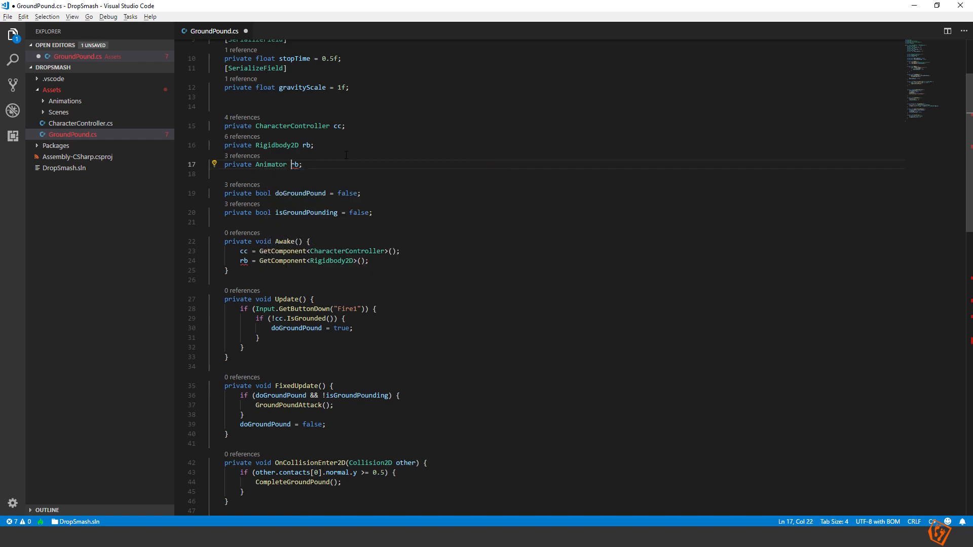
type("animator")
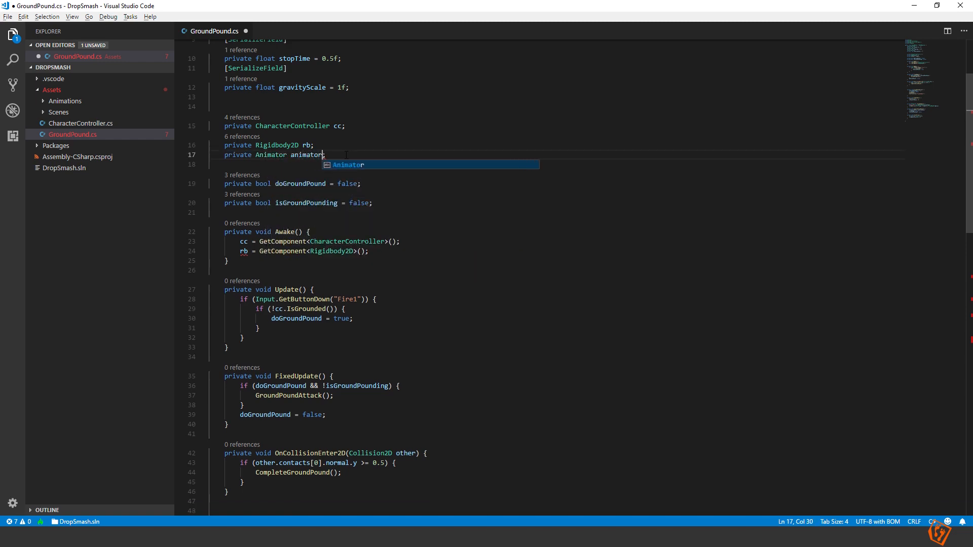
Assign animator = GetComponent<Animator>() in Awake and add animator.SetTrigger("isSpinning") to StopAndSpin.
scroll("down", 3)
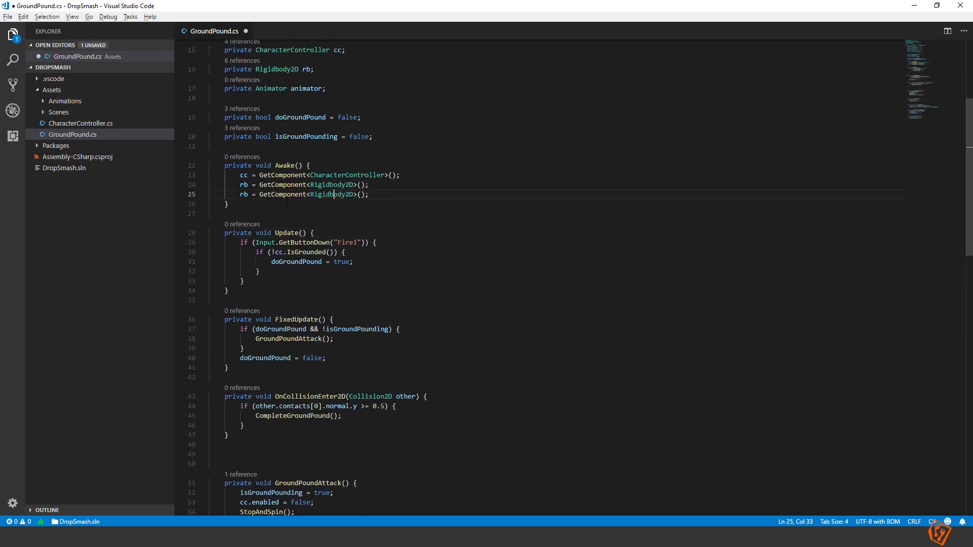
type("ani")
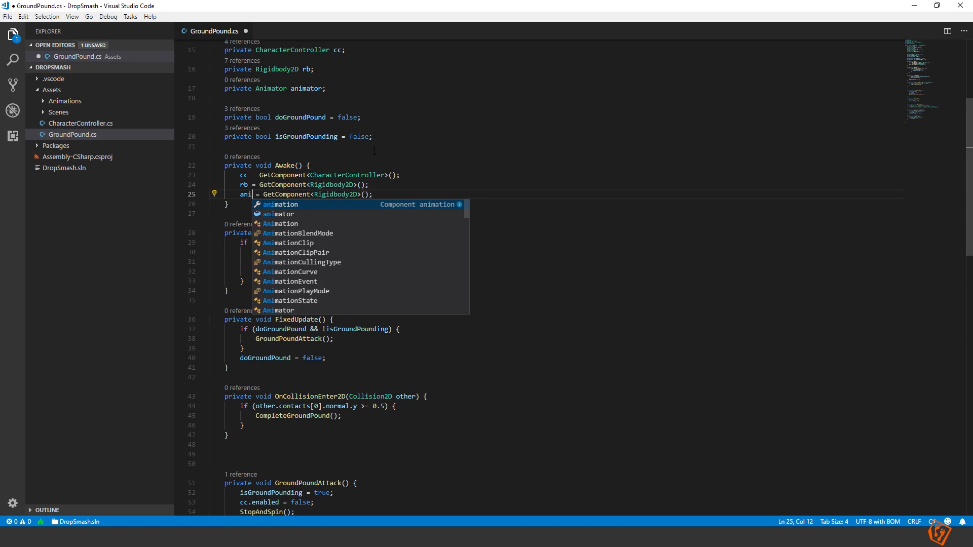
left_click(279, 214)
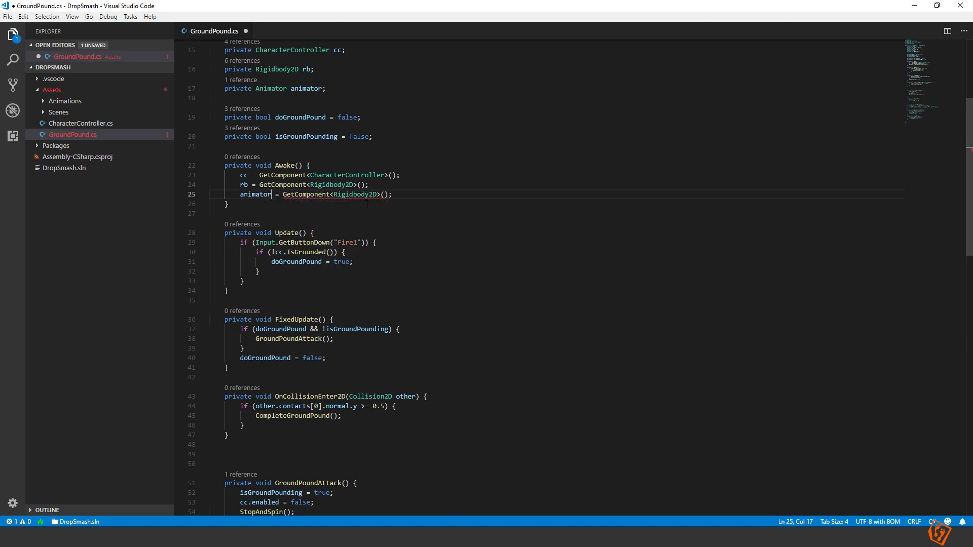
type("Animator")
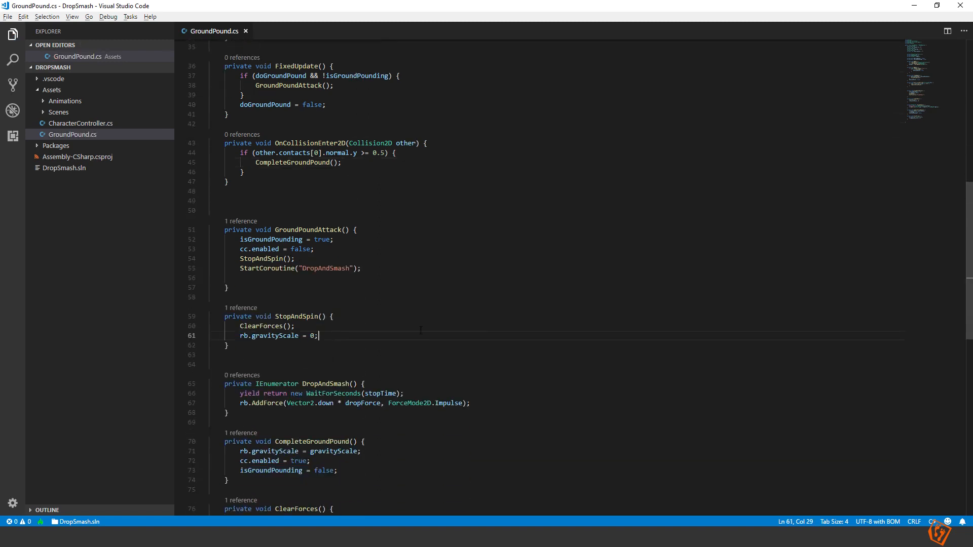
type("animator.SetTrigger(\"")
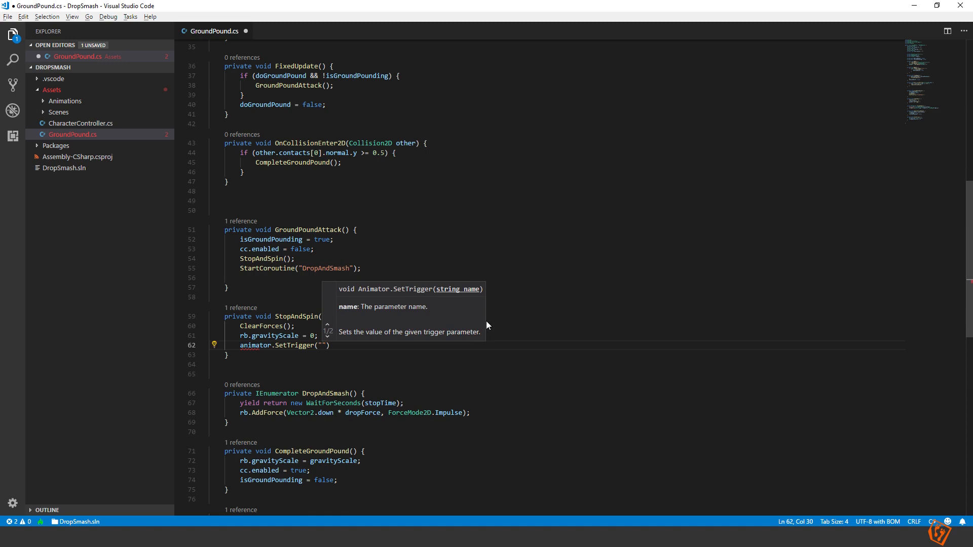
type("isSpinn")
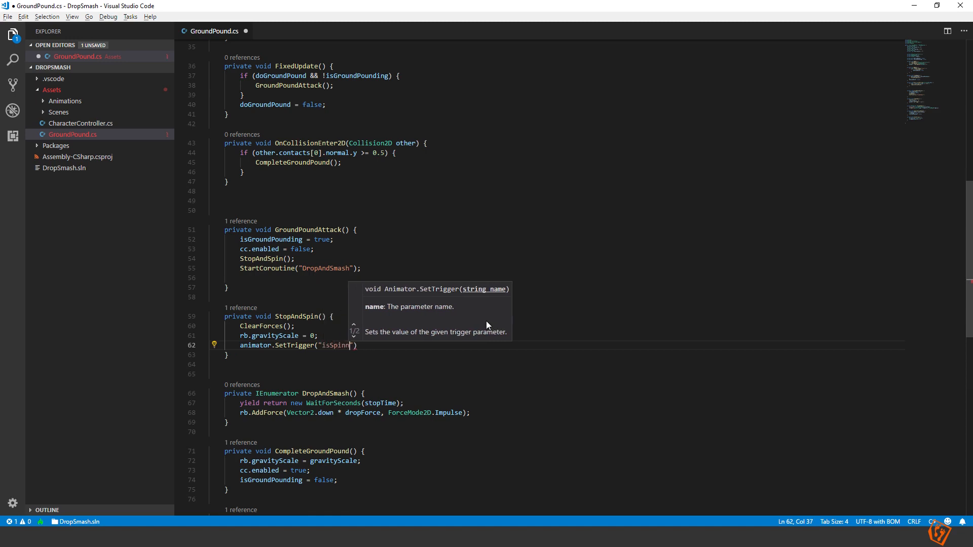
type("ing")
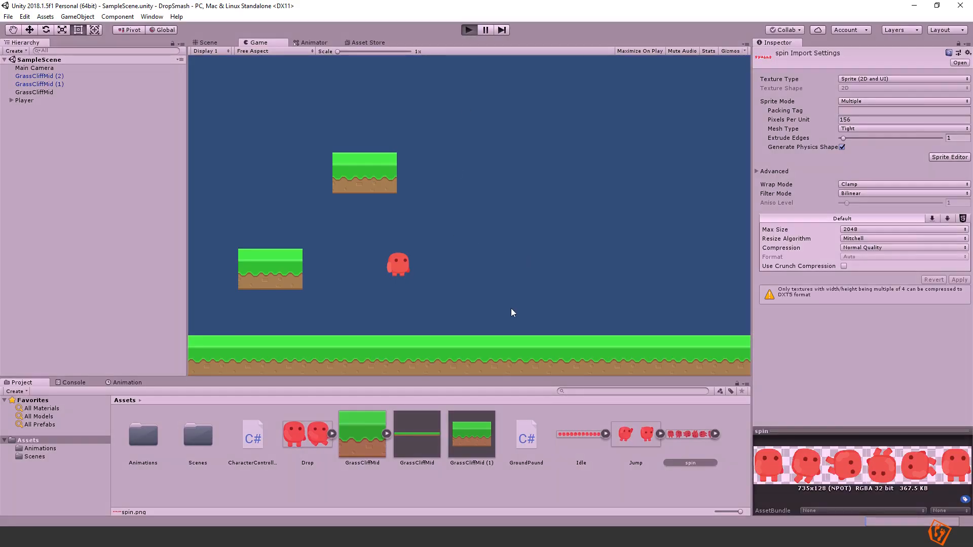
Trigger the ground pound twice in the Game view so the airborne player drops onto the grass.
left_click(468, 29)
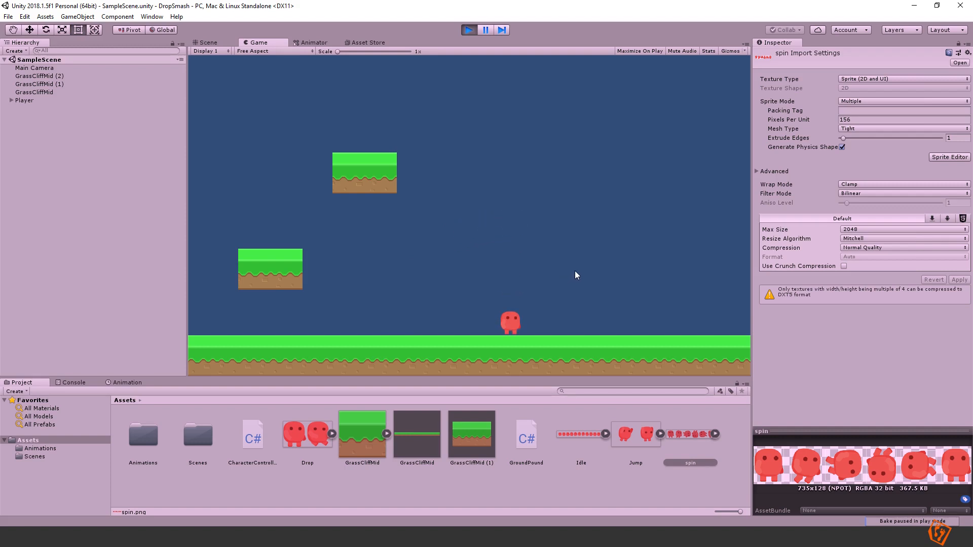
left_click(468, 29)
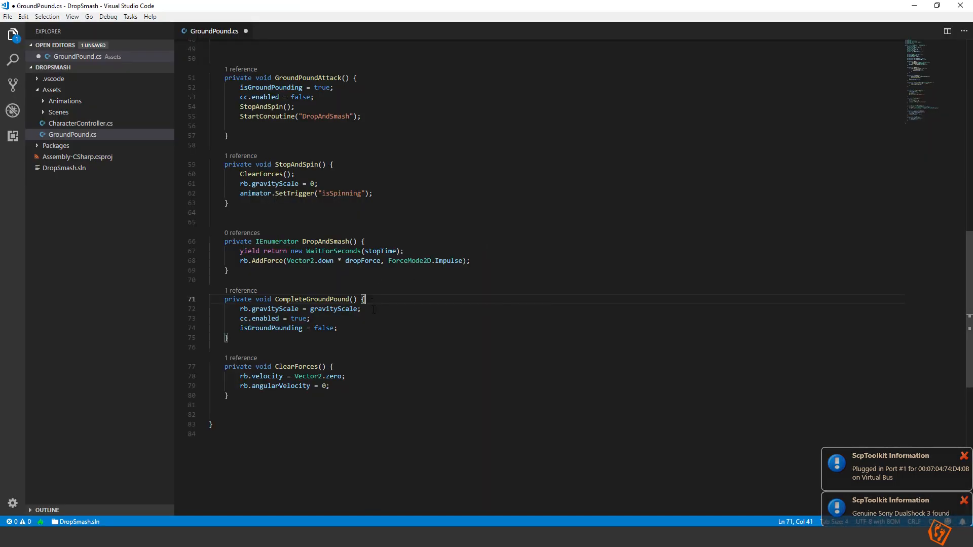
Add animator.SetBool("isDropping", true) after AddForce in DropAndSmash.
left_click(337, 327)
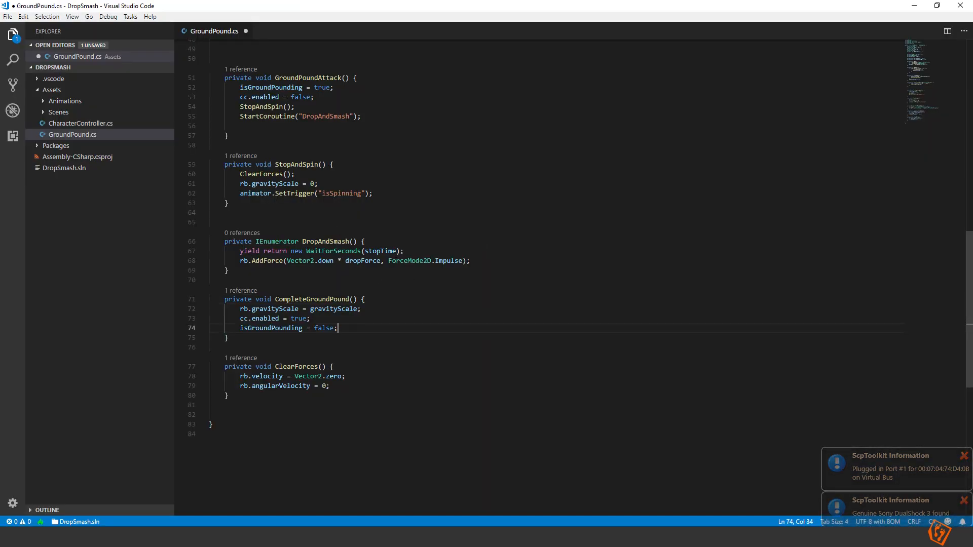
key("Enter")
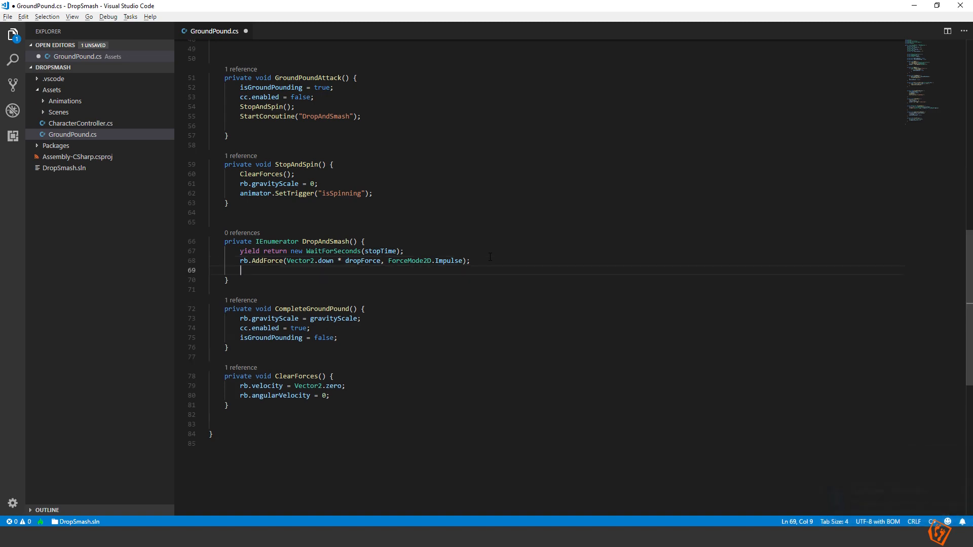
type("animation")
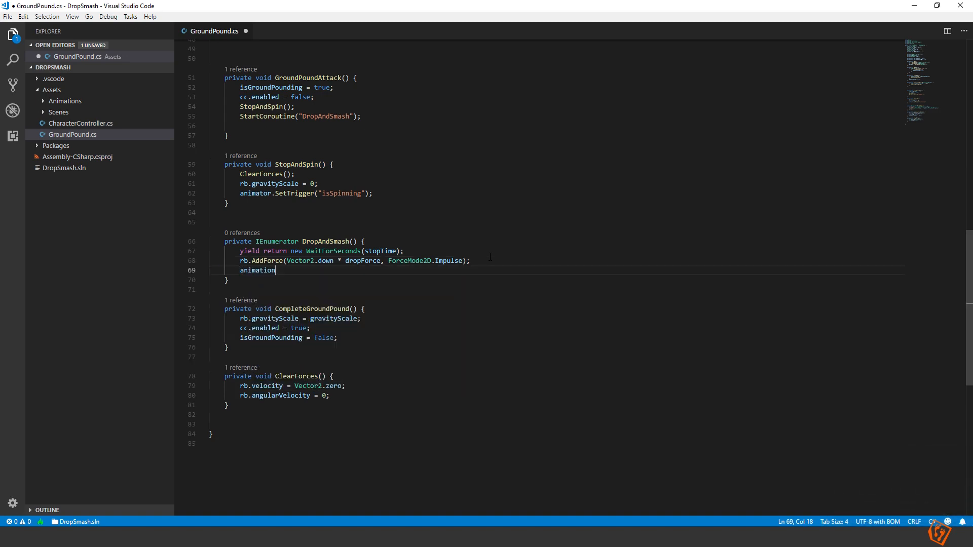
type(".s")
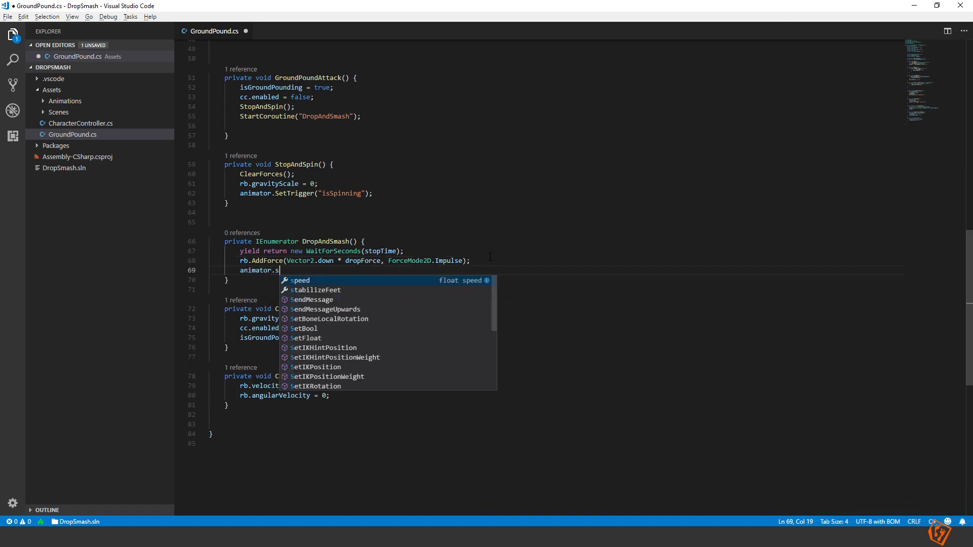
type("etb")
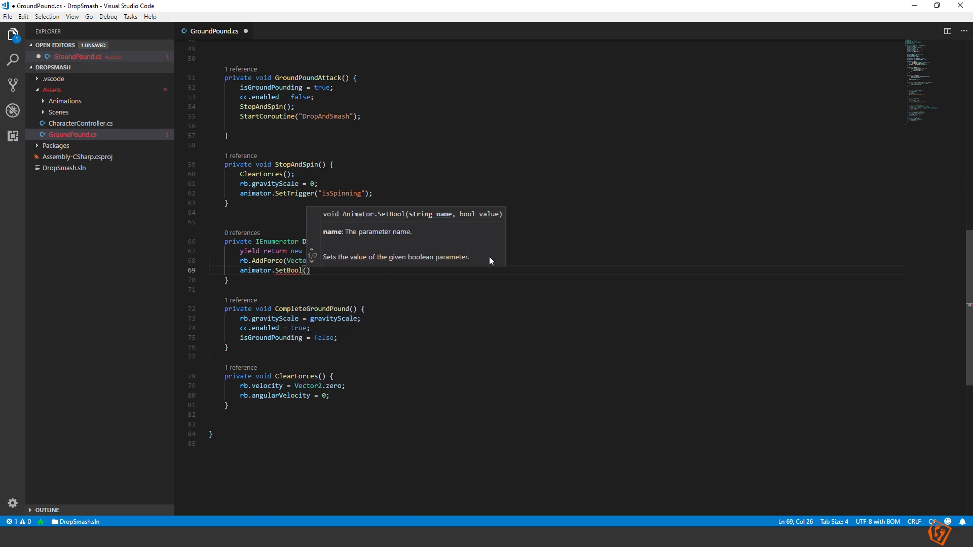
type("isDropping\", true")
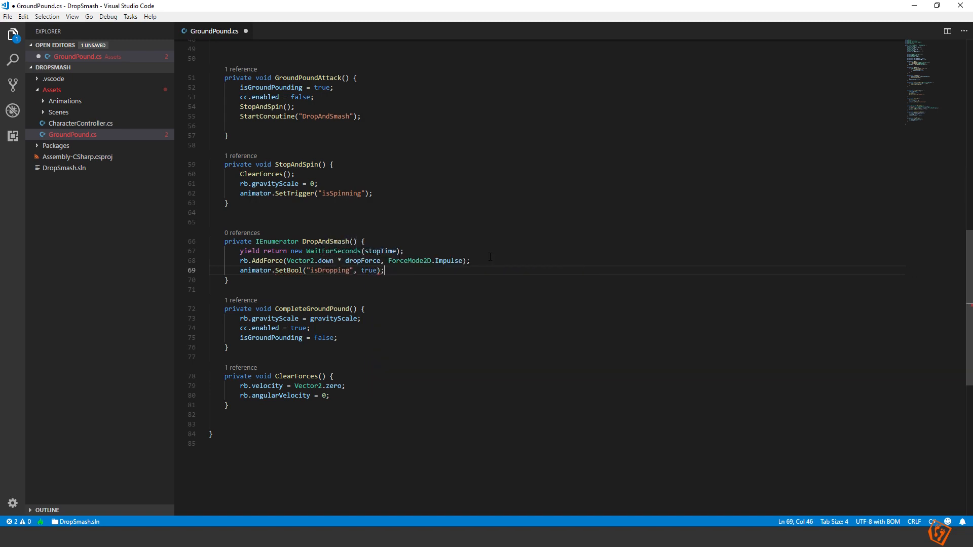
Reset the bool in CompleteGroundPound with animator.SetBool("isDropping", false).
left_click(338, 337)
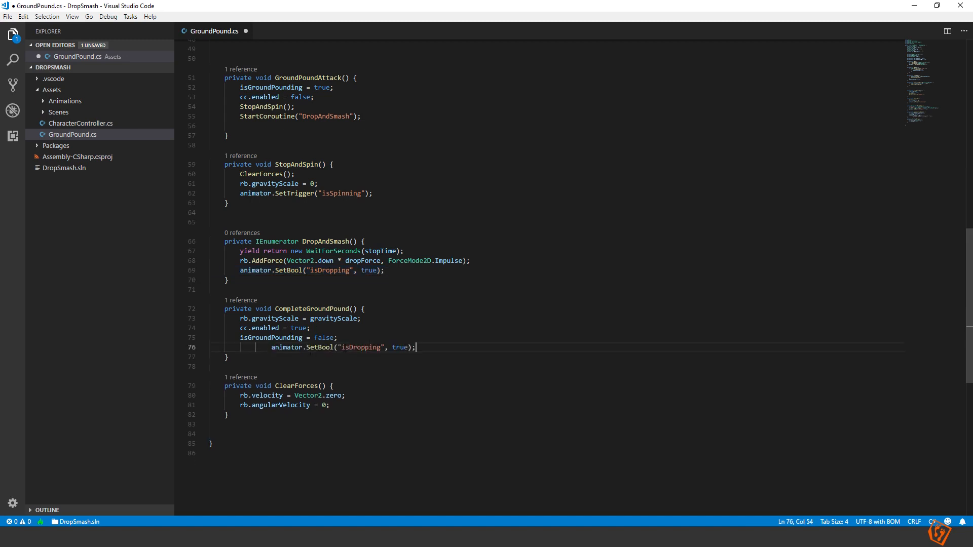
type("false")
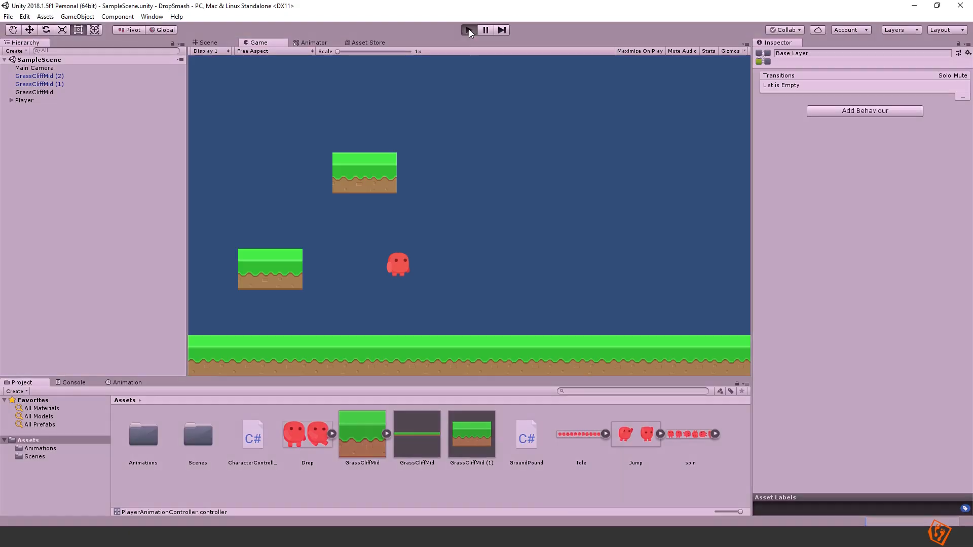
Enter Play mode in Unity to test the updated spin and drop animations.
left_click(467, 29)
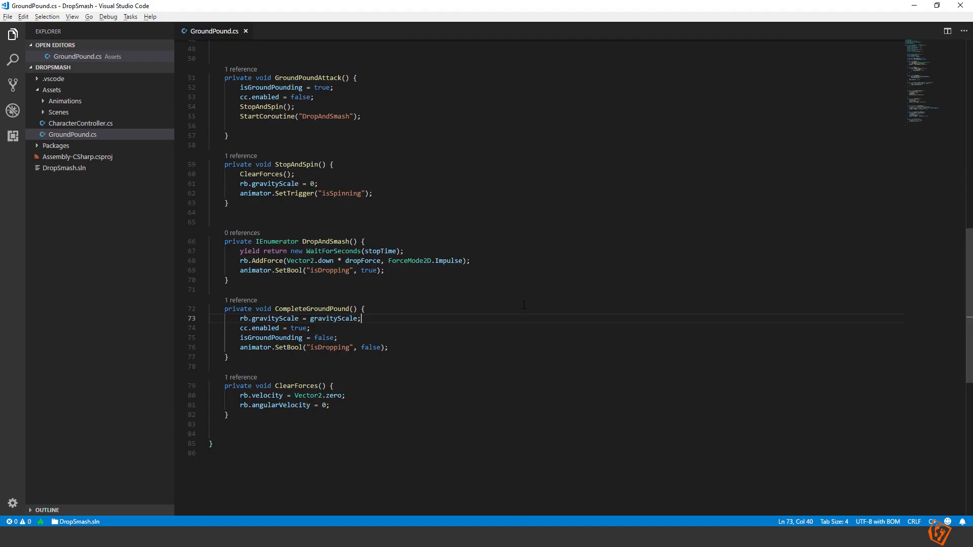
mouse_move(501, 289)
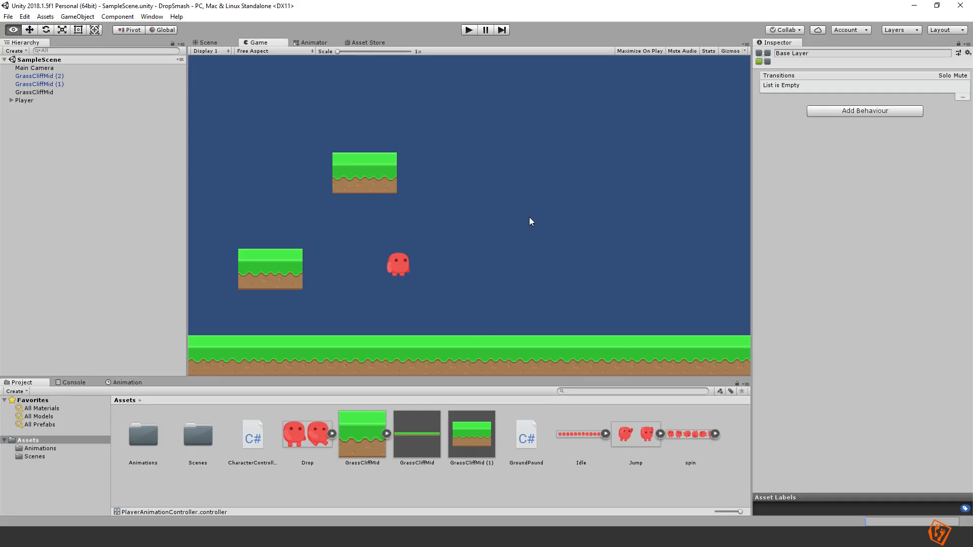
mouse_move(500, 107)
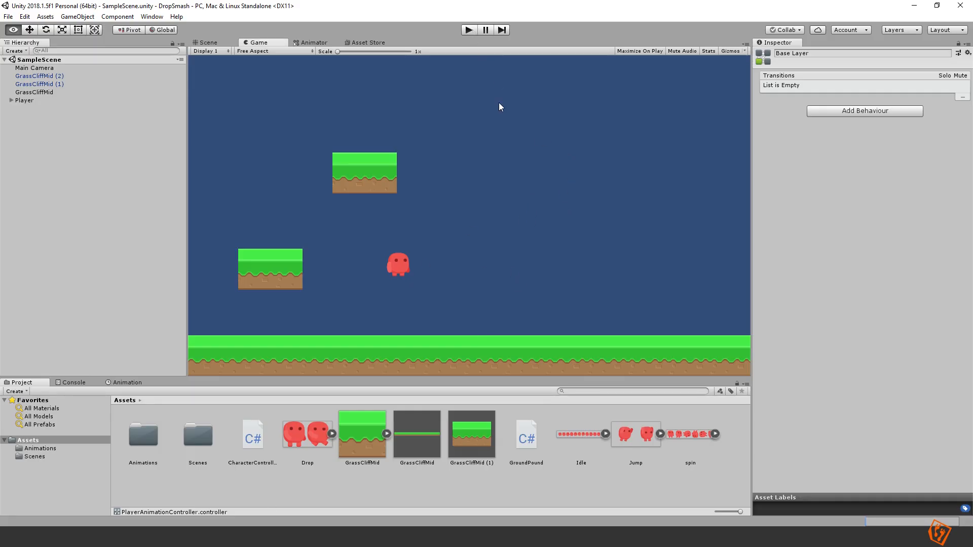